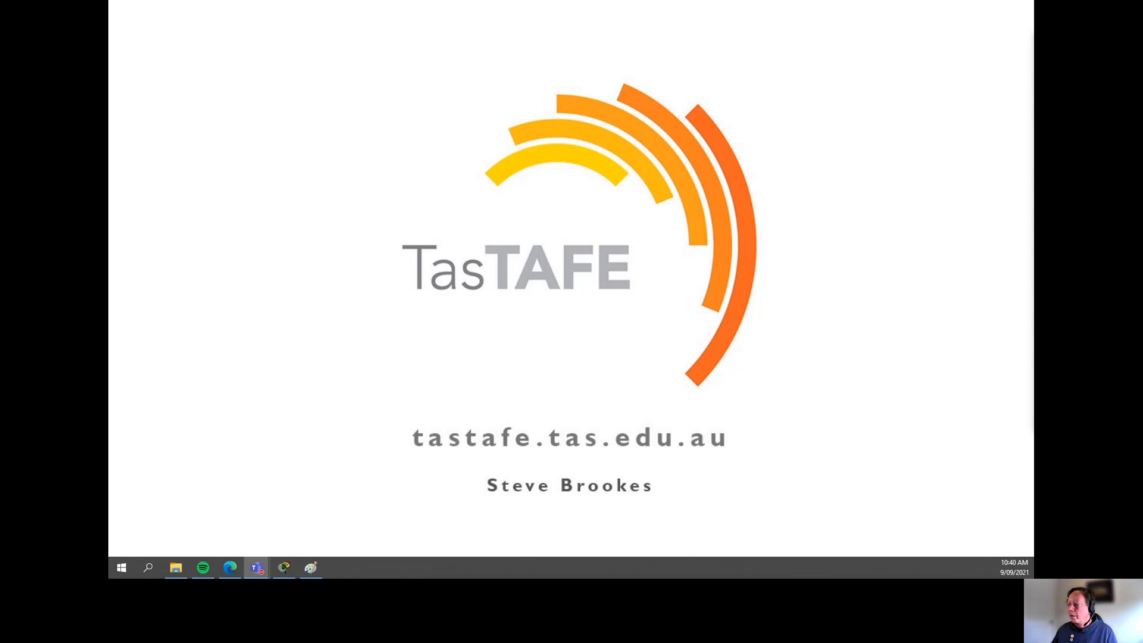
# Switch to Paint's blank canvas and pick the Pencil tool.
pyautogui.click(311, 567)
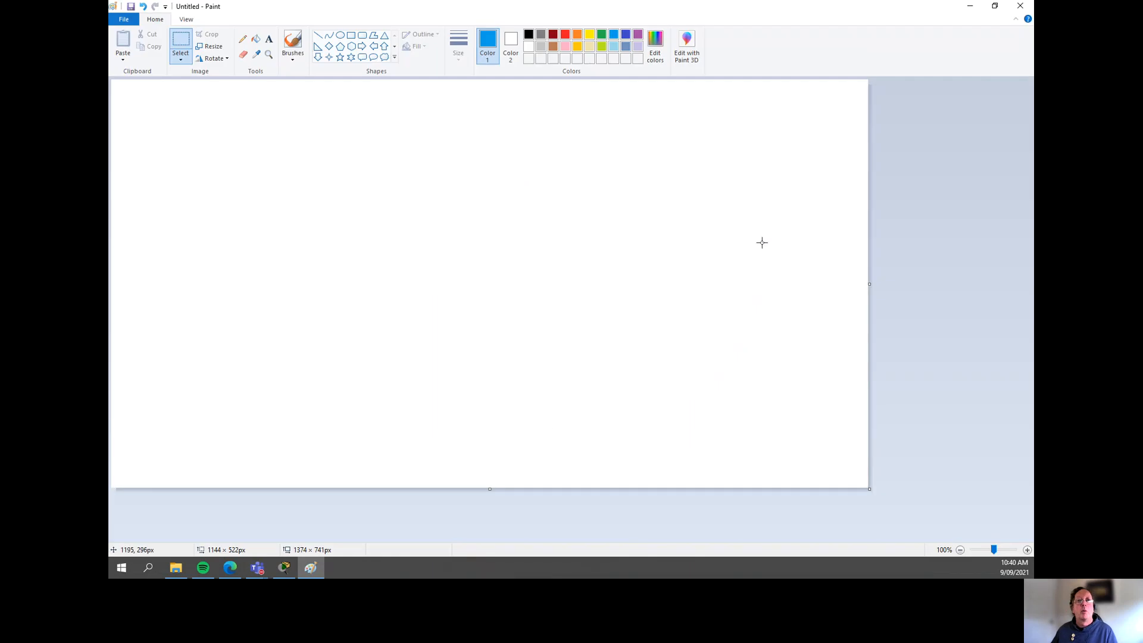
pyautogui.moveTo(575, 348)
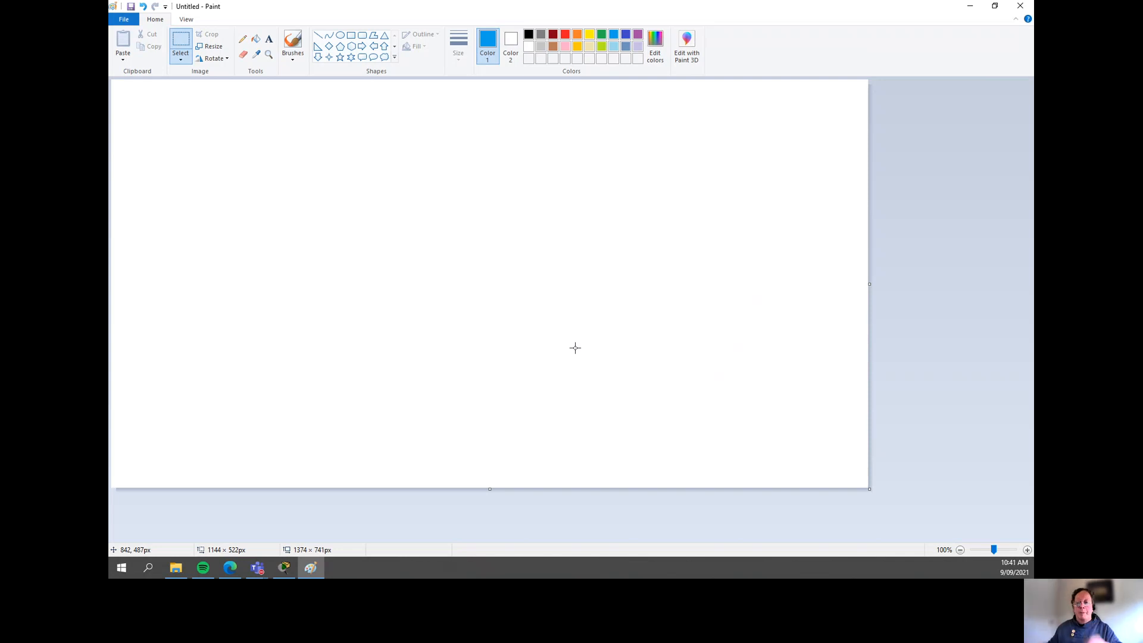
pyautogui.moveTo(577, 410)
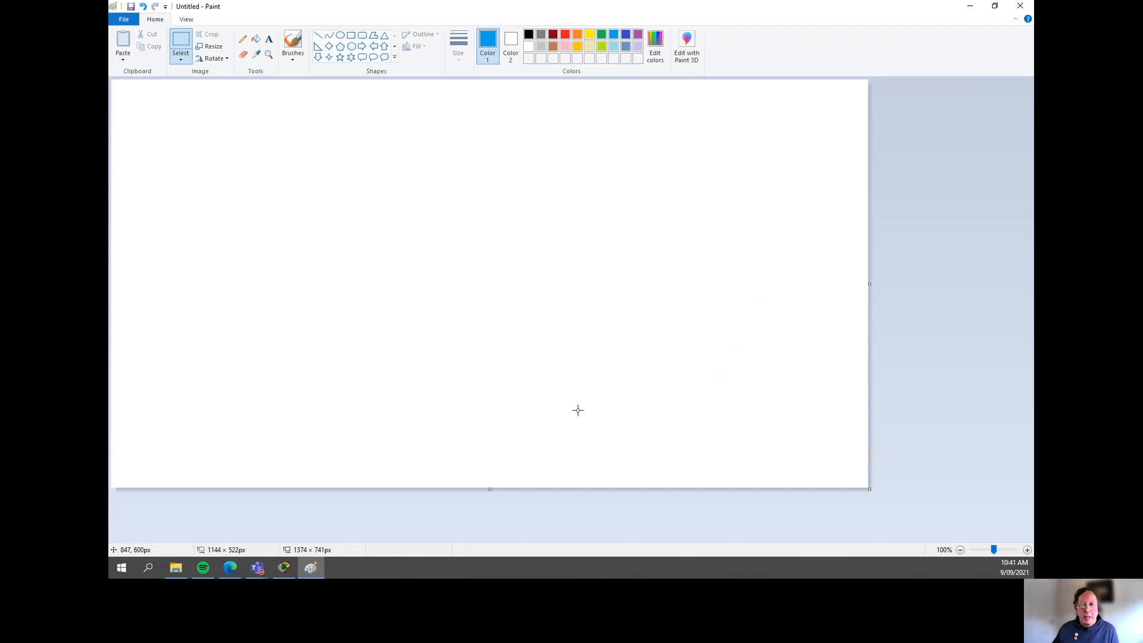
pyautogui.moveTo(578, 394)
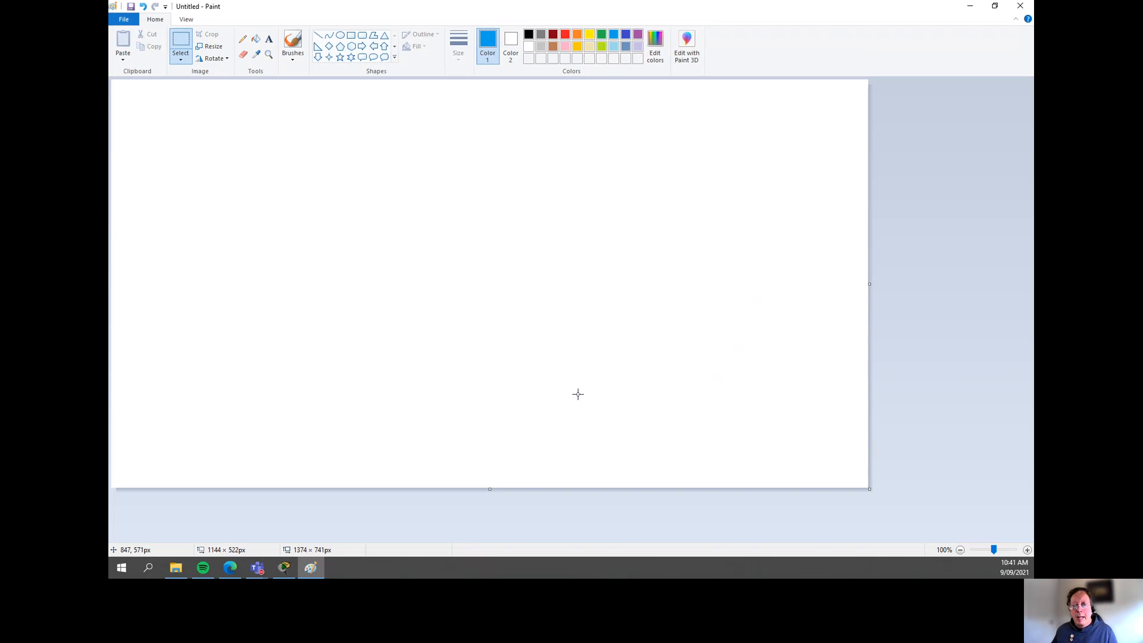
pyautogui.moveTo(578, 392); pyautogui.dragTo(731, 436)
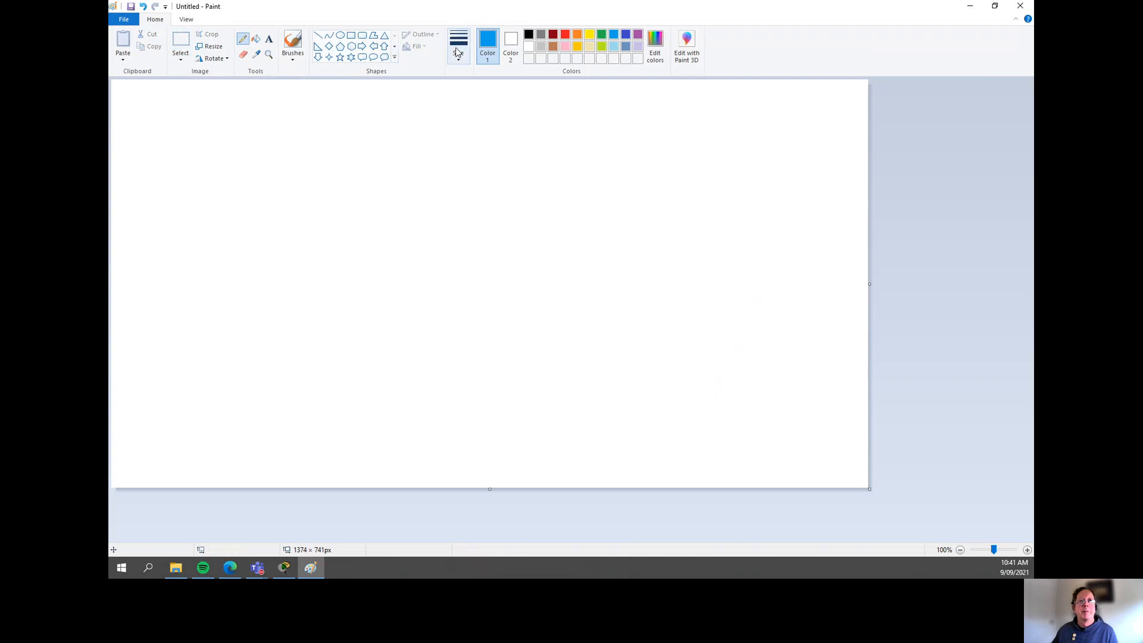
# Sketch the switch box's four port shapes in blue pencil.
pyautogui.click(458, 40)
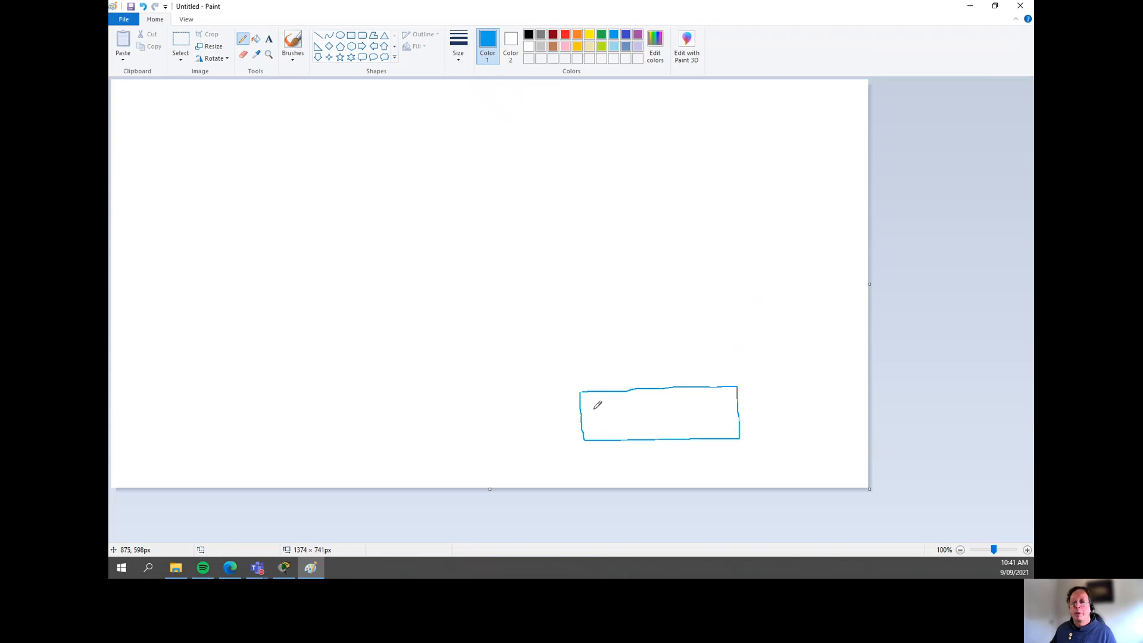
pyautogui.moveTo(595, 405); pyautogui.dragTo(605, 426)
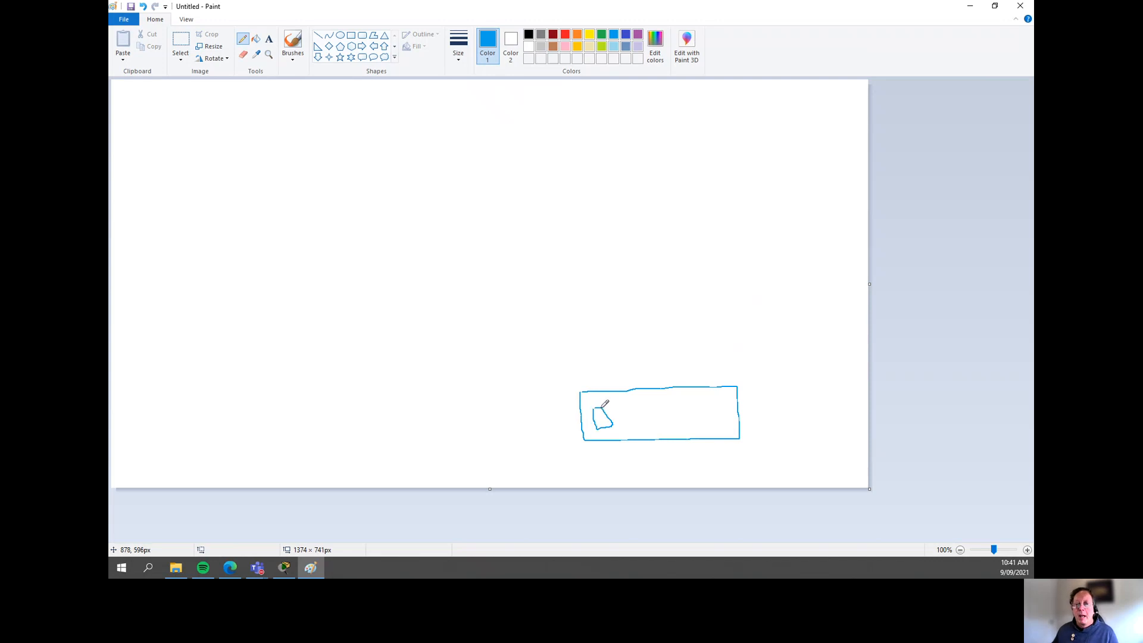
pyautogui.moveTo(626, 405); pyautogui.dragTo(640, 430)
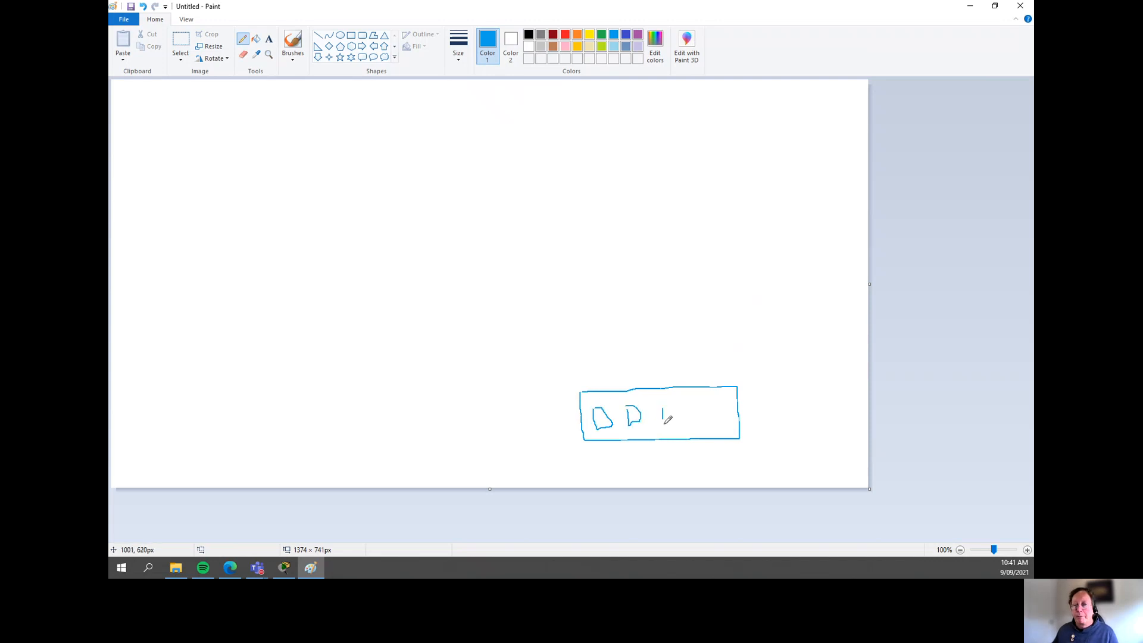
pyautogui.moveTo(656, 409); pyautogui.dragTo(685, 422)
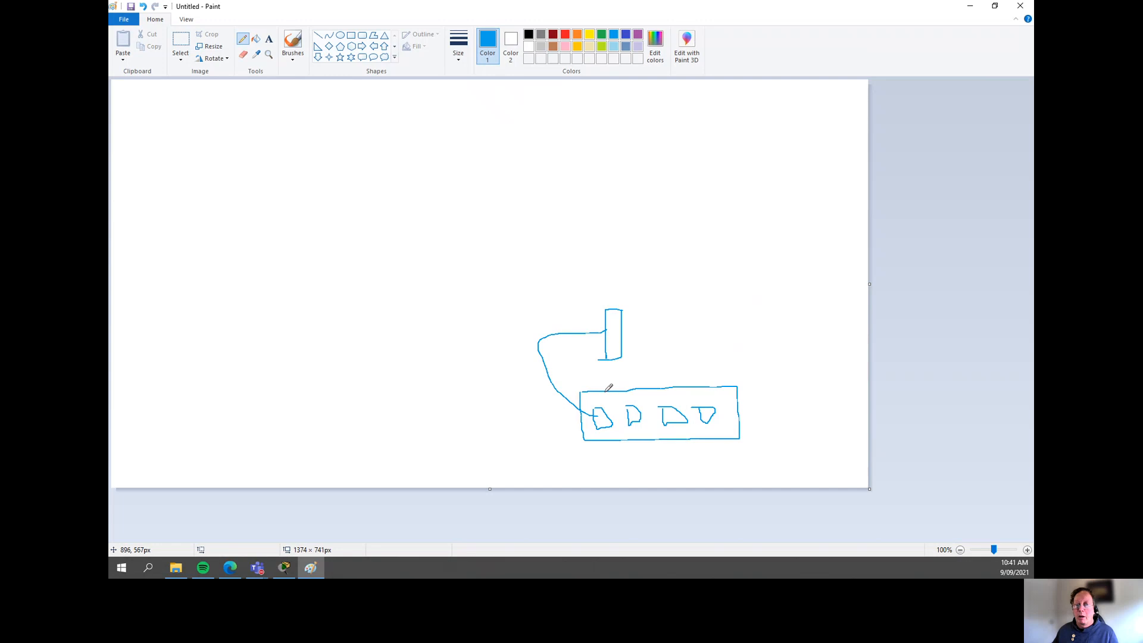
pyautogui.moveTo(614, 335)
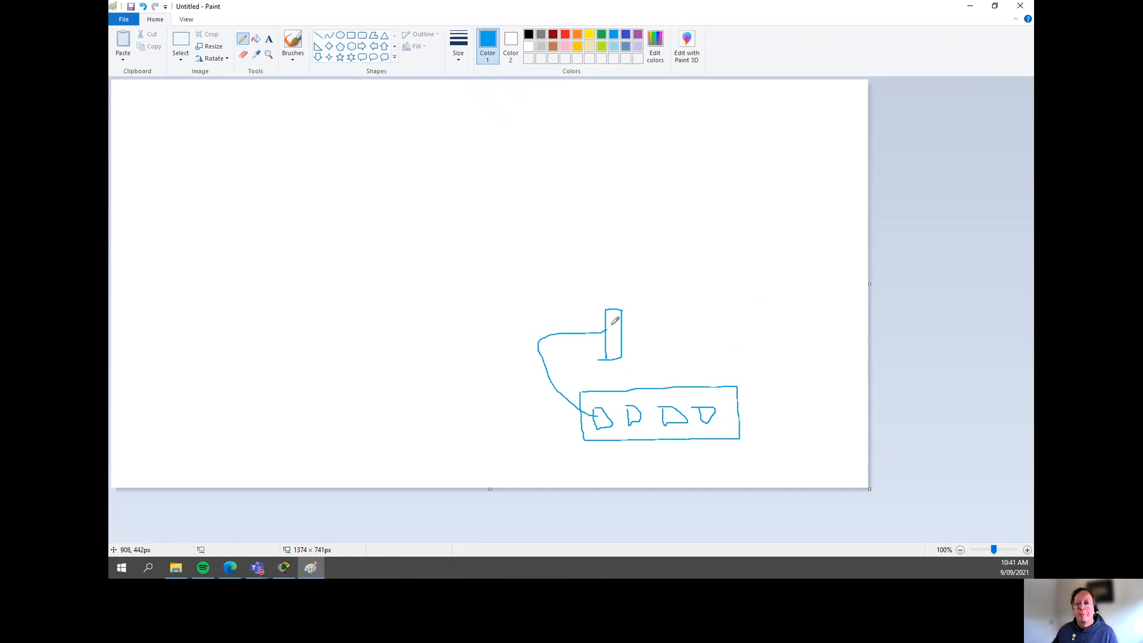
pyautogui.moveTo(612, 350)
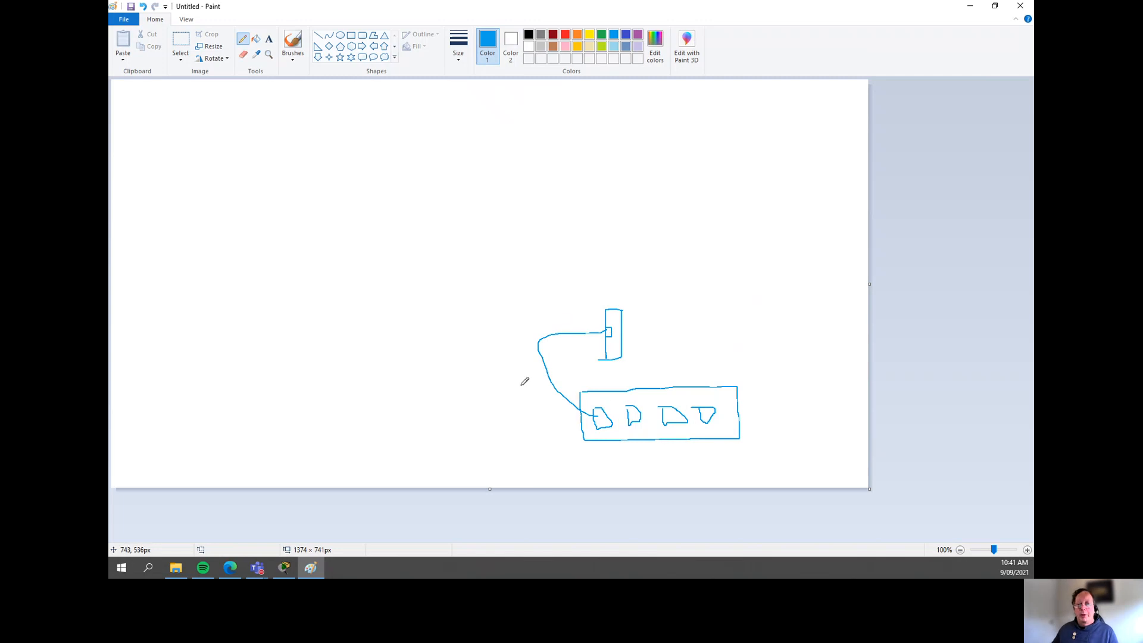
pyautogui.moveTo(632, 332)
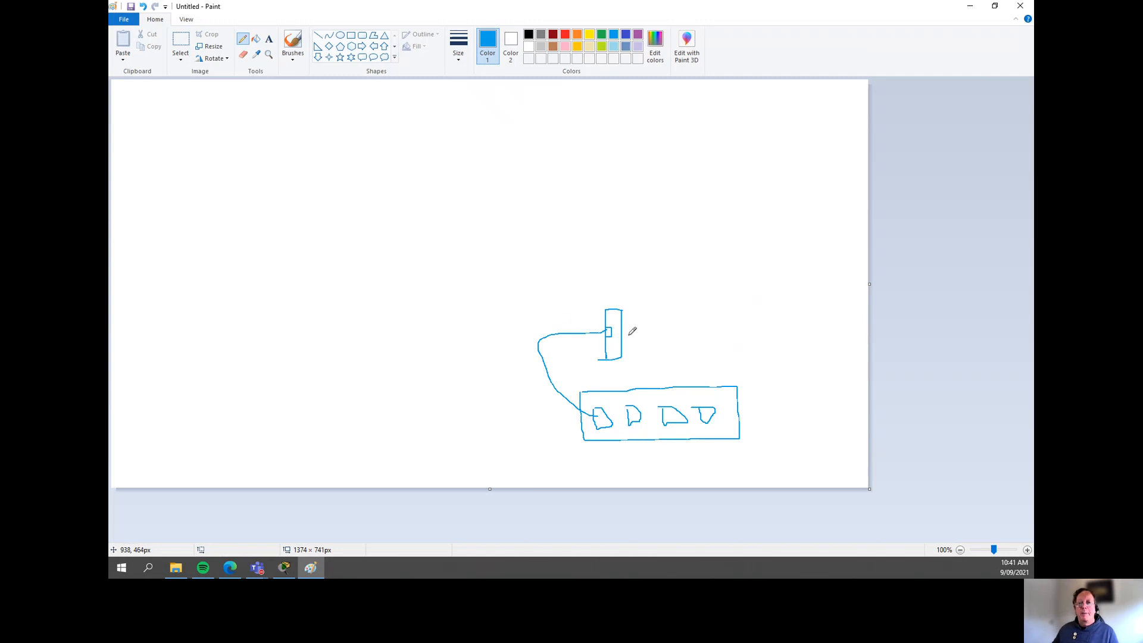
pyautogui.moveTo(620, 329)
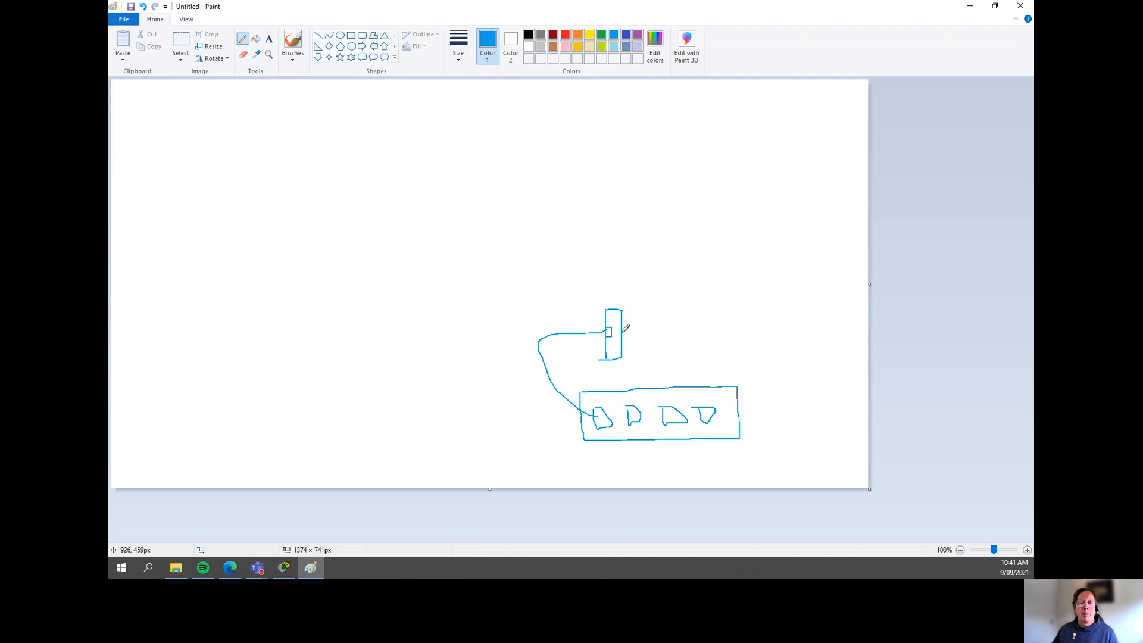
# Draw the cable from the tall device across the top, down the left, into a small port box.
pyautogui.moveTo(616, 320); pyautogui.dragTo(285, 202)
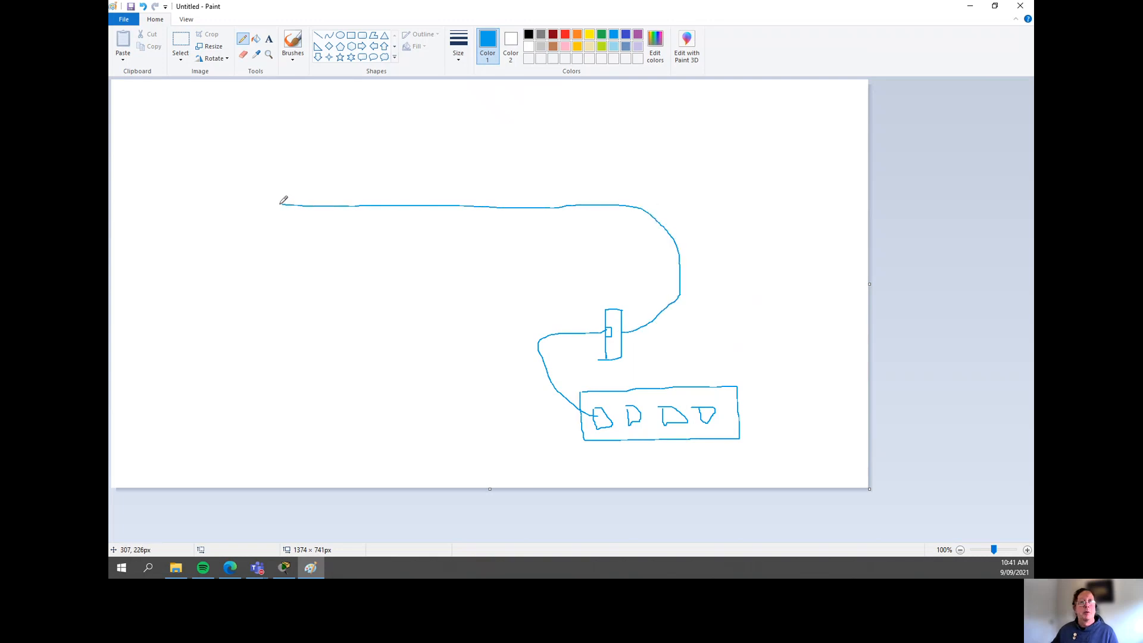
pyautogui.moveTo(283, 202); pyautogui.dragTo(179, 374)
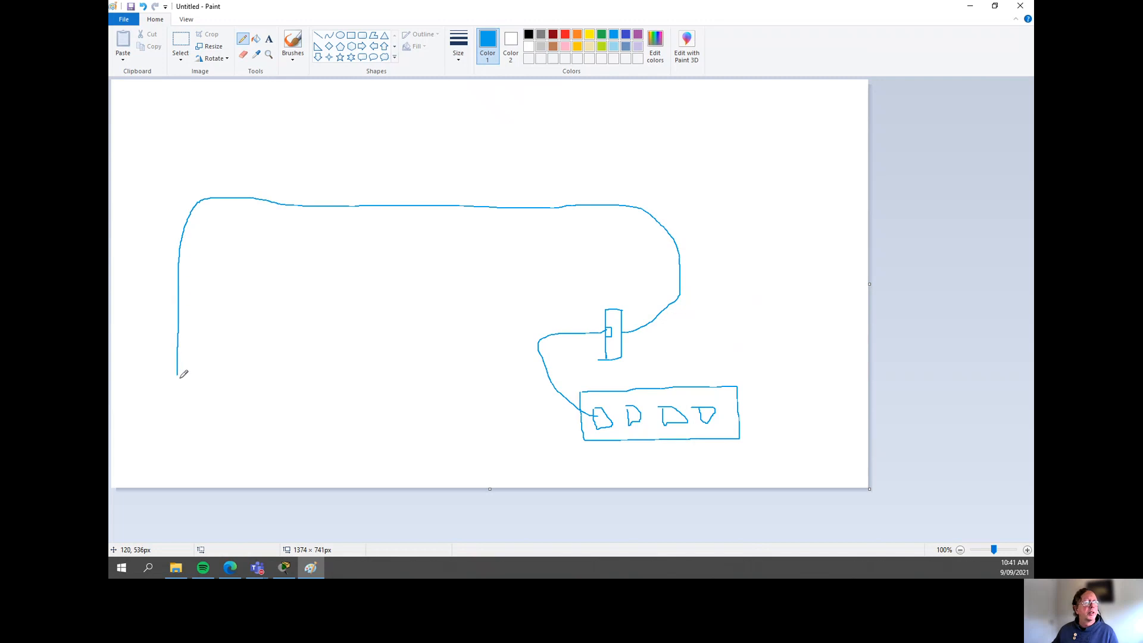
pyautogui.moveTo(189, 368)
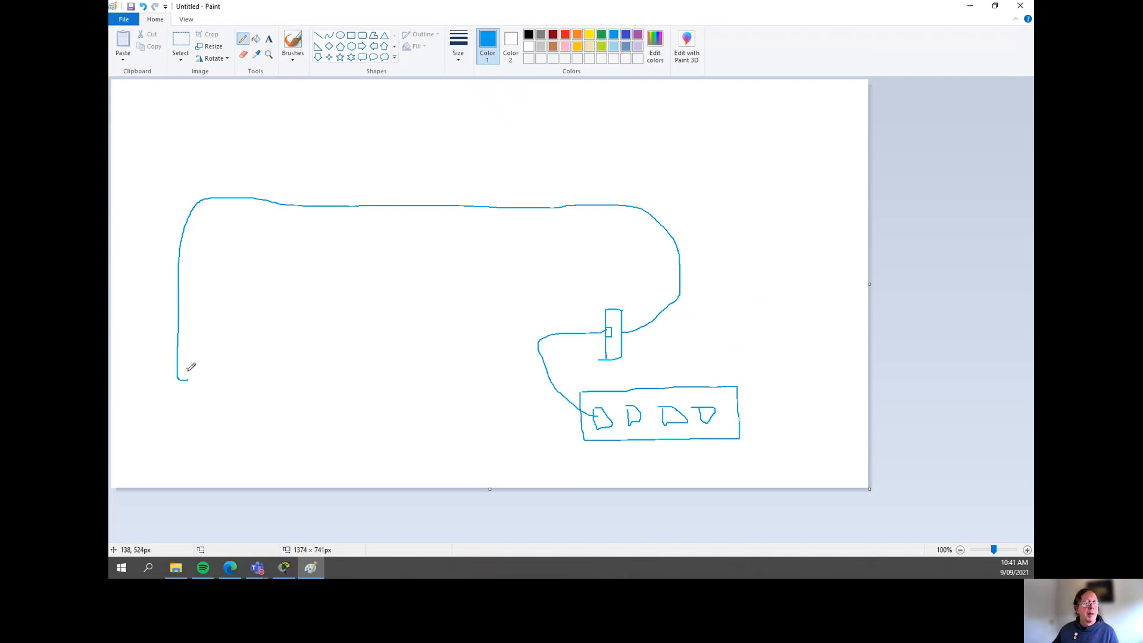
pyautogui.moveTo(181, 371); pyautogui.dragTo(202, 394)
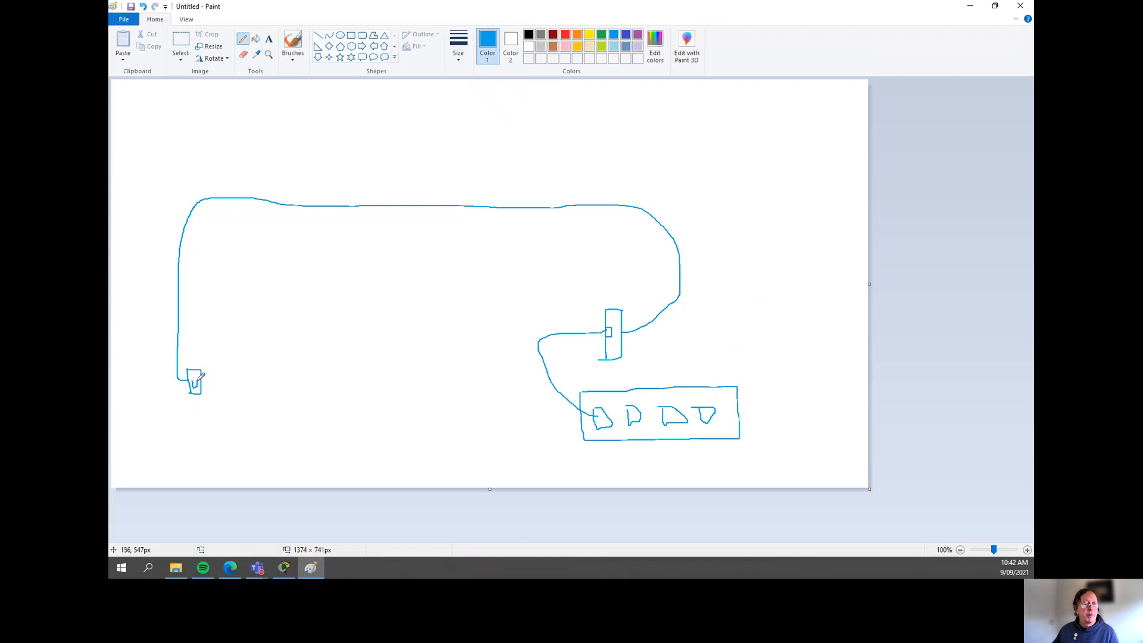
pyautogui.moveTo(197, 358)
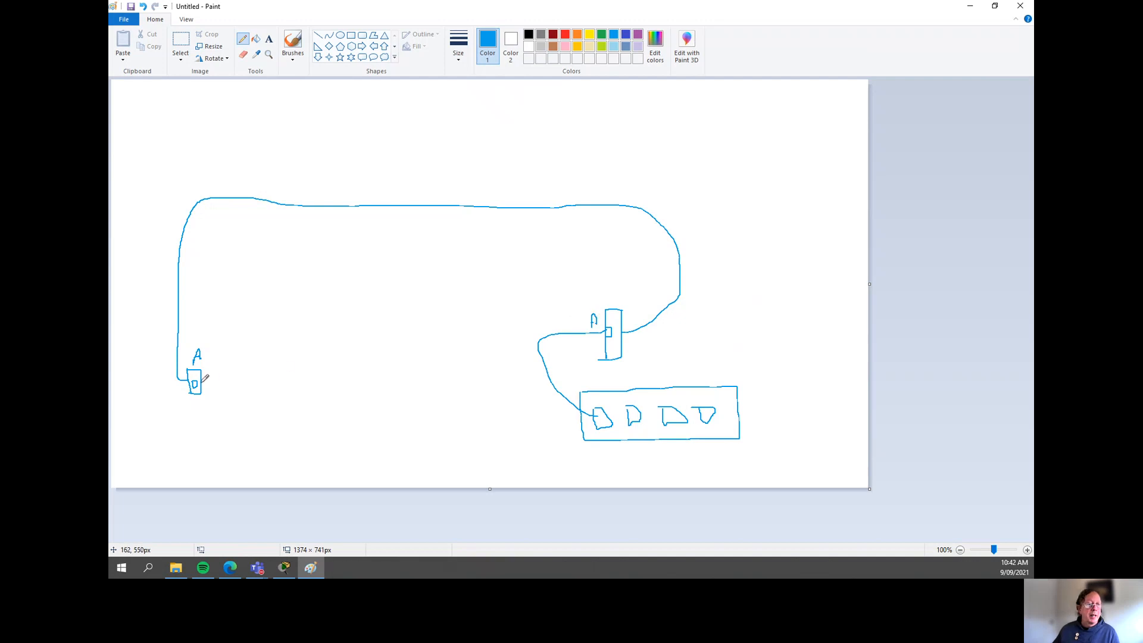
pyautogui.moveTo(602, 426)
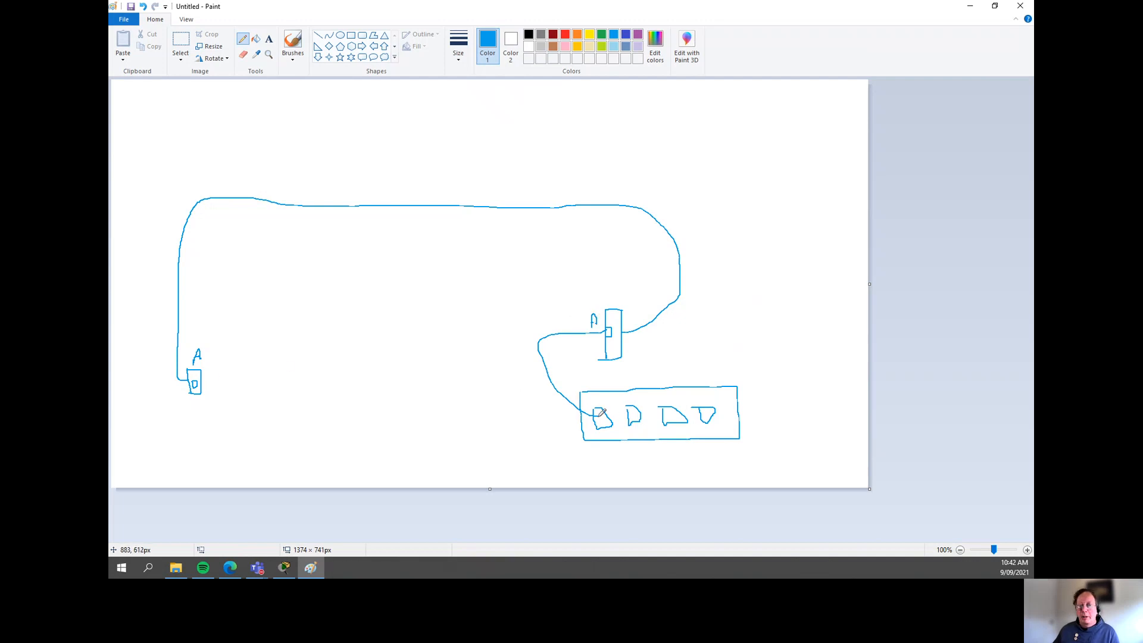
# Sketch a computer right of the wall port and cable the port to it.
pyautogui.moveTo(267, 357); pyautogui.dragTo(288, 379)
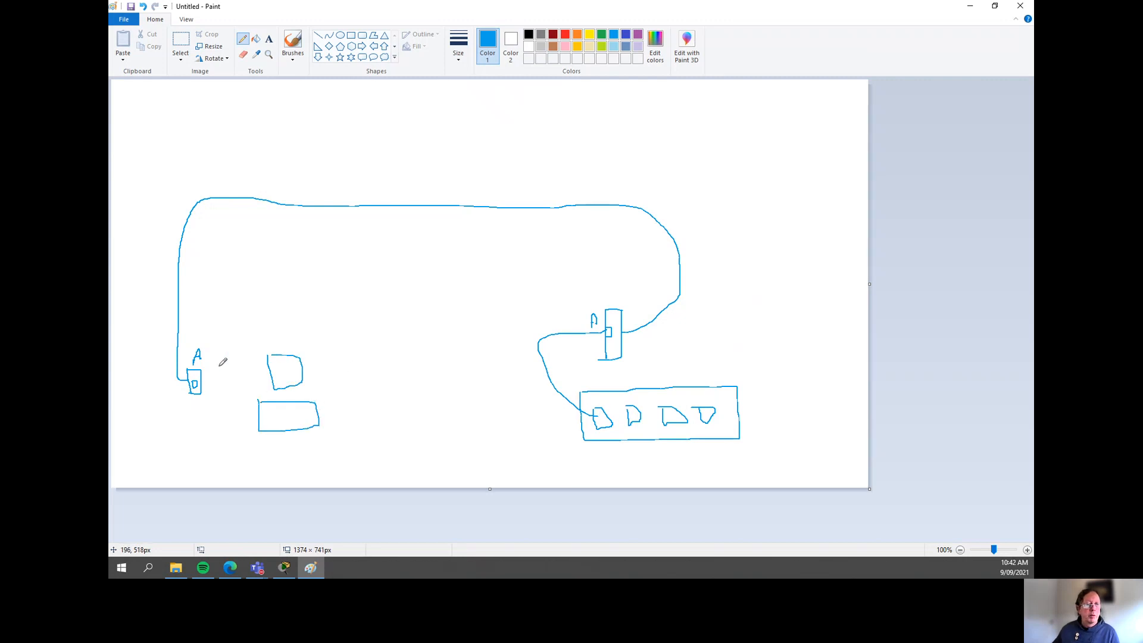
pyautogui.moveTo(207, 386); pyautogui.dragTo(259, 426)
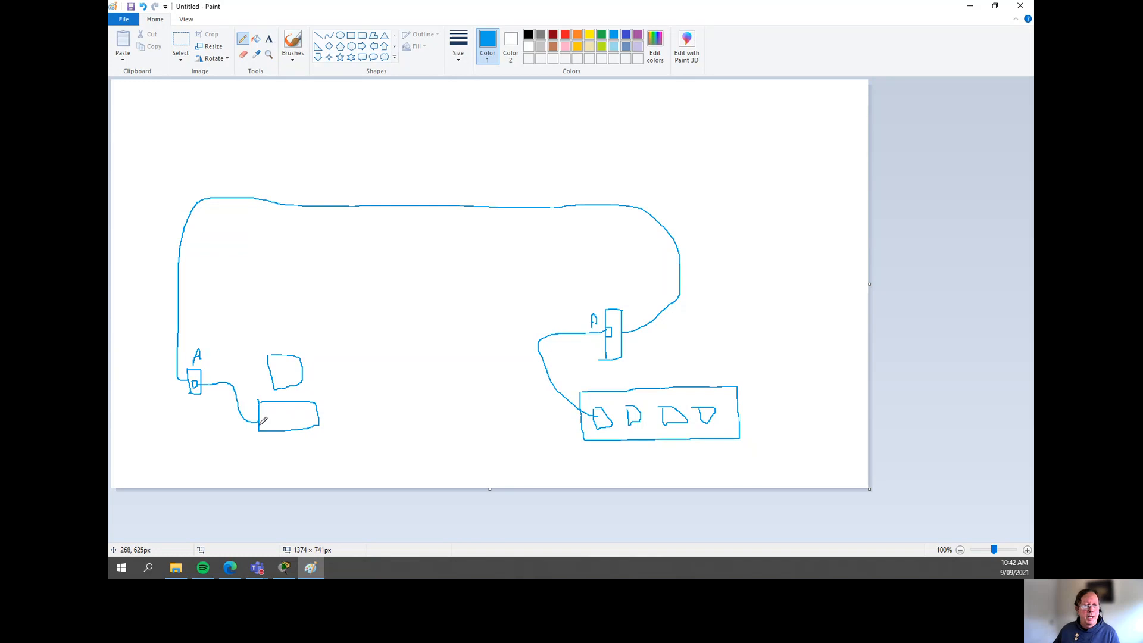
pyautogui.moveTo(290, 375)
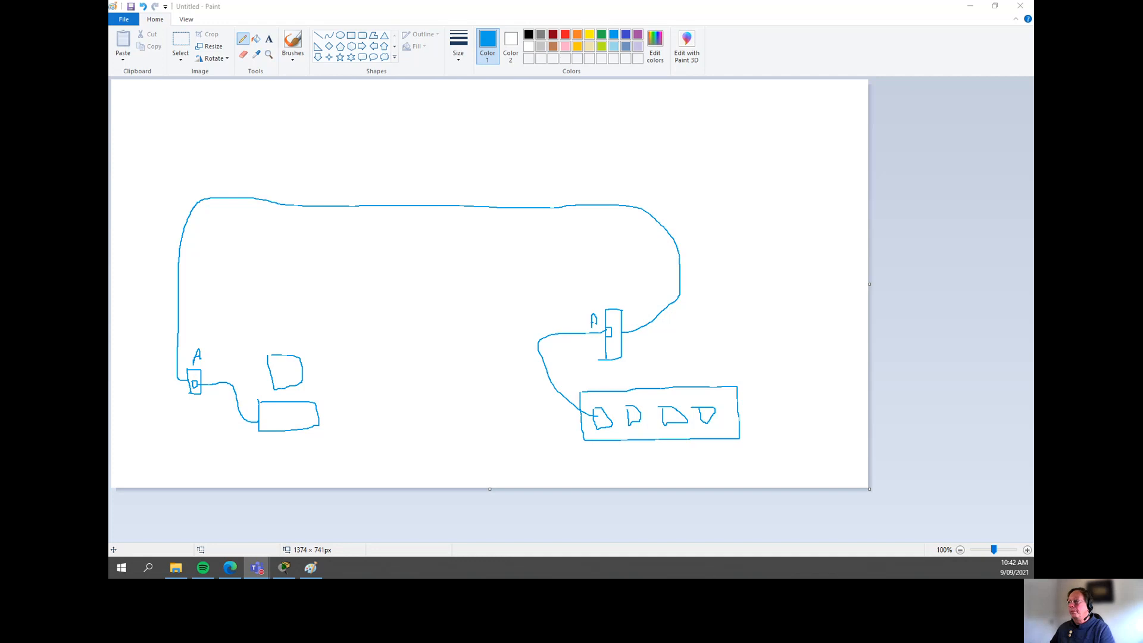
pyautogui.moveTo(853, 50)
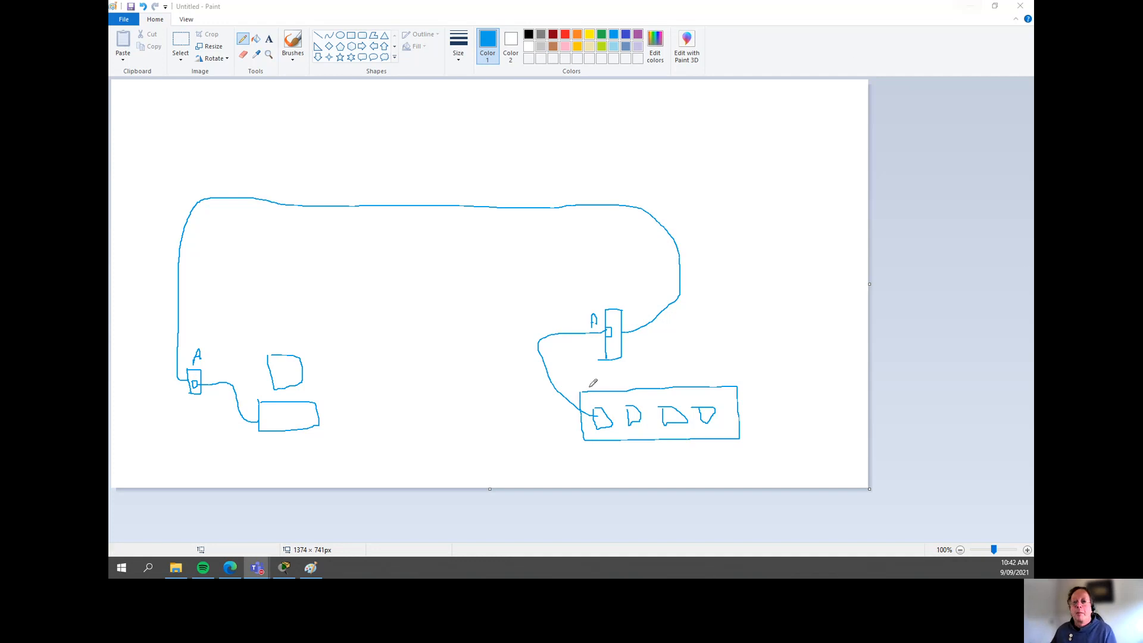
pyautogui.moveTo(582, 263)
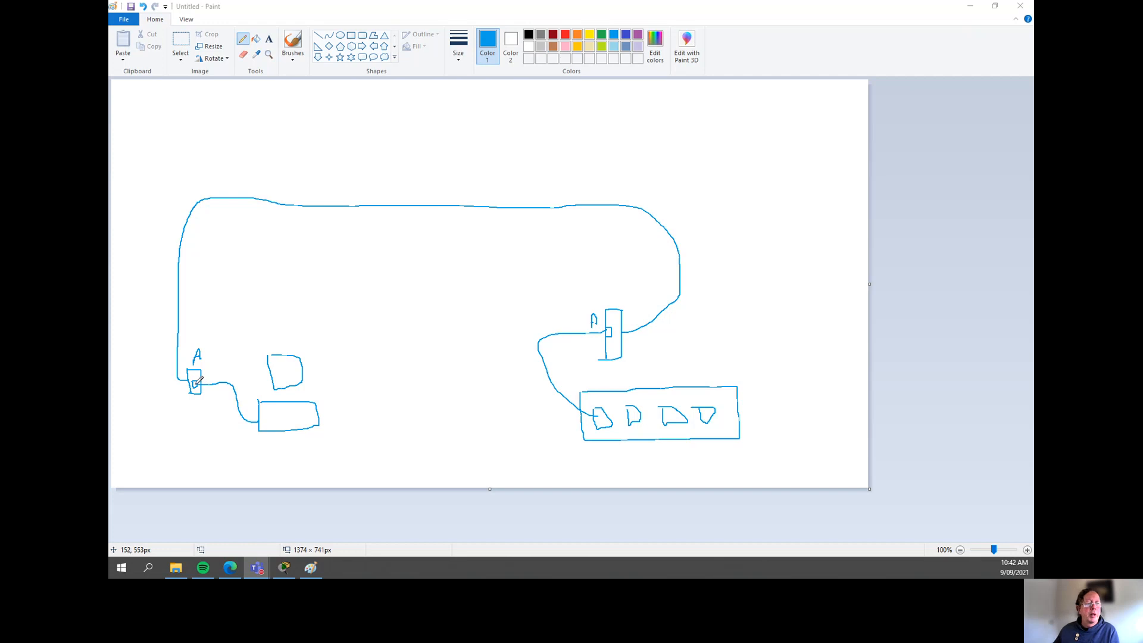
pyautogui.moveTo(213, 379)
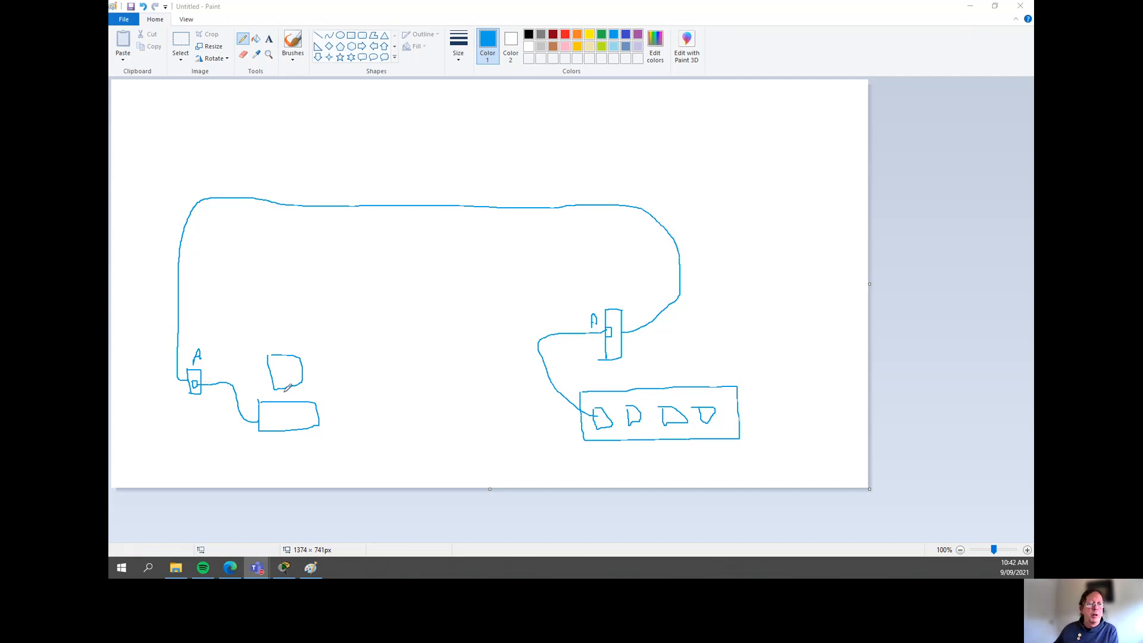
pyautogui.moveTo(278, 294)
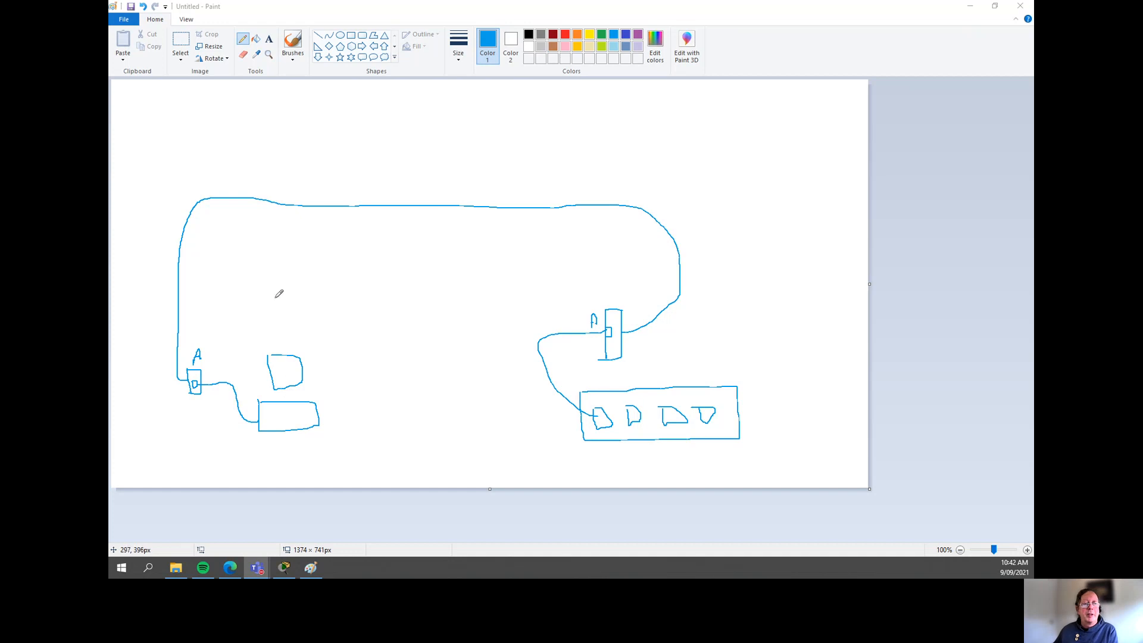
pyautogui.moveTo(274, 273); pyautogui.dragTo(335, 263)
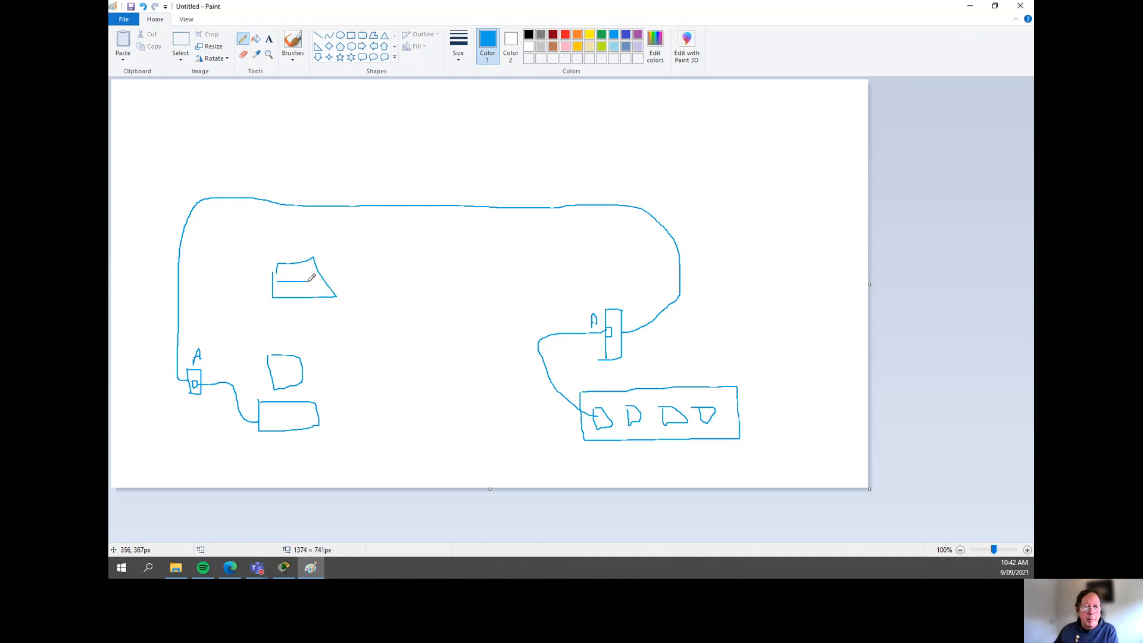
pyautogui.moveTo(222, 350)
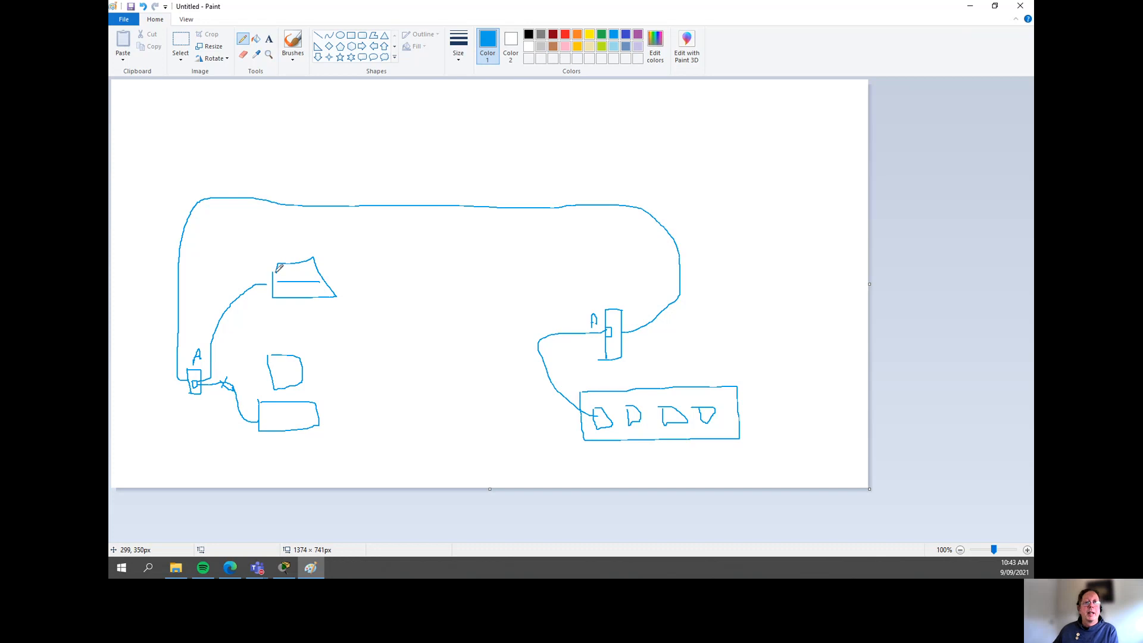
pyautogui.moveTo(200, 381)
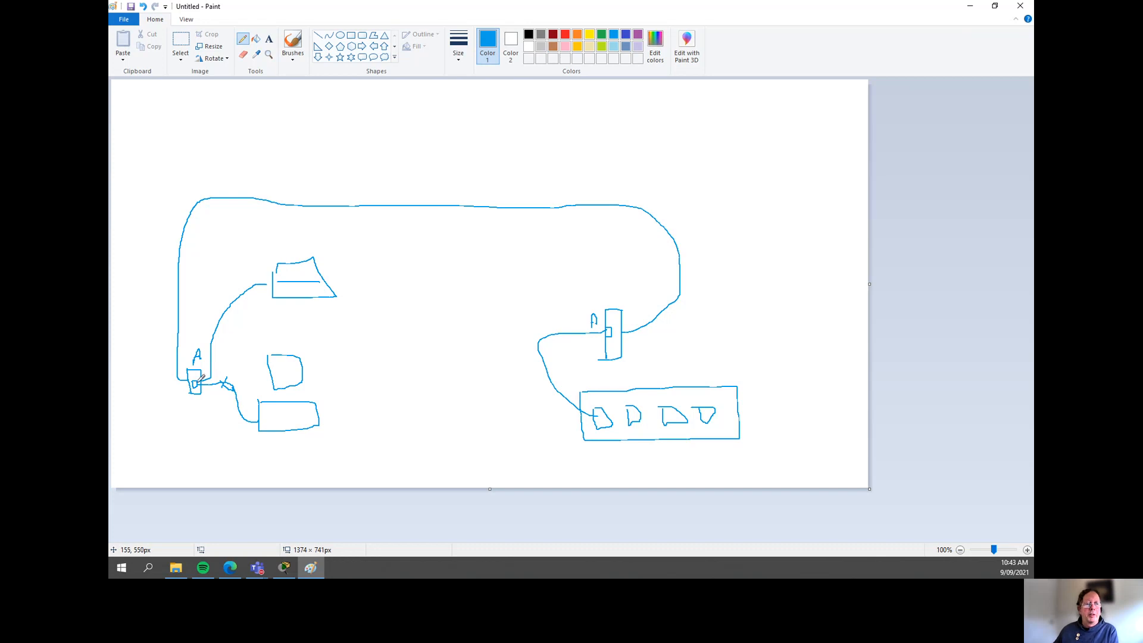
pyautogui.moveTo(278, 278)
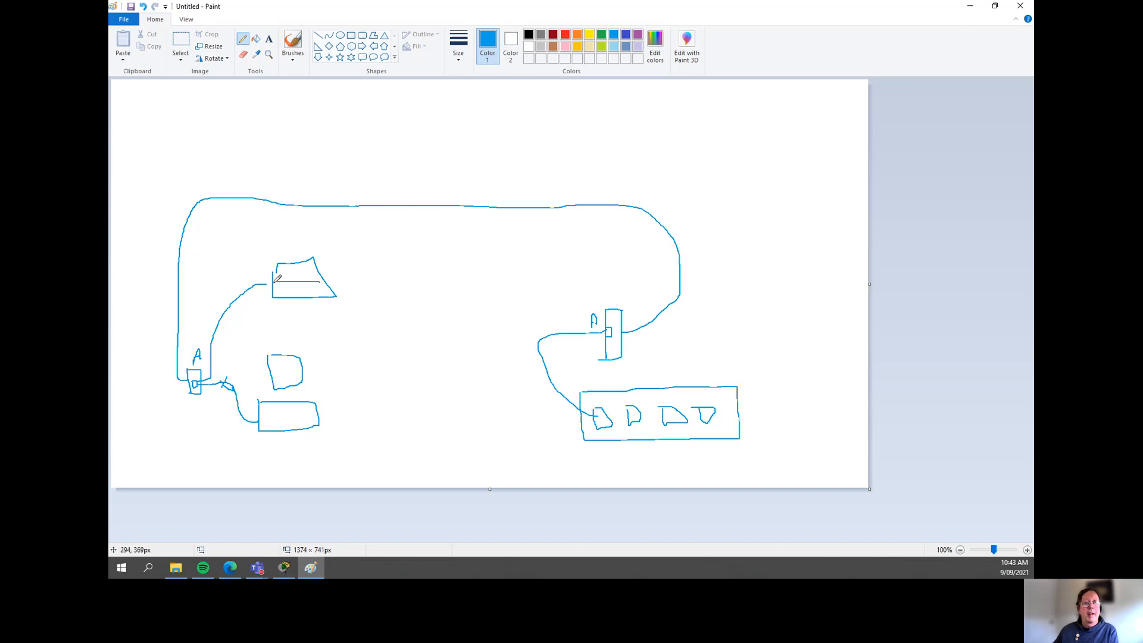
pyautogui.moveTo(259, 269)
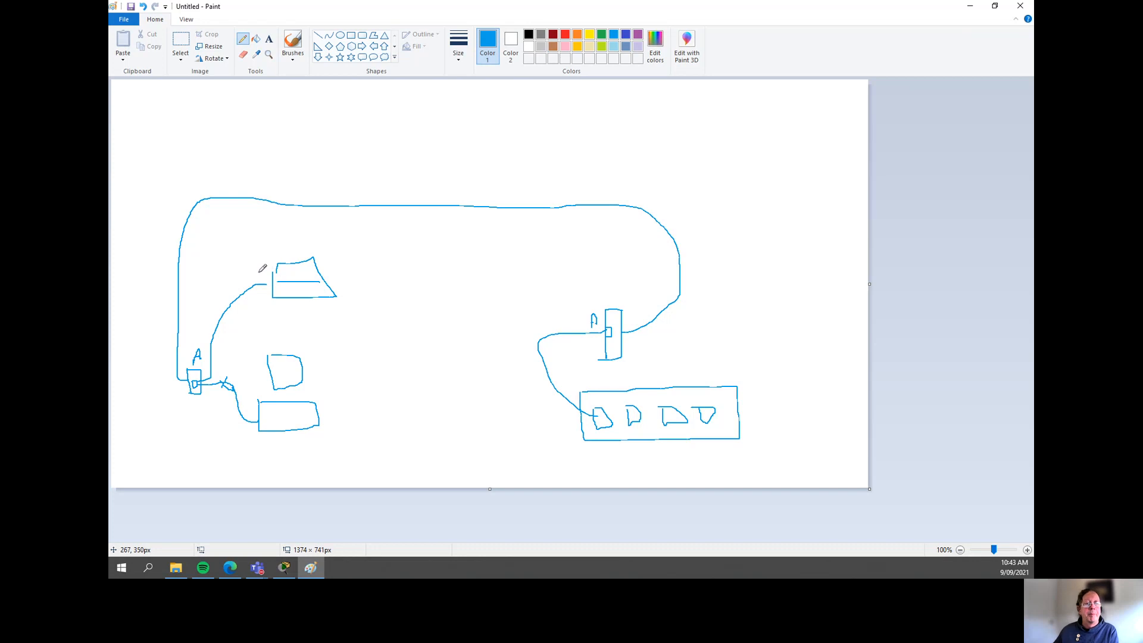
pyautogui.moveTo(278, 272)
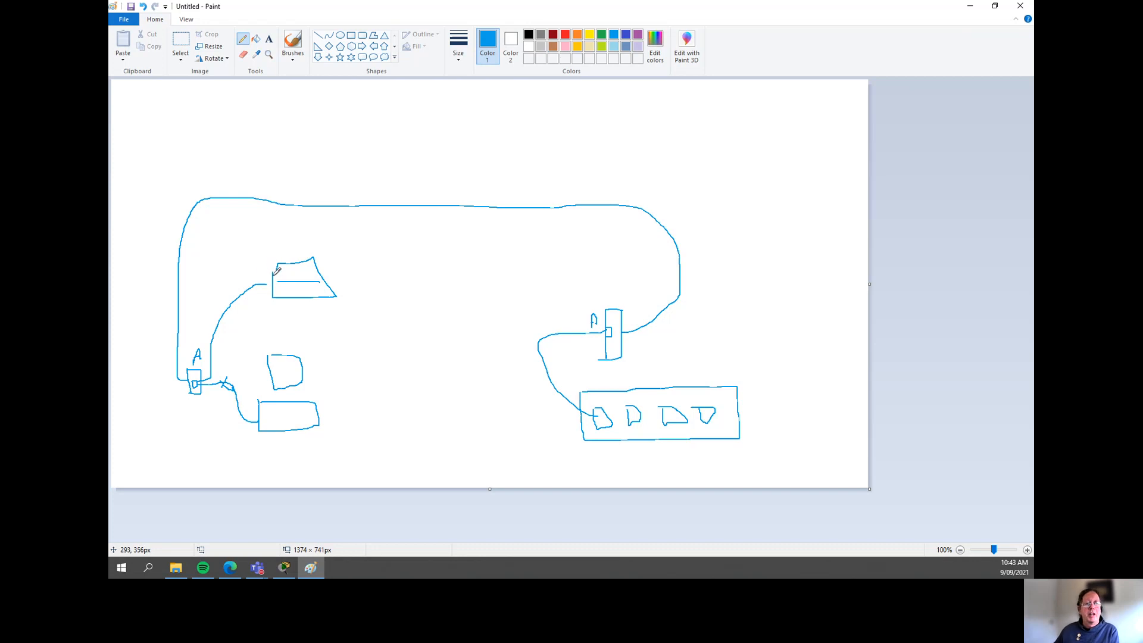
pyautogui.moveTo(192, 377)
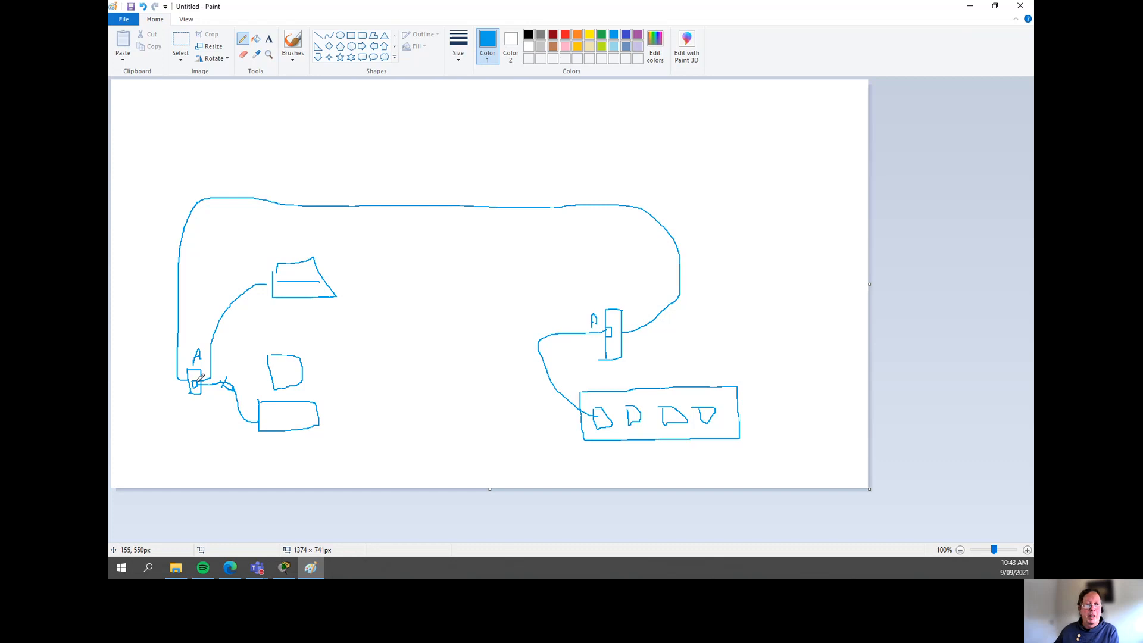
pyautogui.moveTo(276, 322)
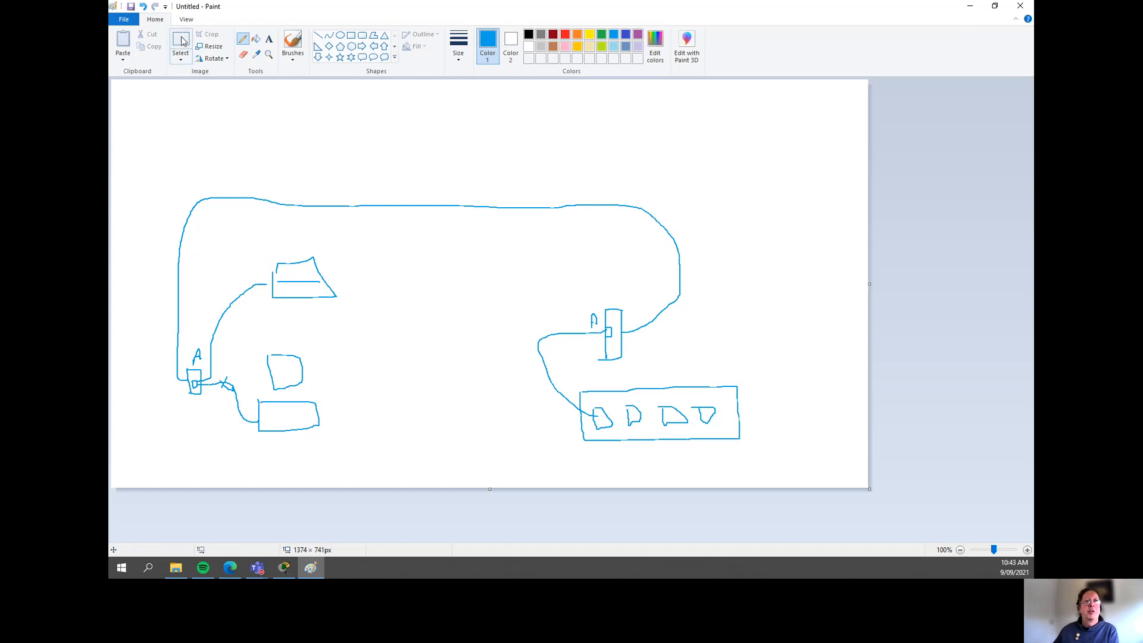
# Delete the upper-left shape and redraw it as a tall box with wireless marks.
pyautogui.moveTo(222, 238); pyautogui.dragTo(335, 316)
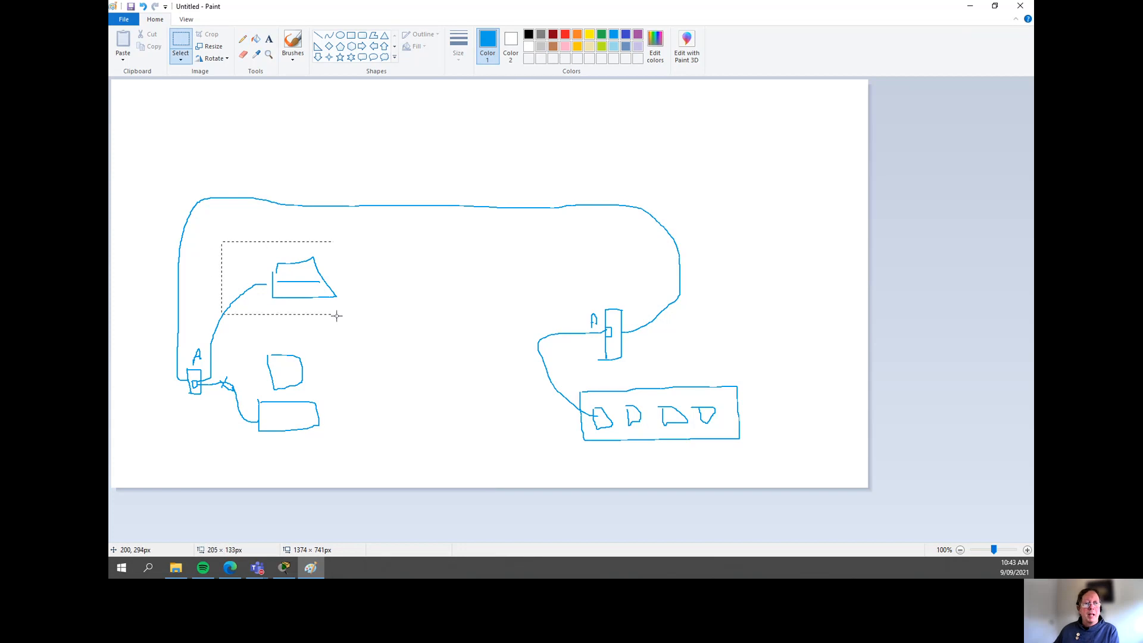
pyautogui.press('Delete')
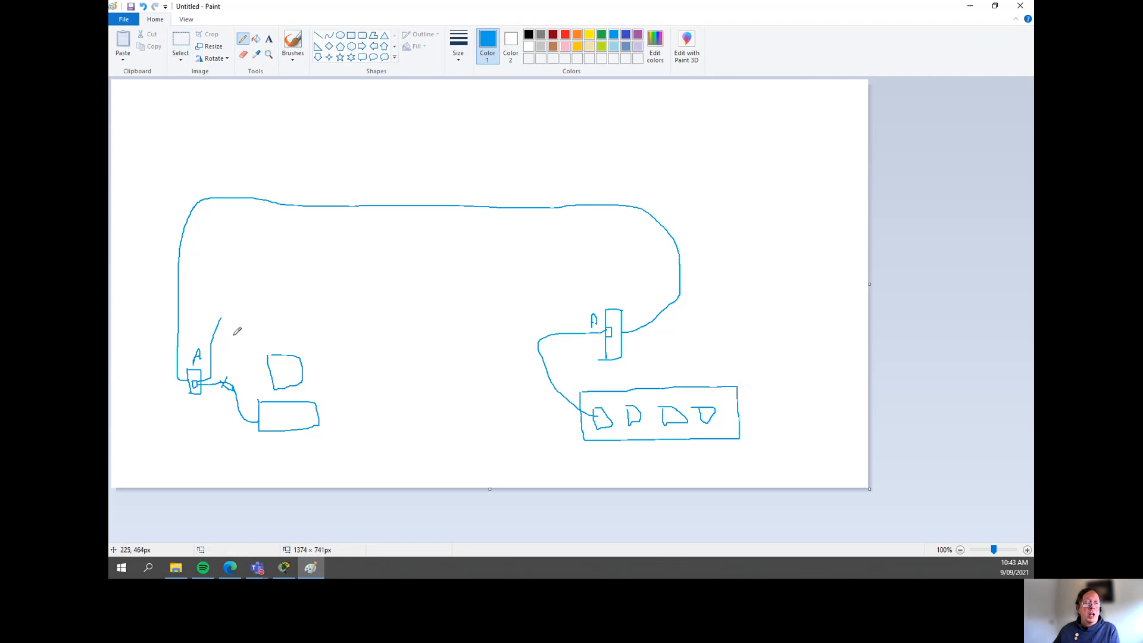
pyautogui.moveTo(251, 279)
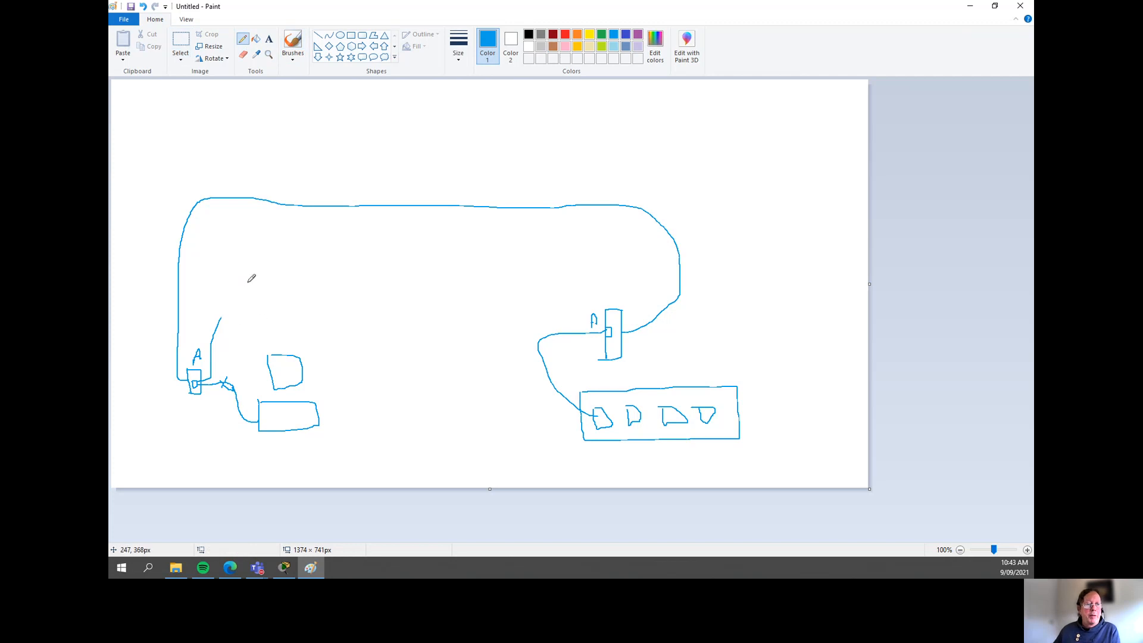
pyautogui.moveTo(234, 306)
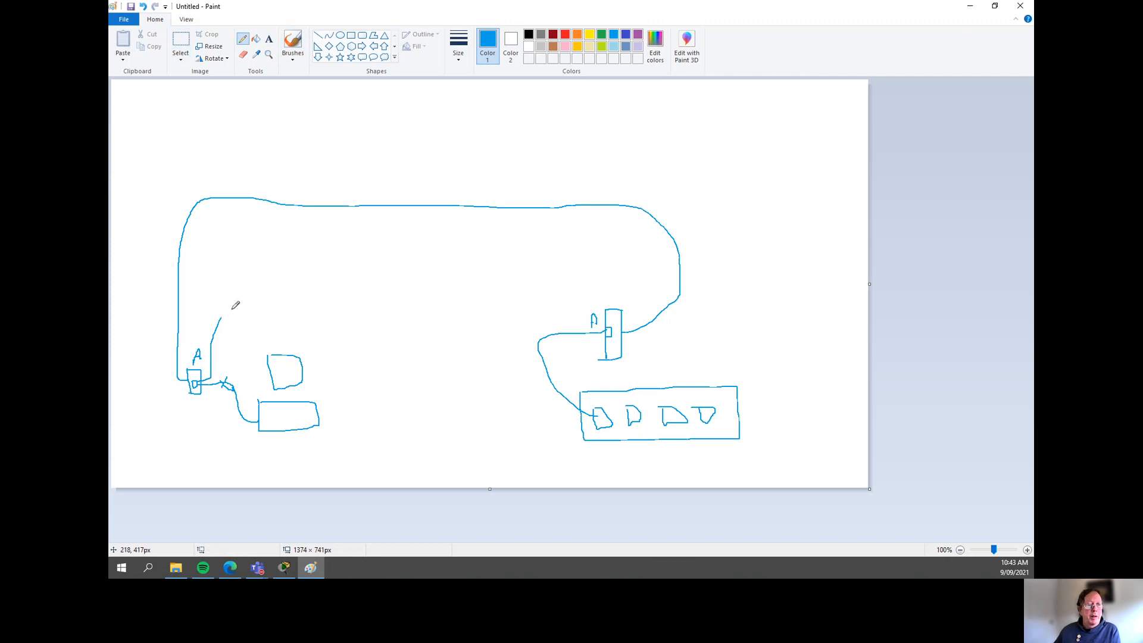
pyautogui.moveTo(239, 300)
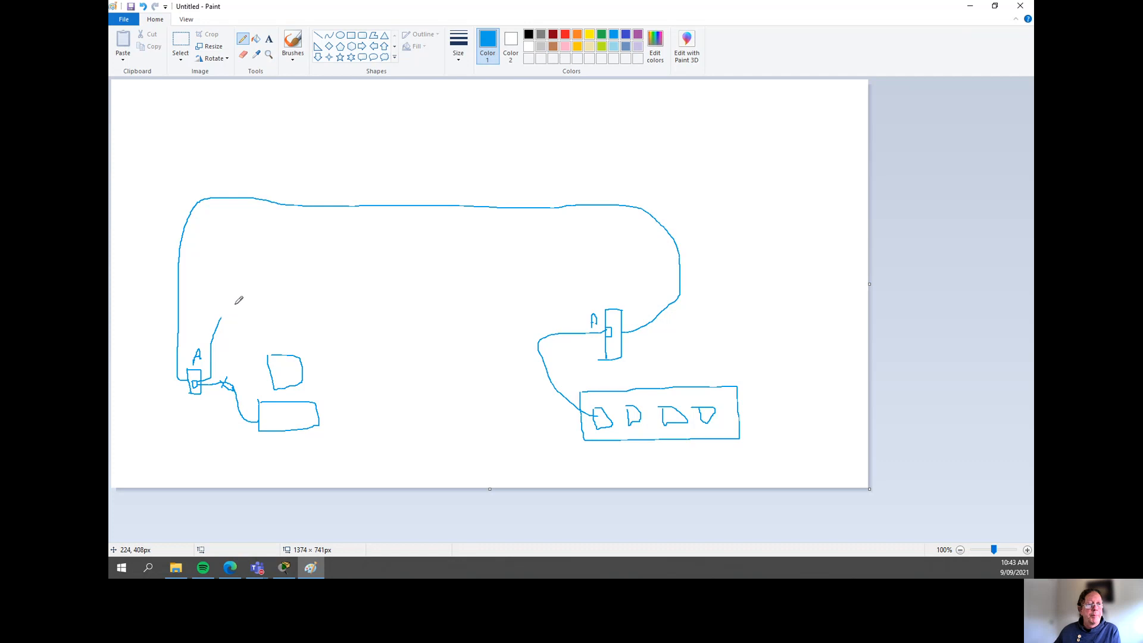
pyautogui.moveTo(231, 290); pyautogui.dragTo(263, 332)
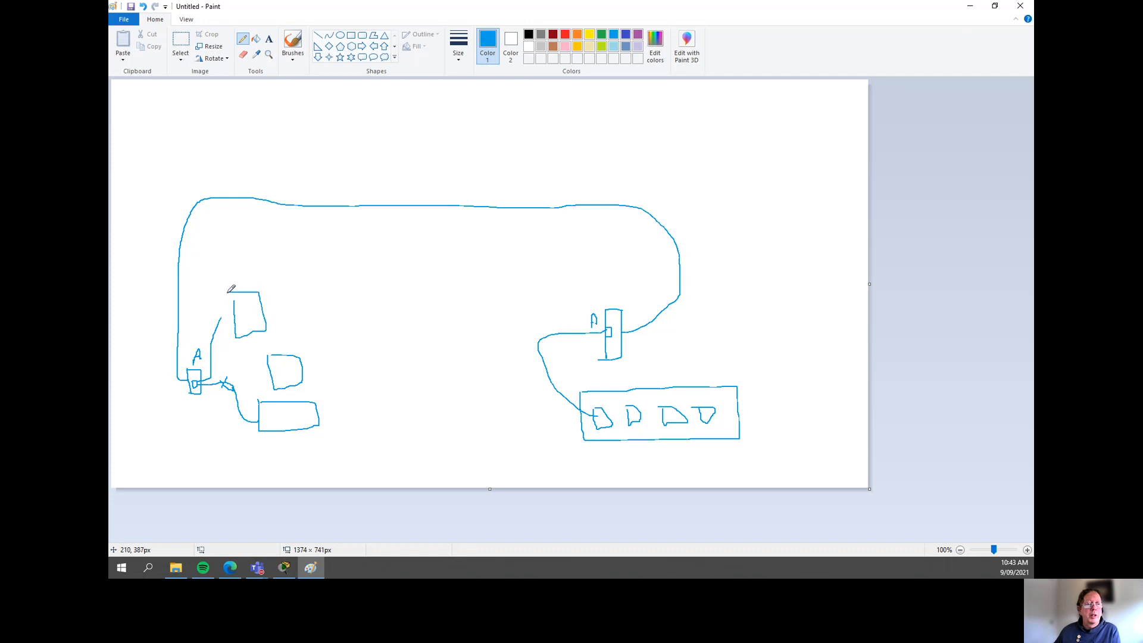
pyautogui.moveTo(296, 322)
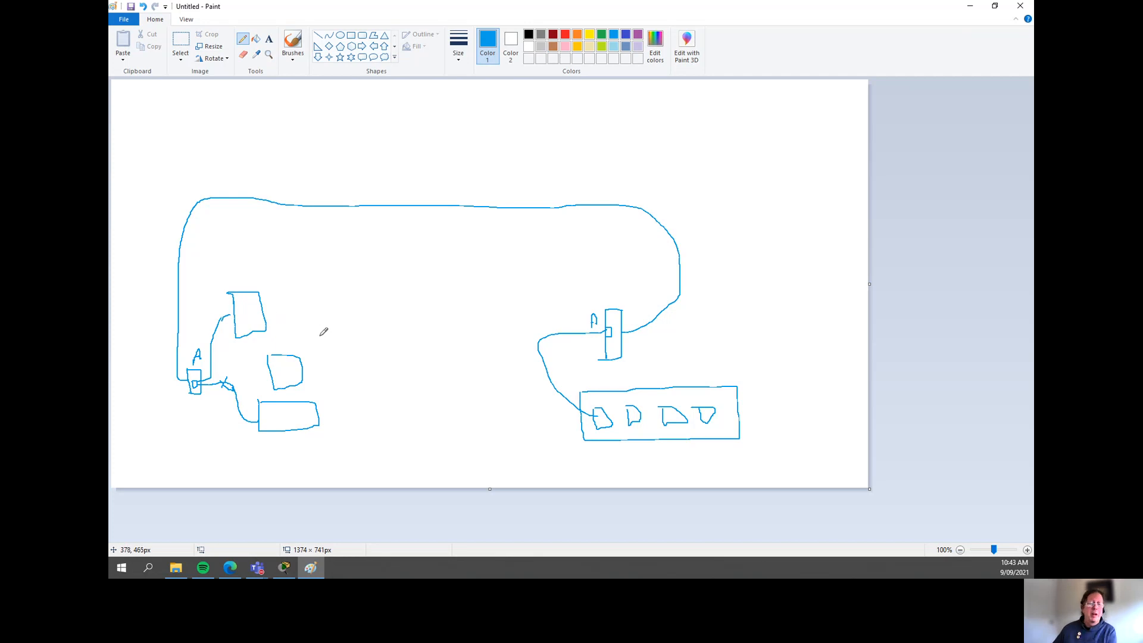
pyautogui.moveTo(248, 284)
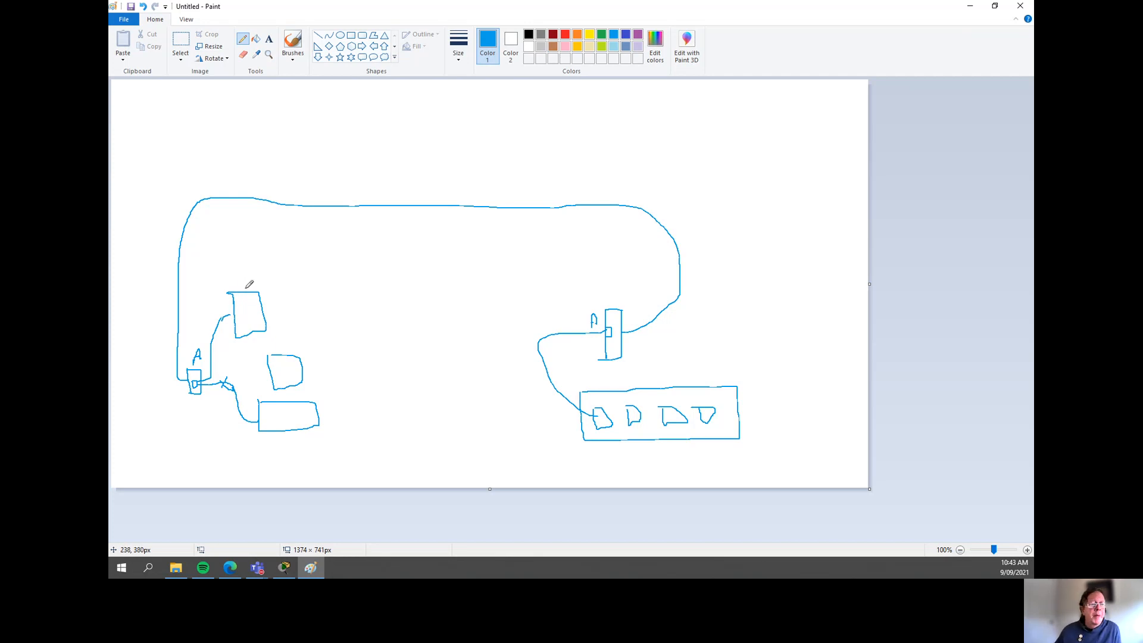
pyautogui.moveTo(250, 287)
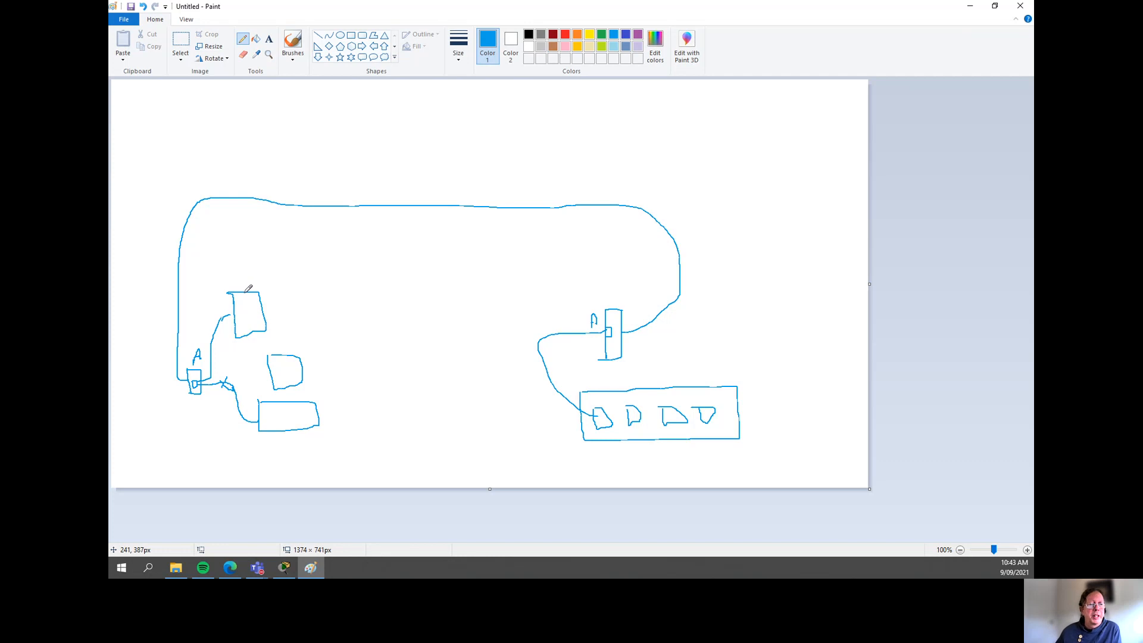
pyautogui.moveTo(244, 285); pyautogui.dragTo(259, 273)
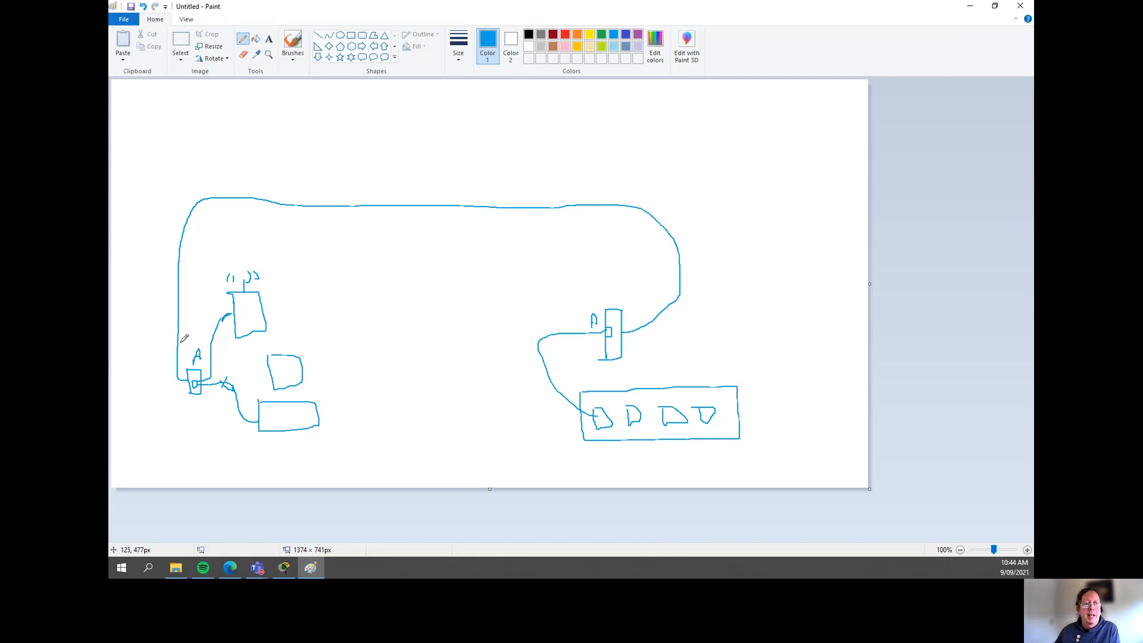
pyautogui.moveTo(171, 290)
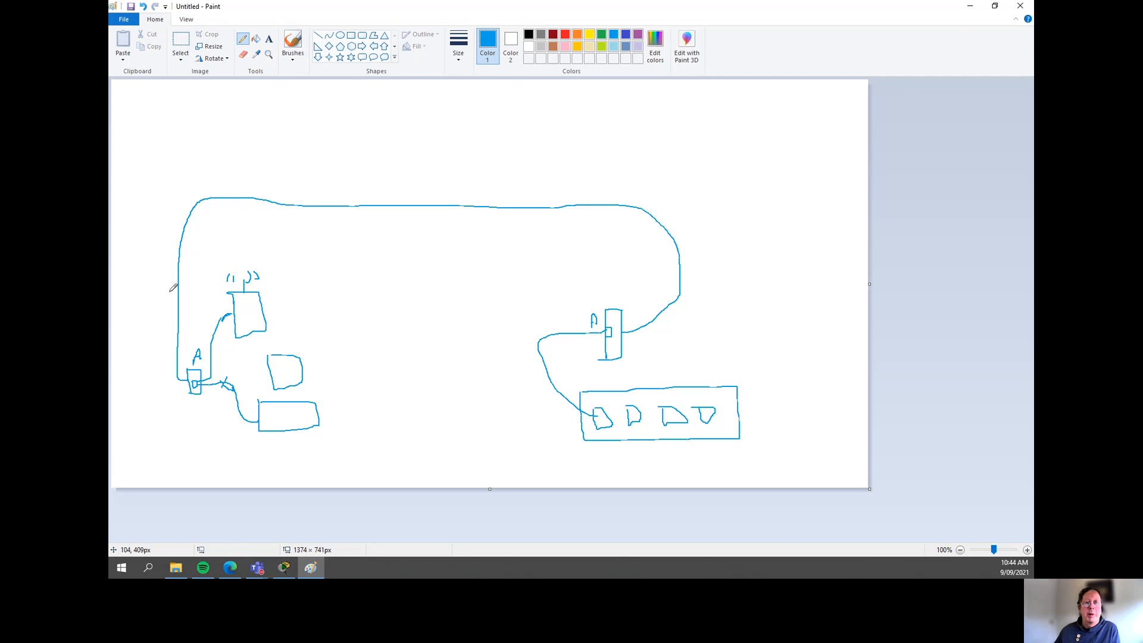
pyautogui.moveTo(256, 320)
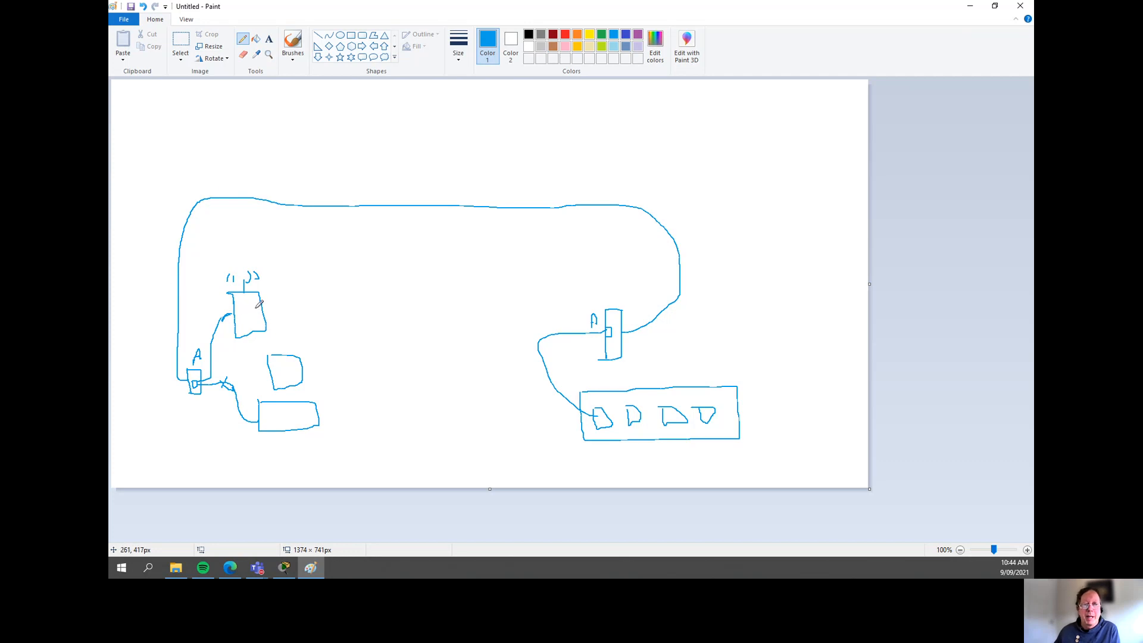
pyautogui.moveTo(324, 295)
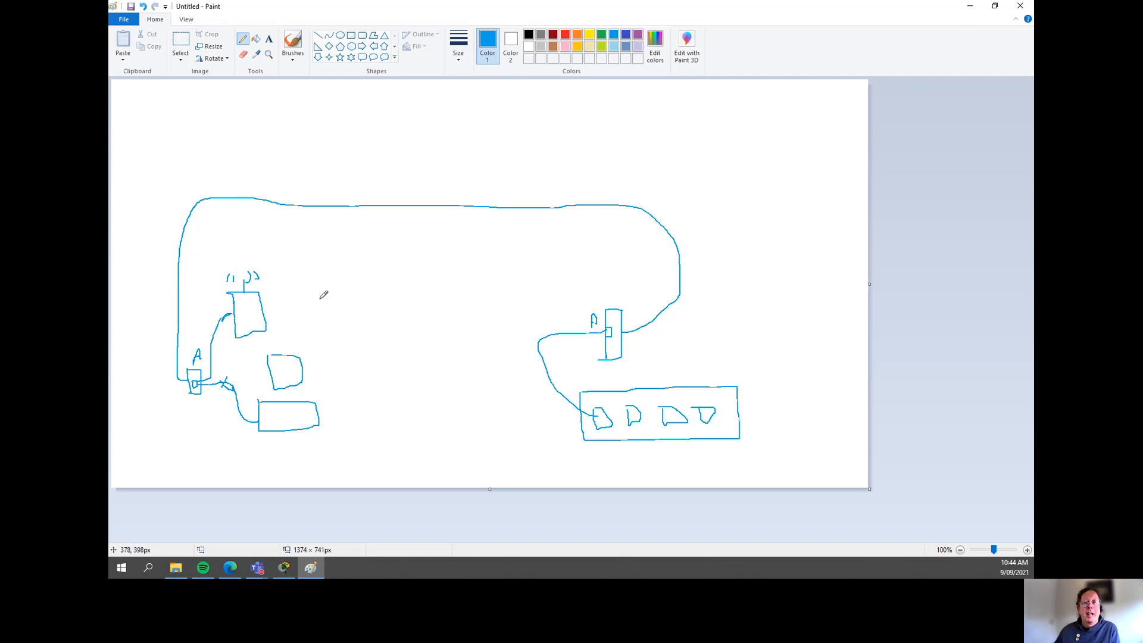
# Draw a new shape linked to the wireless box and scribble over device A.
pyautogui.moveTo(321, 292); pyautogui.dragTo(351, 339)
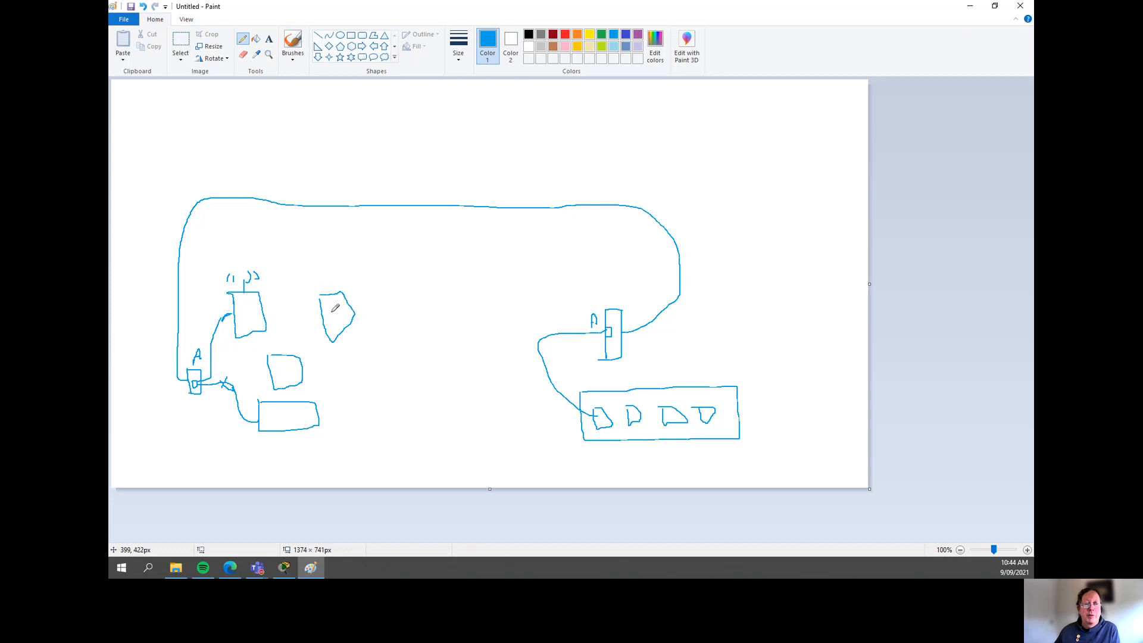
pyautogui.moveTo(266, 314); pyautogui.dragTo(328, 313)
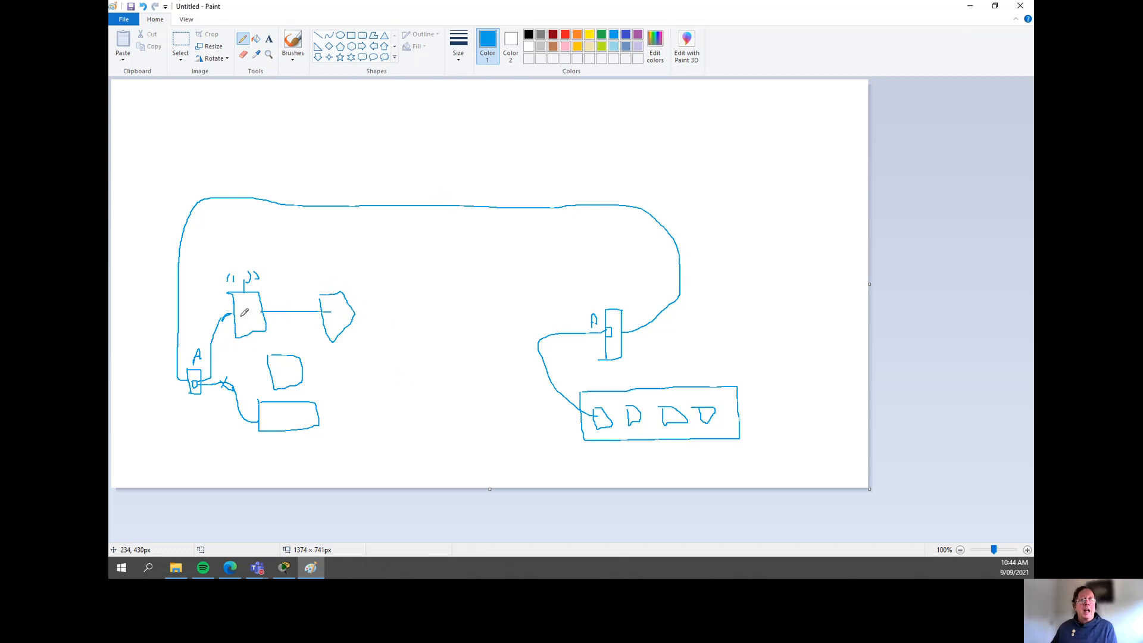
pyautogui.moveTo(258, 375)
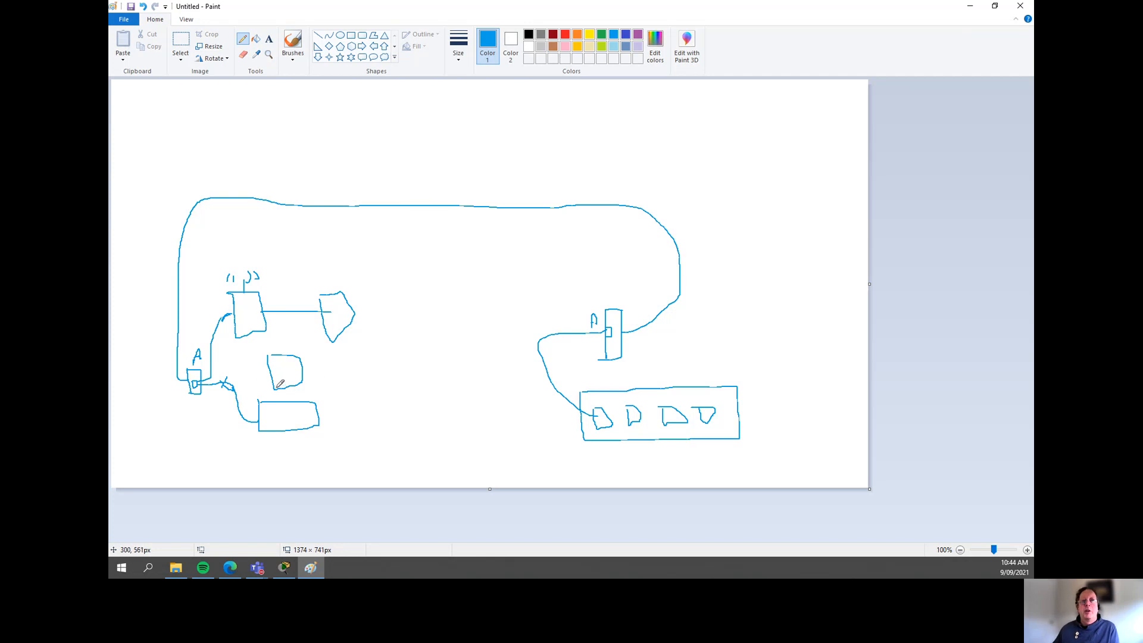
pyautogui.moveTo(249, 378)
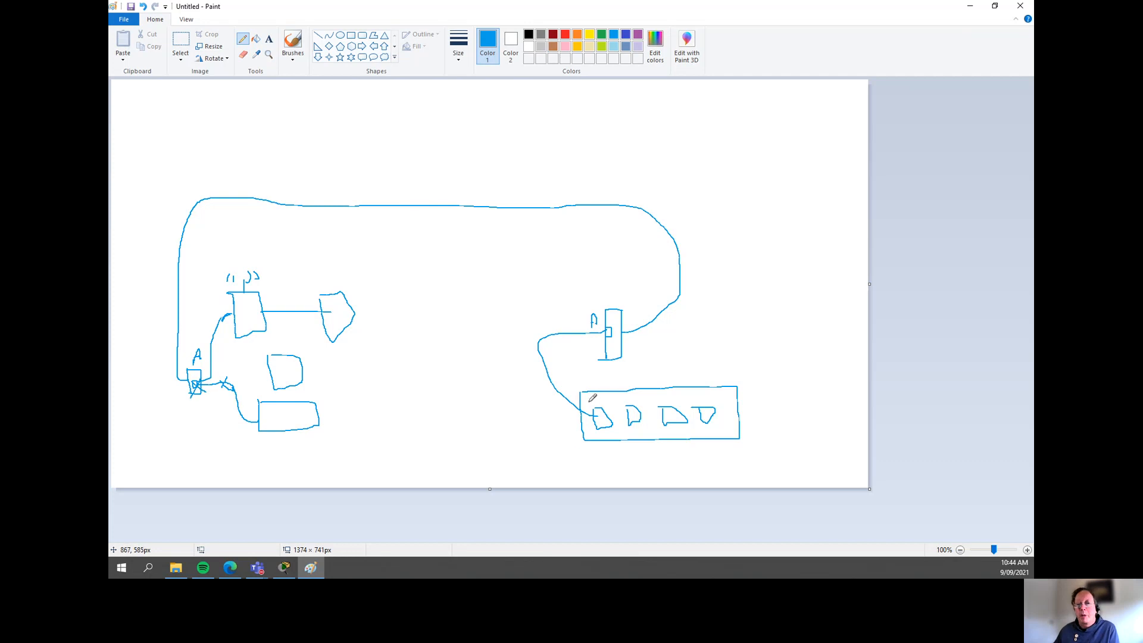
pyautogui.moveTo(579, 401); pyautogui.dragTo(627, 448)
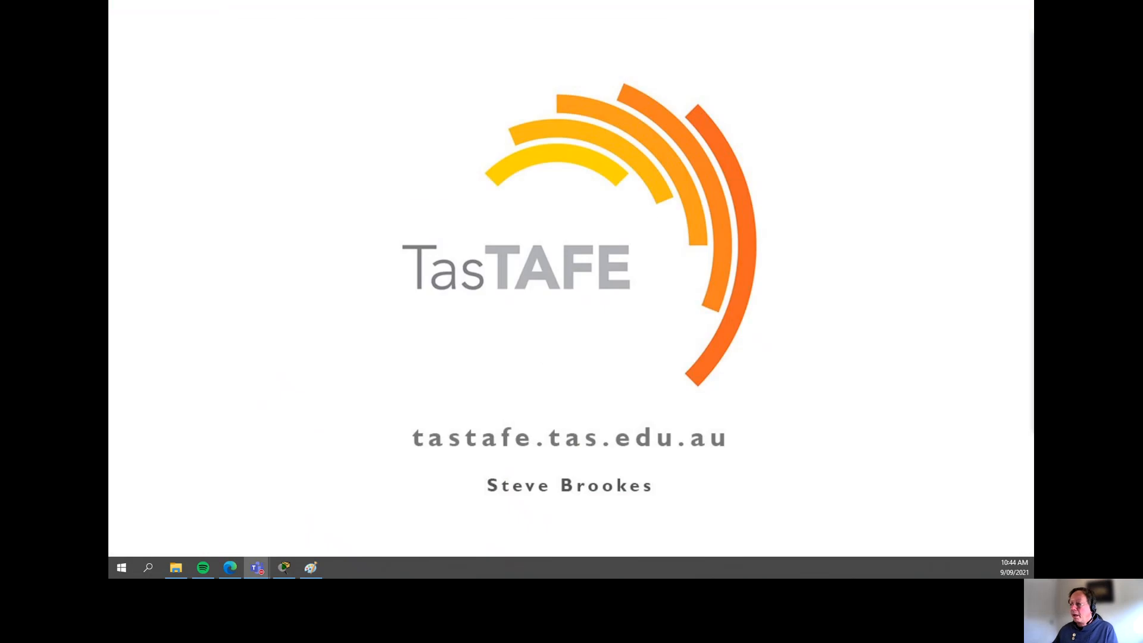
# Bring the Packet Tracer network topology back to the front.
pyautogui.click(284, 567)
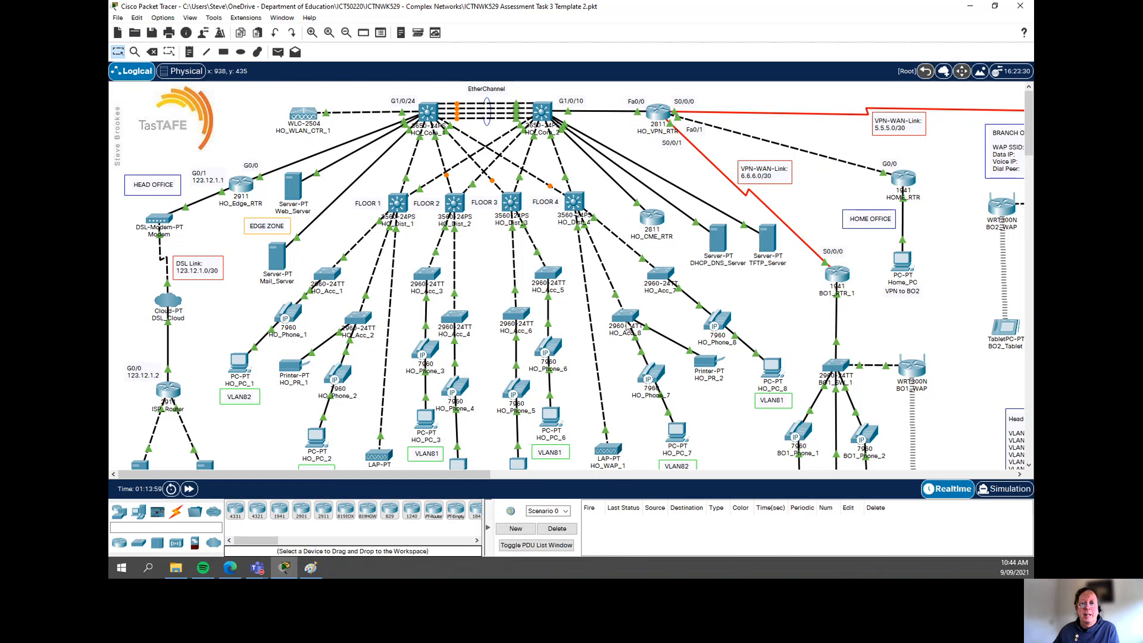
pyautogui.moveTo(552, 419)
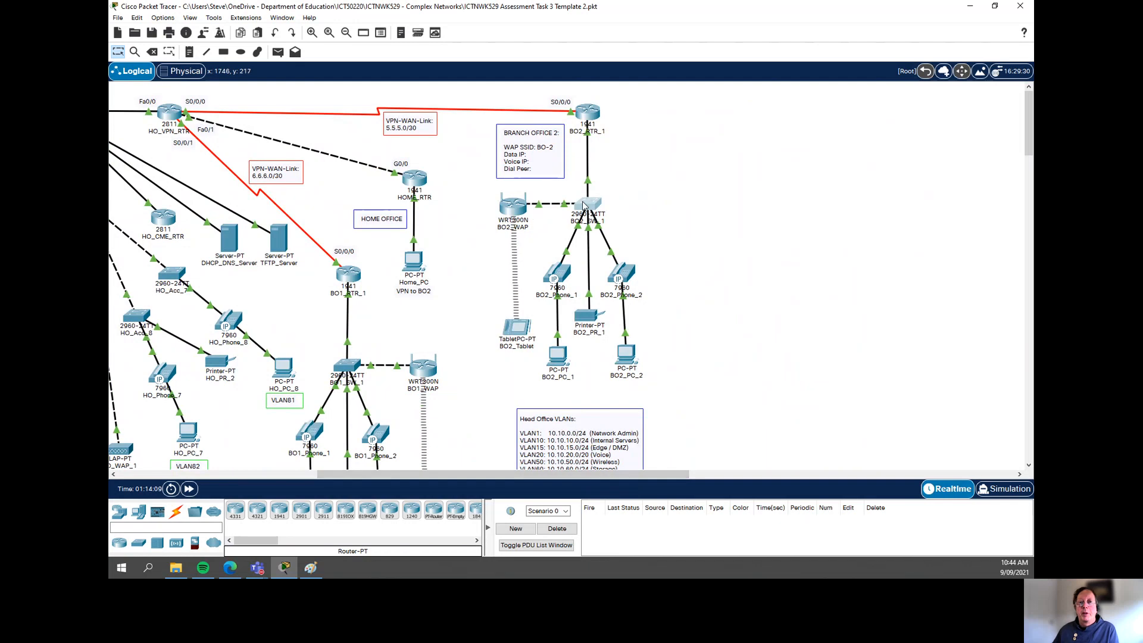
pyautogui.moveTo(532, 220)
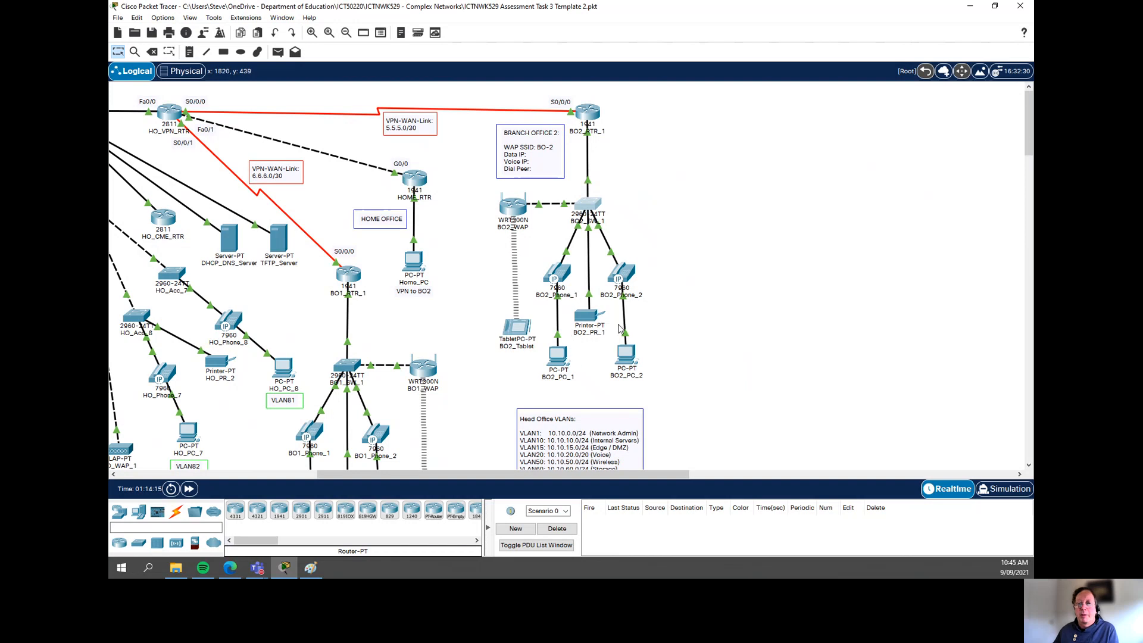
pyautogui.moveTo(648, 346)
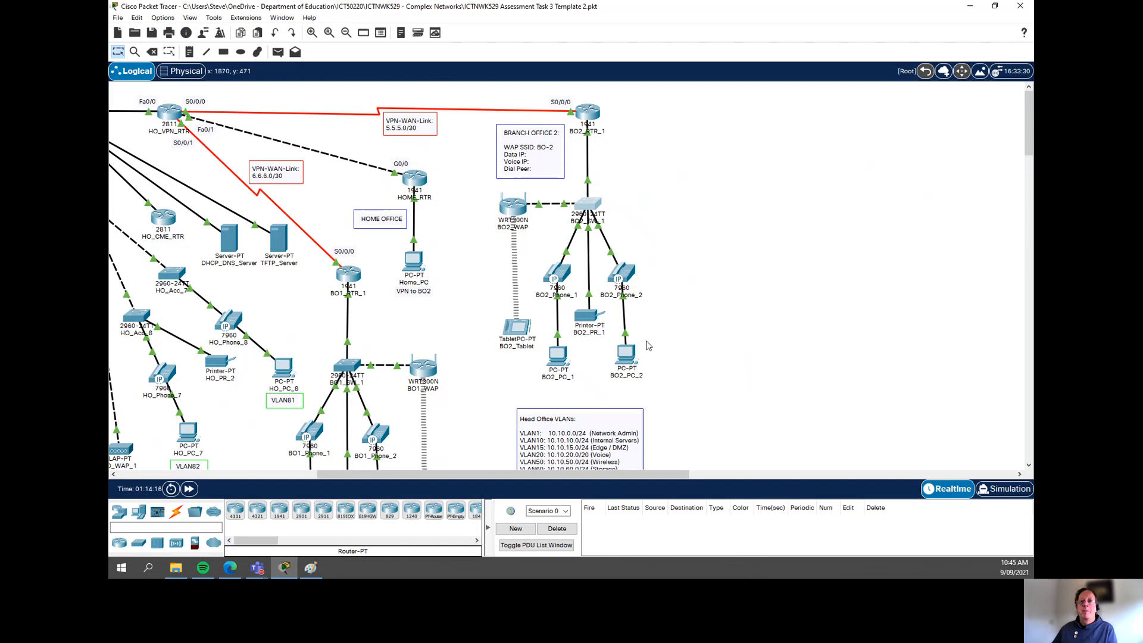
pyautogui.moveTo(586, 205)
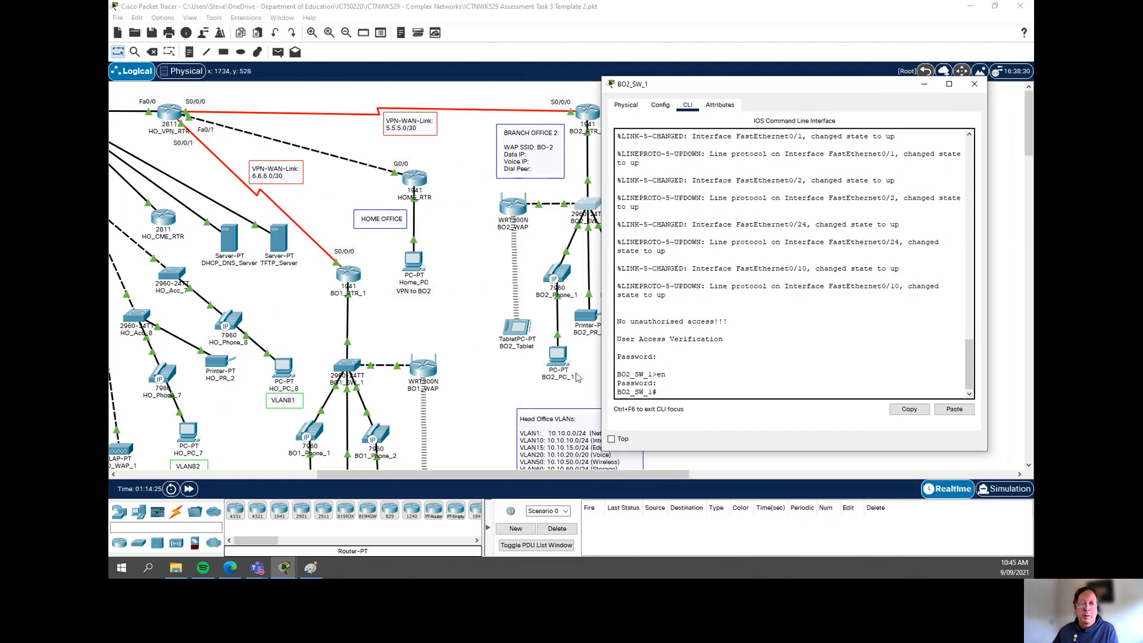
# Place a new PC0 near BO2_SW_1 and pick a copper straight-through cable.
pyautogui.click(974, 83)
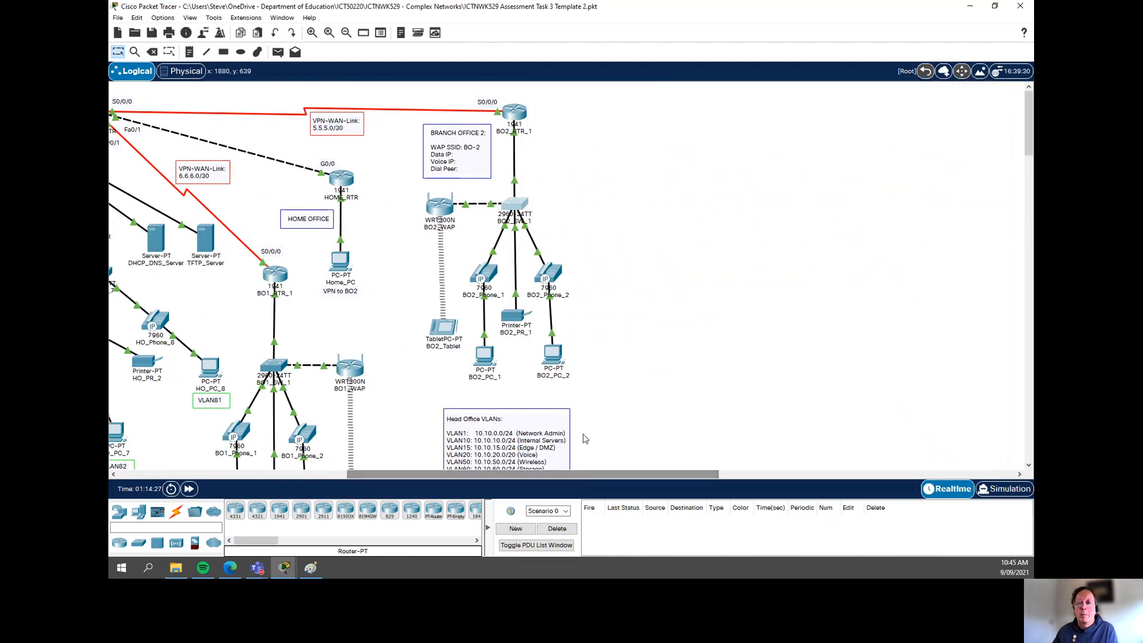
pyautogui.click(515, 209)
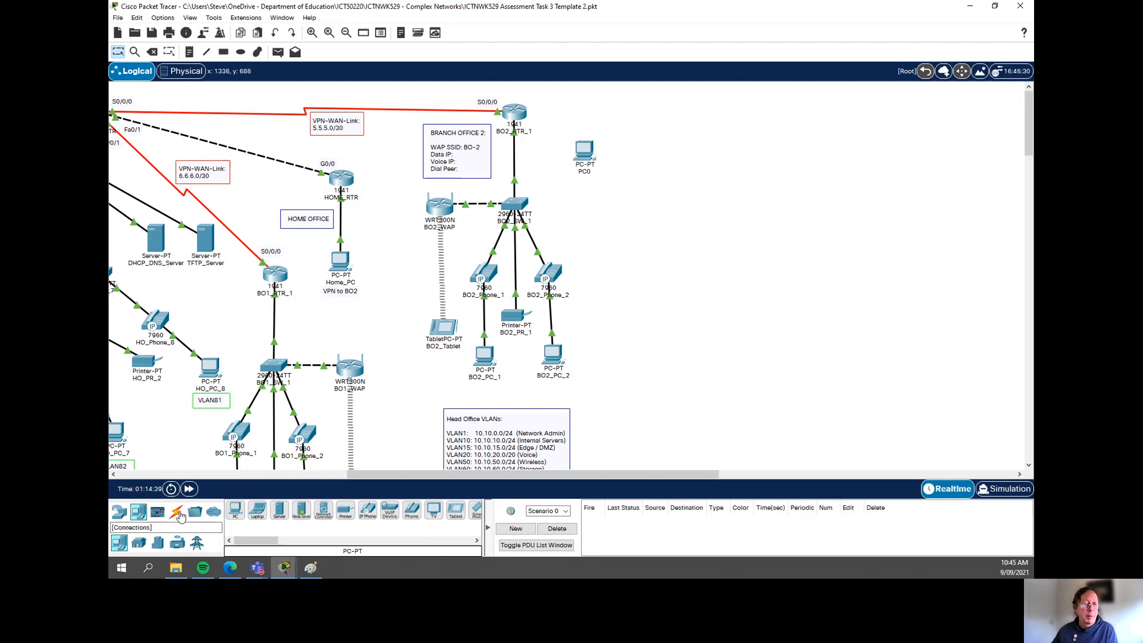
pyautogui.click(179, 512)
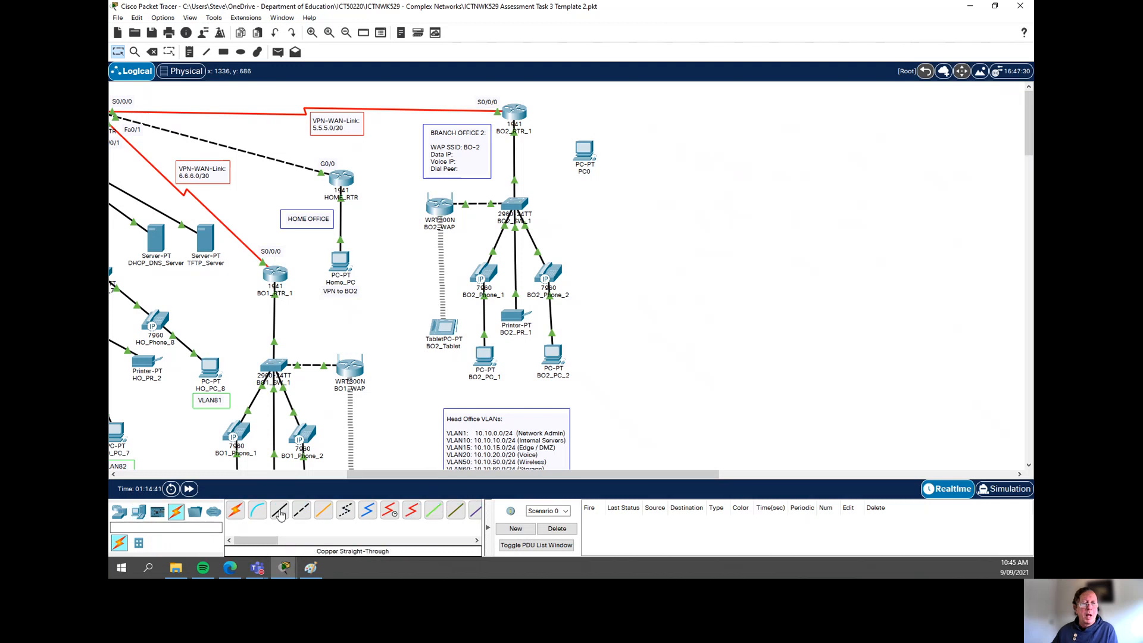
pyautogui.click(584, 151)
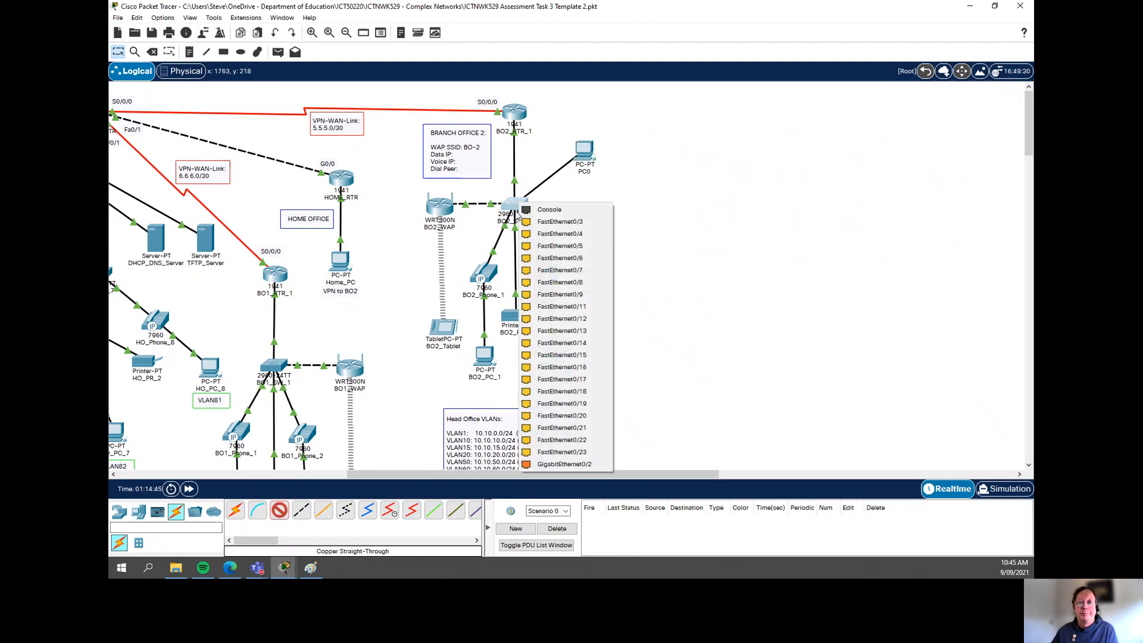
pyautogui.moveTo(568, 222)
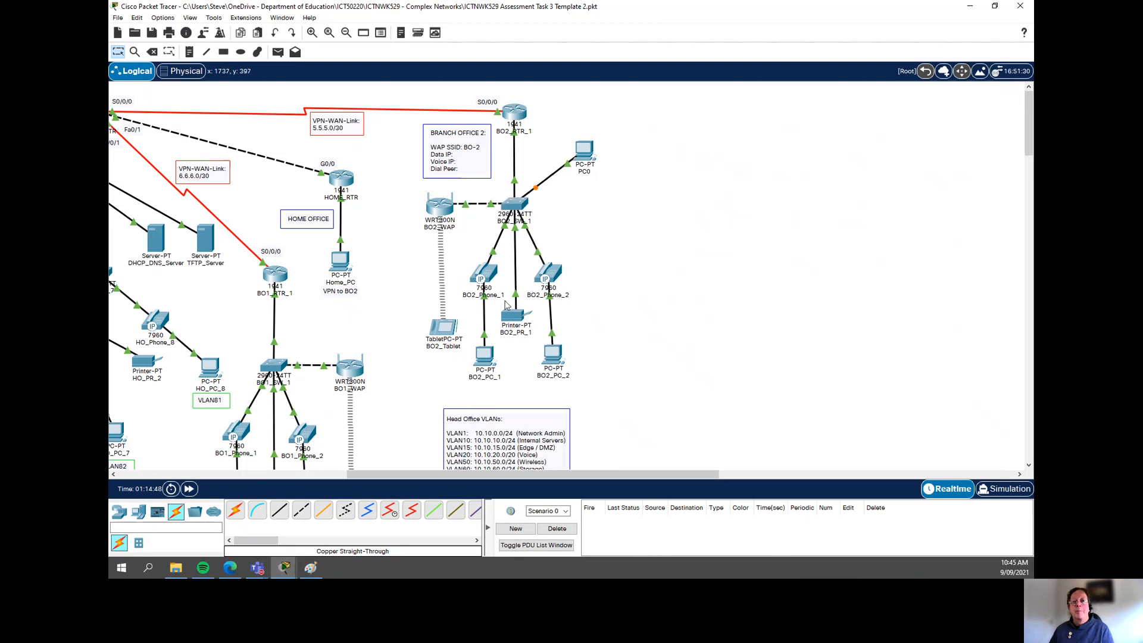
pyautogui.moveTo(511, 203)
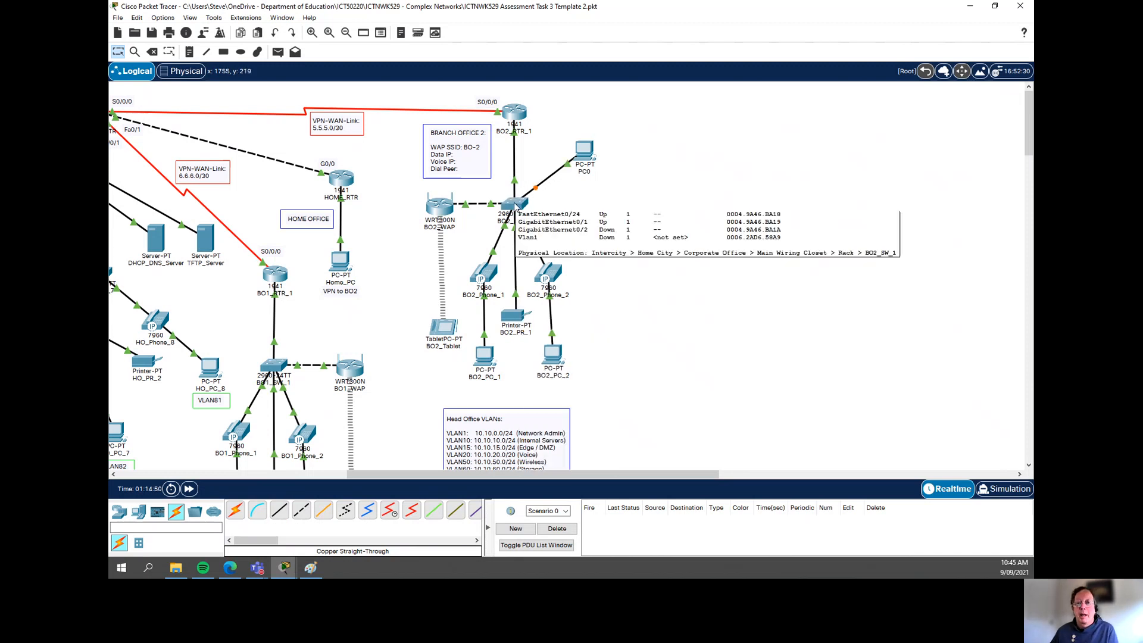
# Open BO2_SW_1's CLI, enter global config, try interface range fa0/1-24, then exit.
pyautogui.click(509, 206)
pyautogui.write('en')
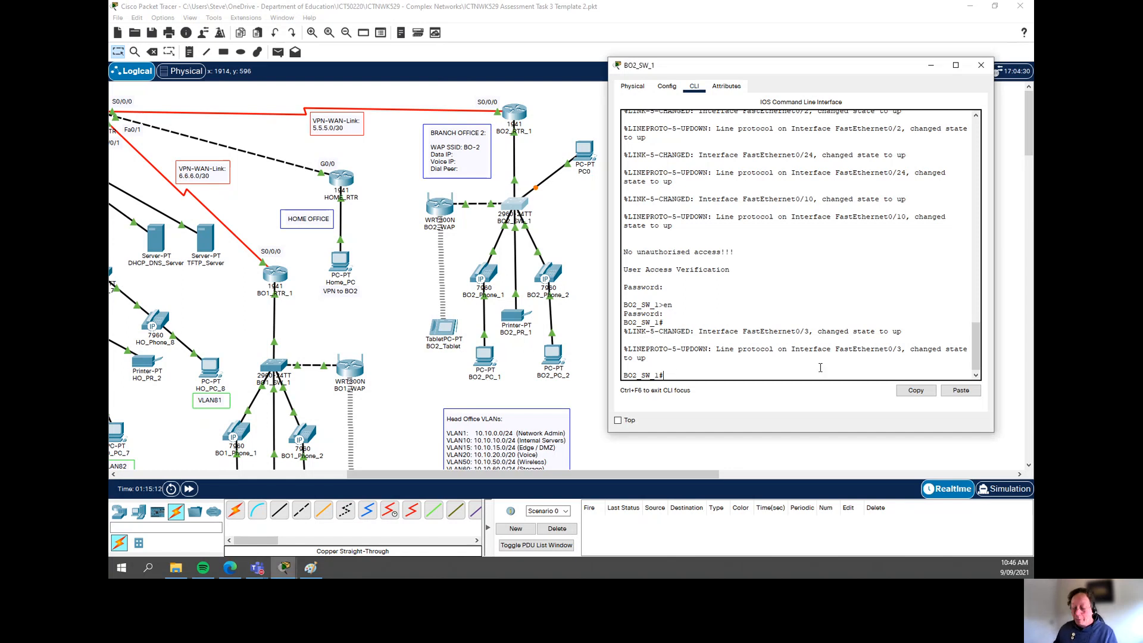
pyautogui.write('con ft')
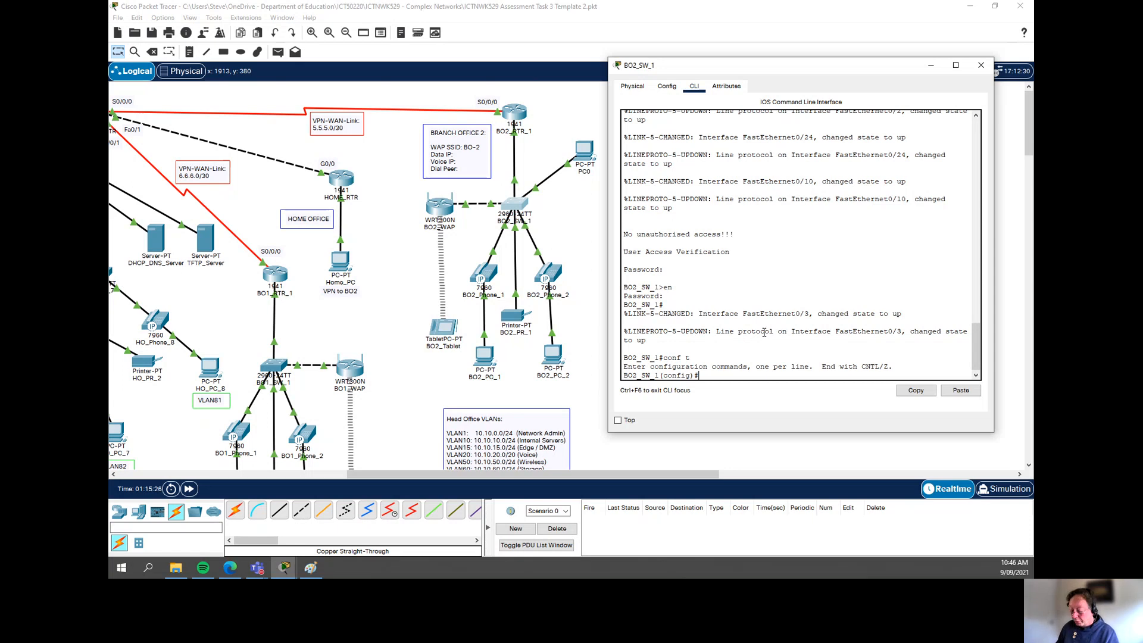
pyautogui.write('interface')
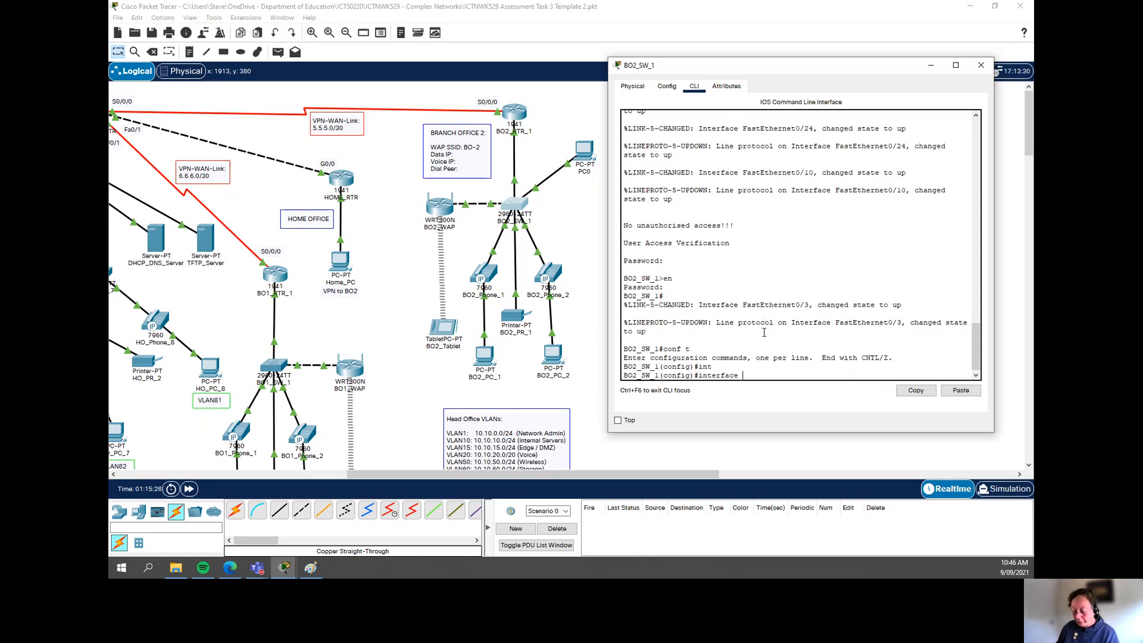
pyautogui.write('range')
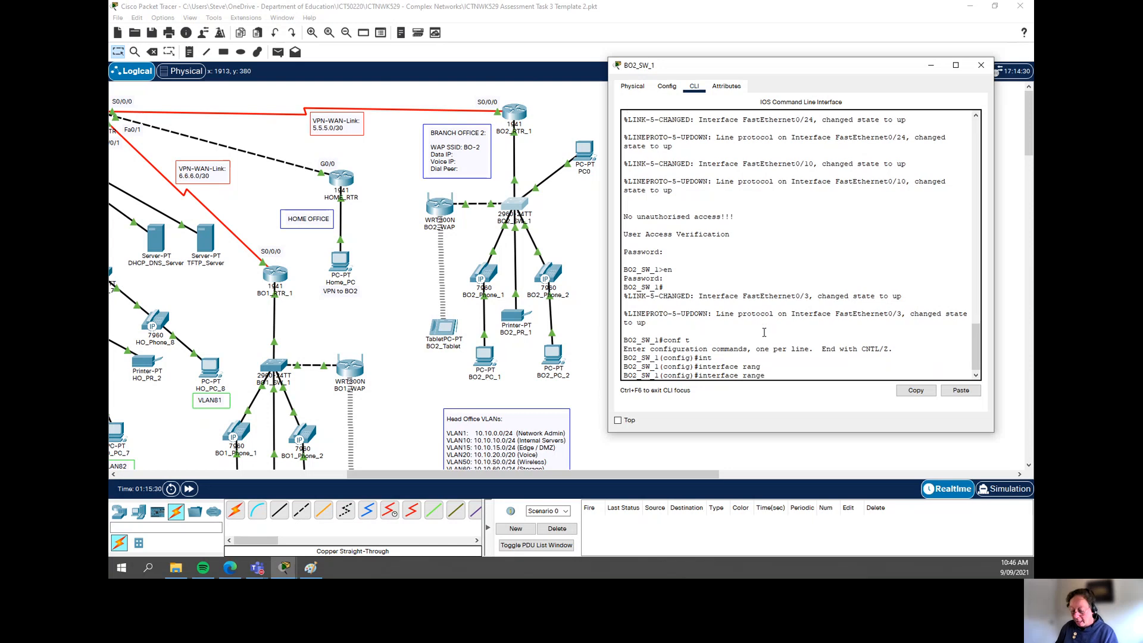
pyautogui.write('fa0/1')
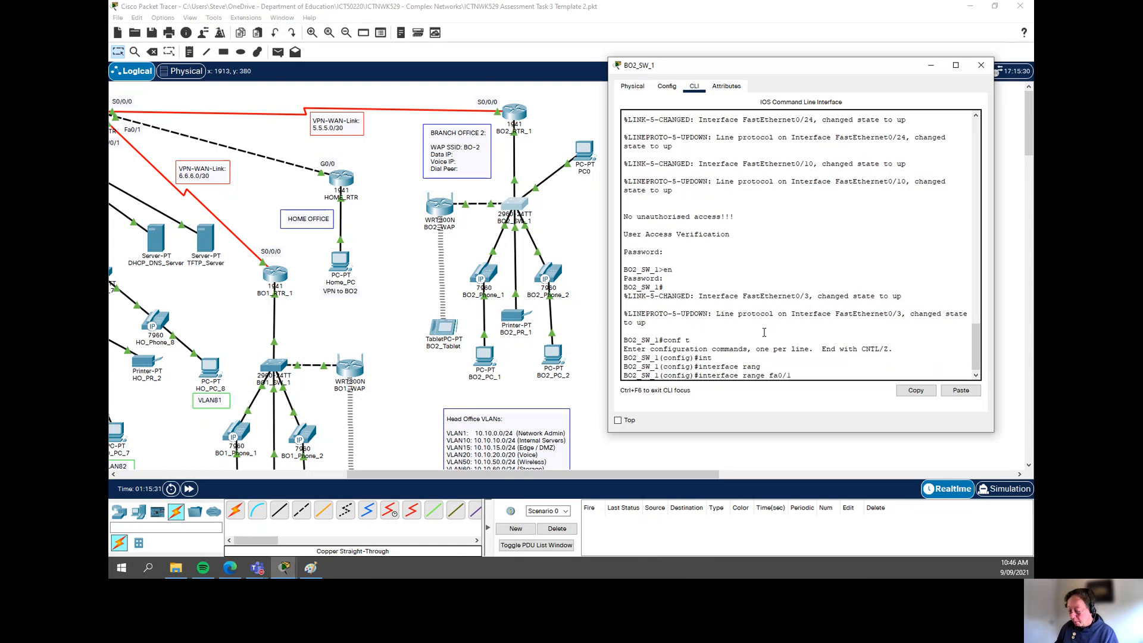
pyautogui.write('- 24')
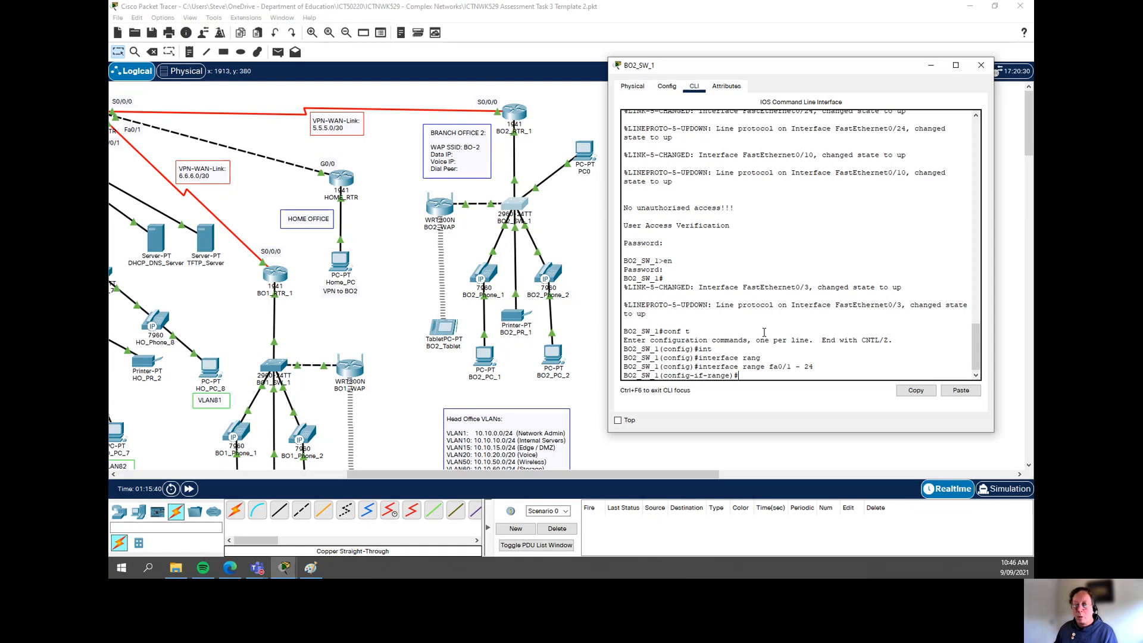
pyautogui.write('exit')
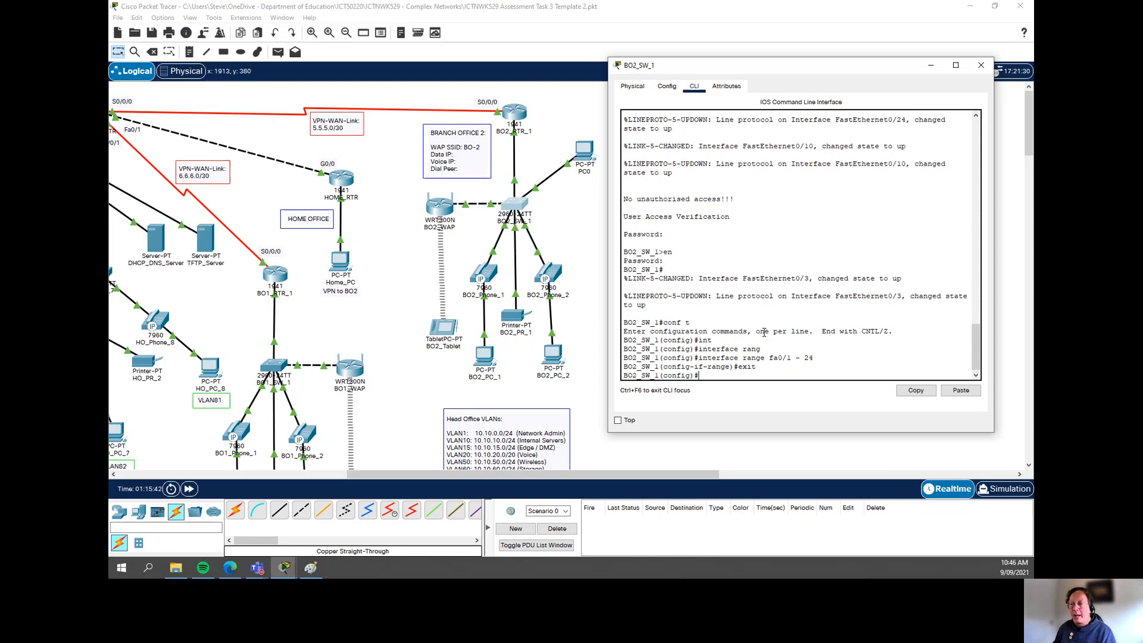
# On interface Fa0/3, enable sticky MAC learning with switchport port-security mac-address sticky.
pyautogui.write('int f')
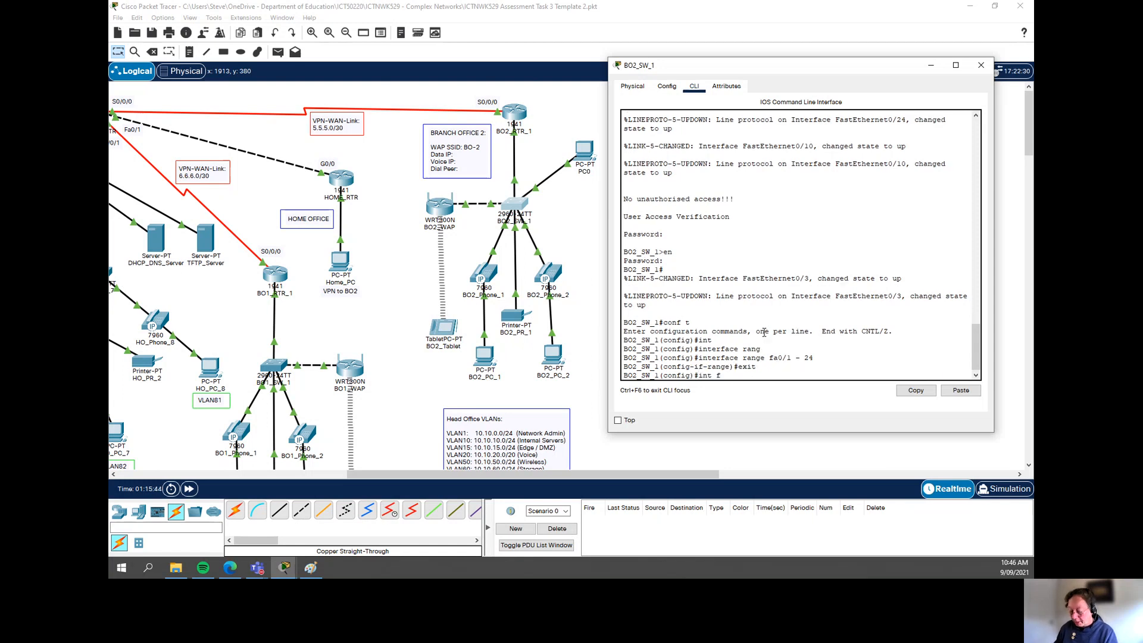
pyautogui.write('0/3')
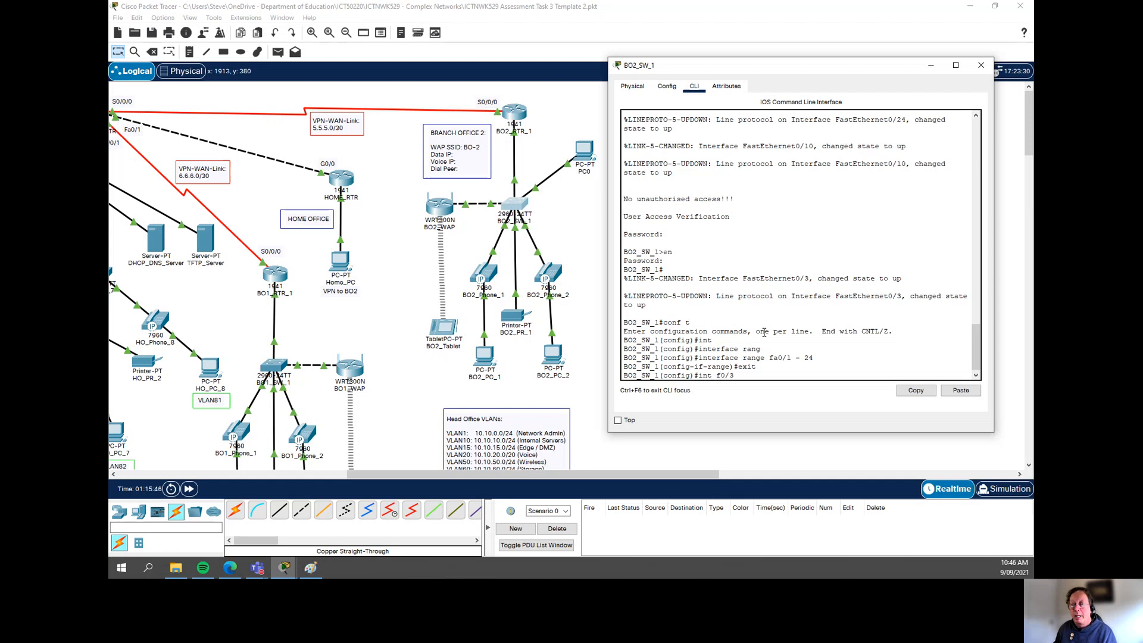
pyautogui.press('Enter')
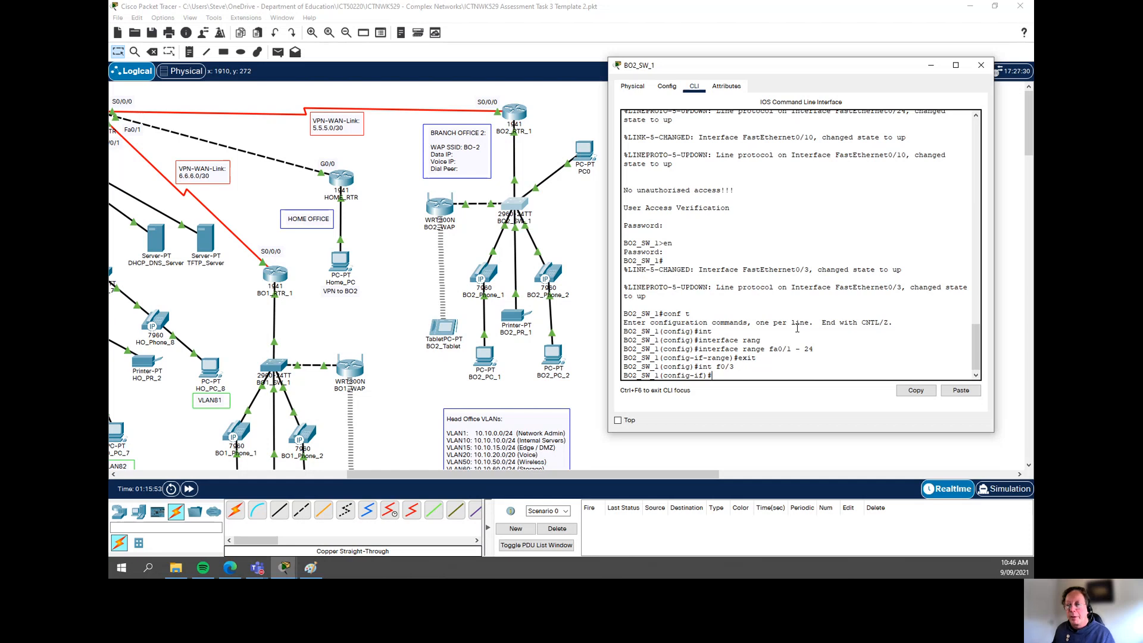
pyautogui.write('switchport')
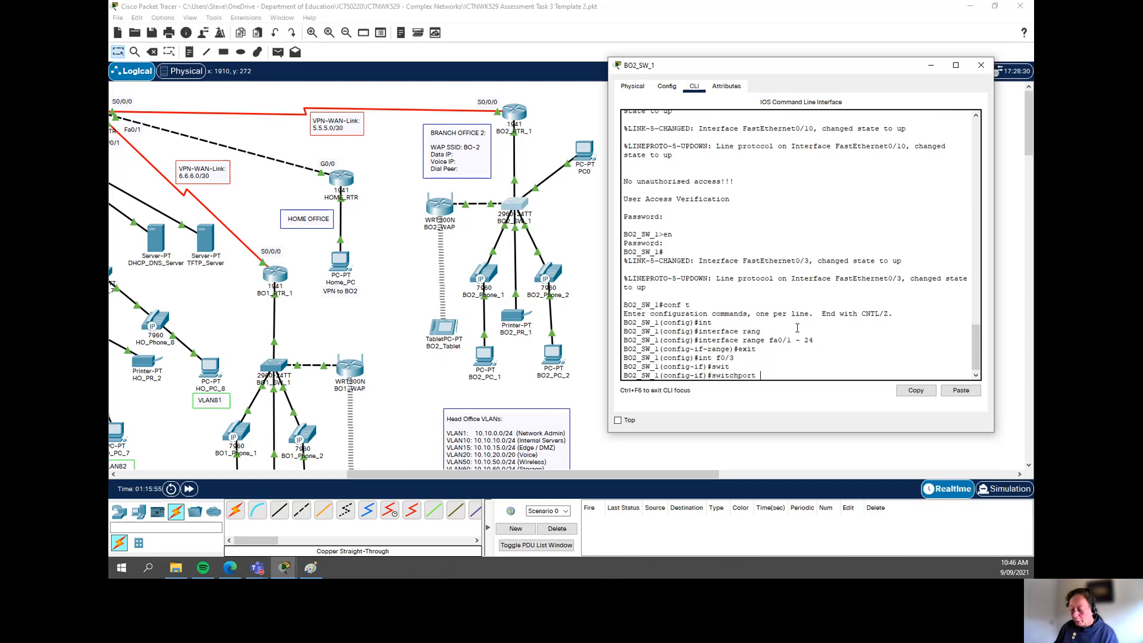
pyautogui.write('port-security')
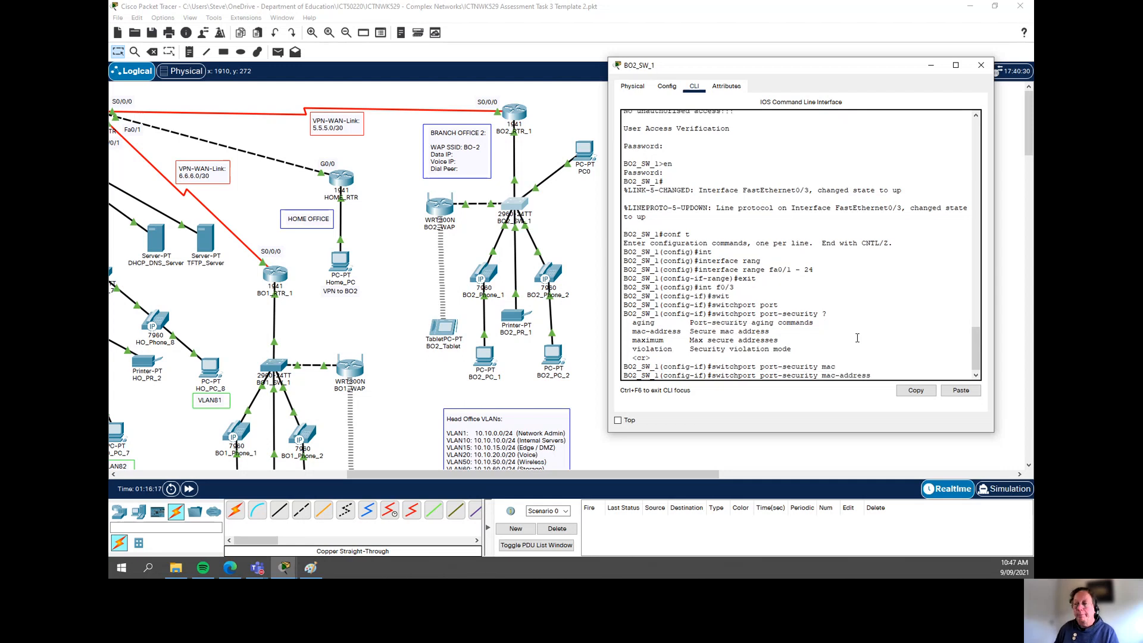
pyautogui.write('mac-address ?')
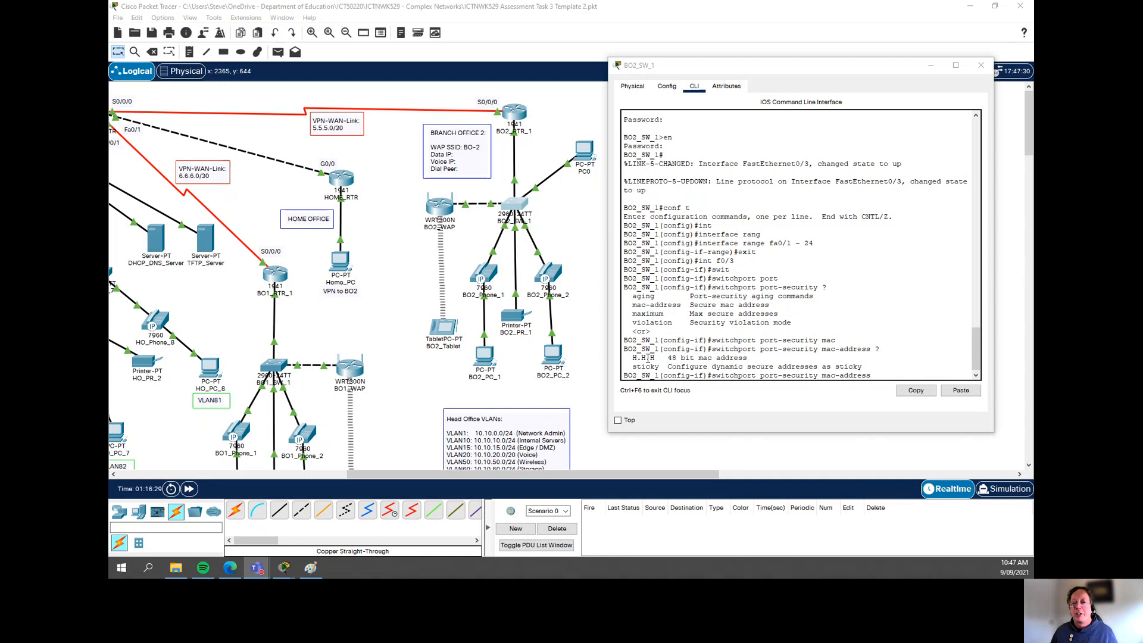
pyautogui.moveTo(580, 207)
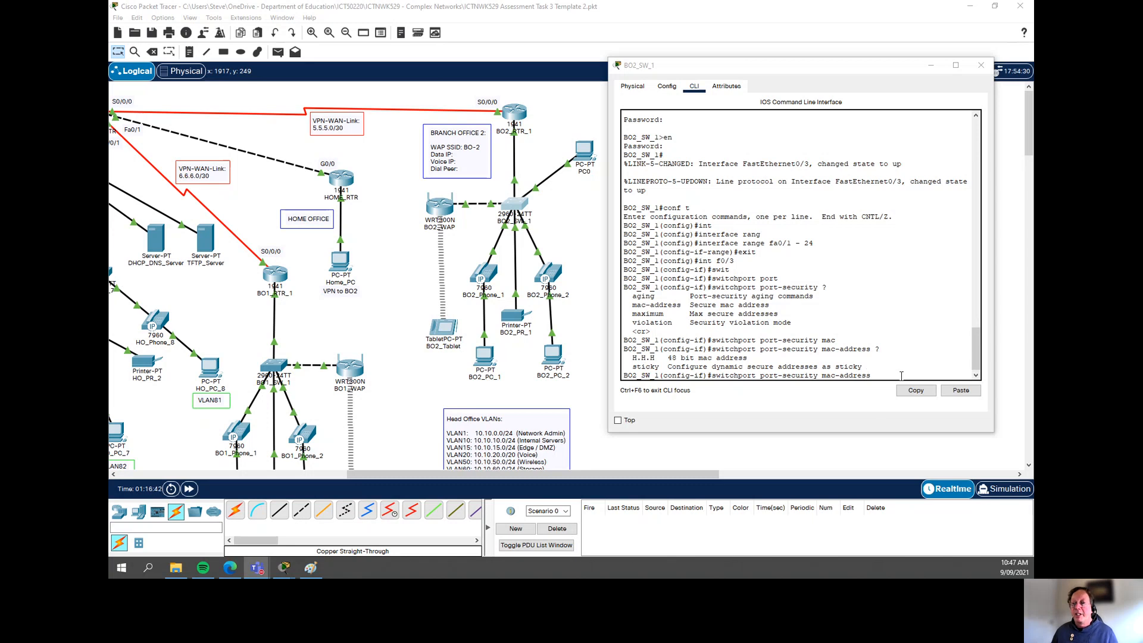
pyautogui.write('sticky')
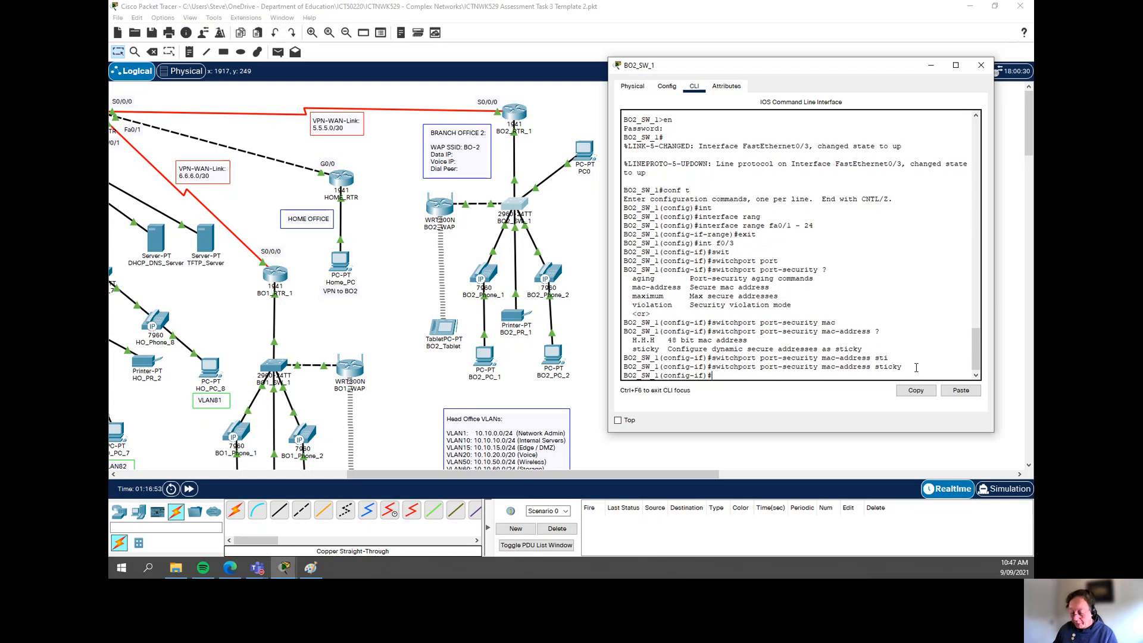
# Limit Fa0/3 port security to a maximum of 1 address and list violation modes.
pyautogui.write('switchport por')
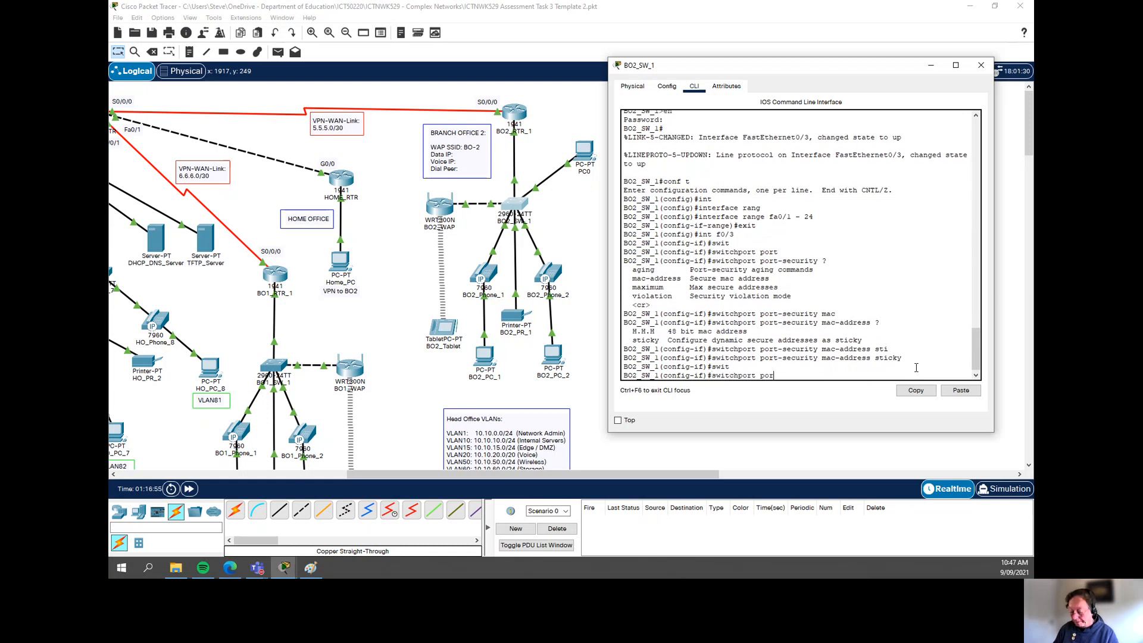
pyautogui.write('port-security maximum')
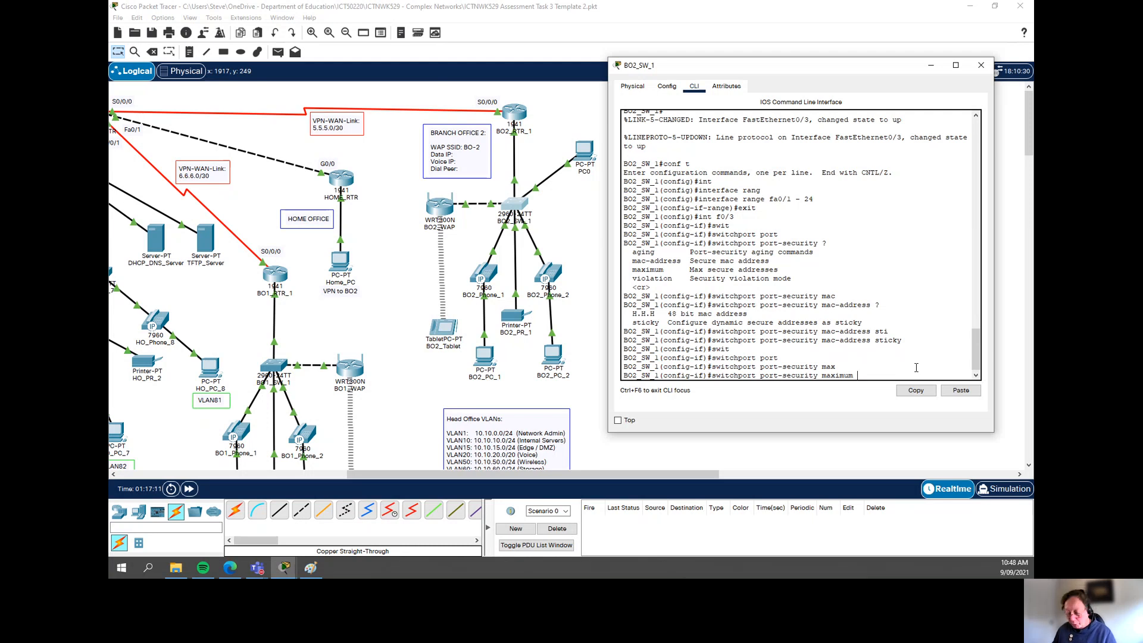
pyautogui.write('1')
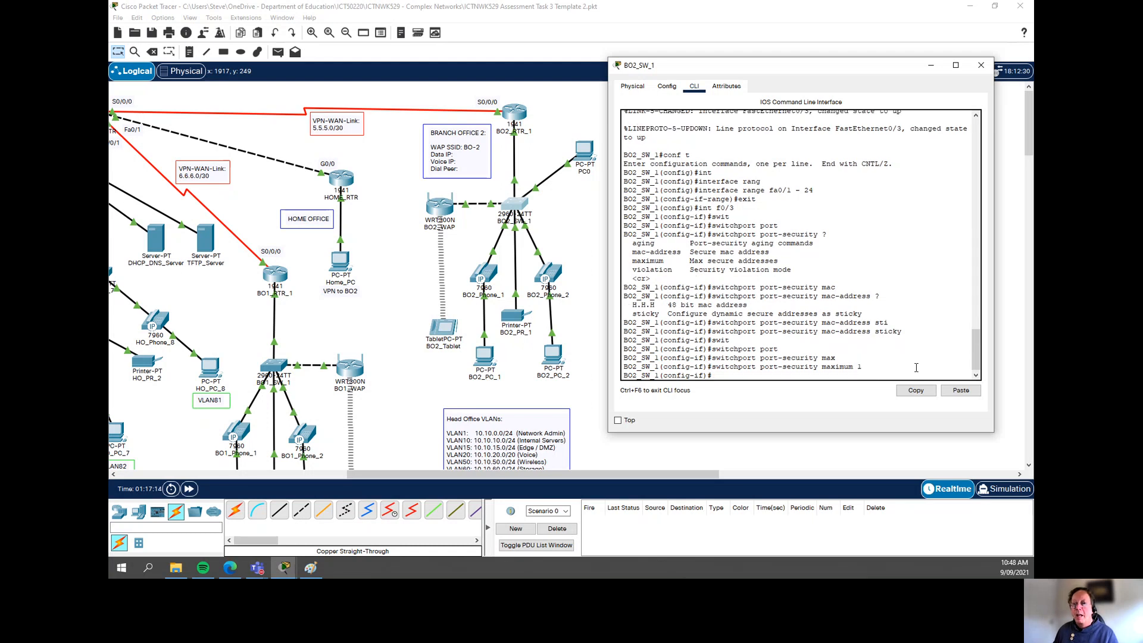
pyautogui.write('sw')
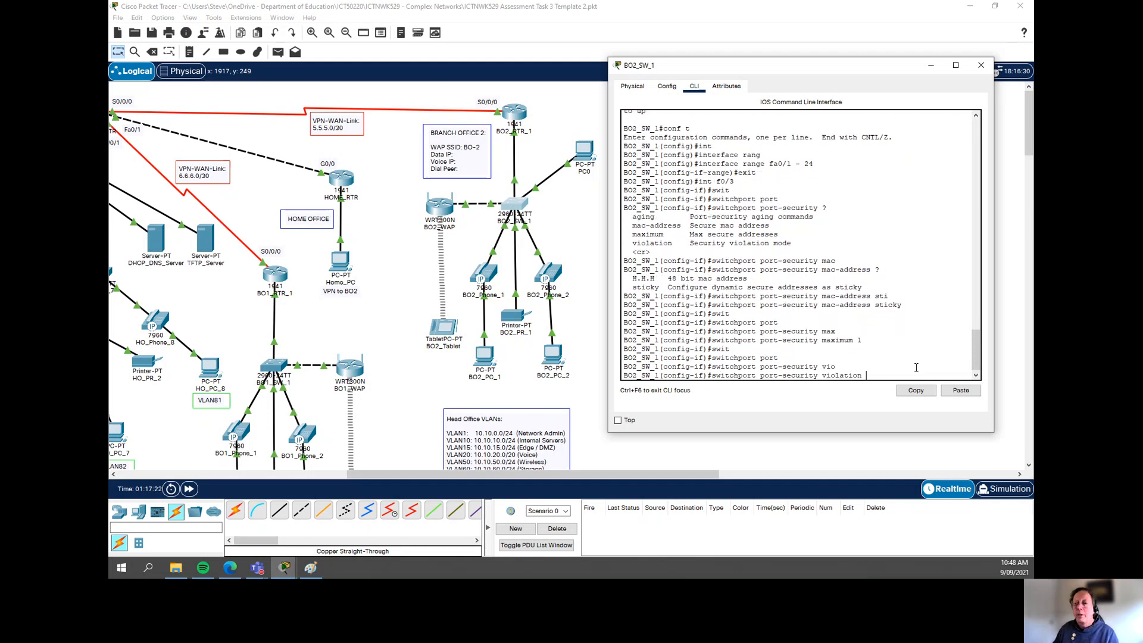
pyautogui.write('?')
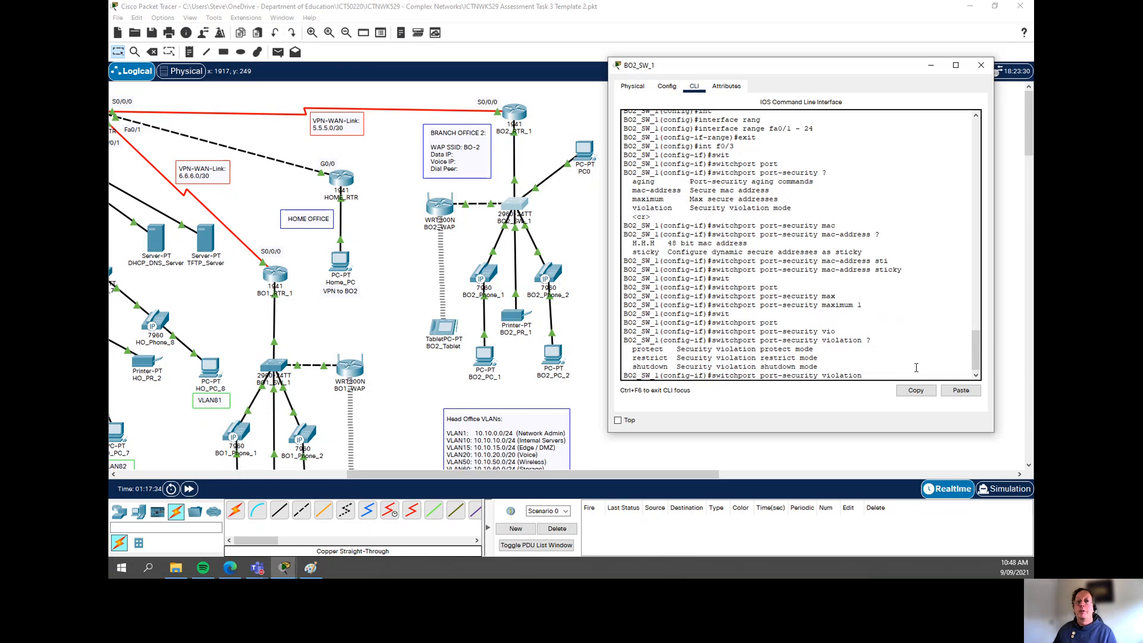
pyautogui.moveTo(536, 196)
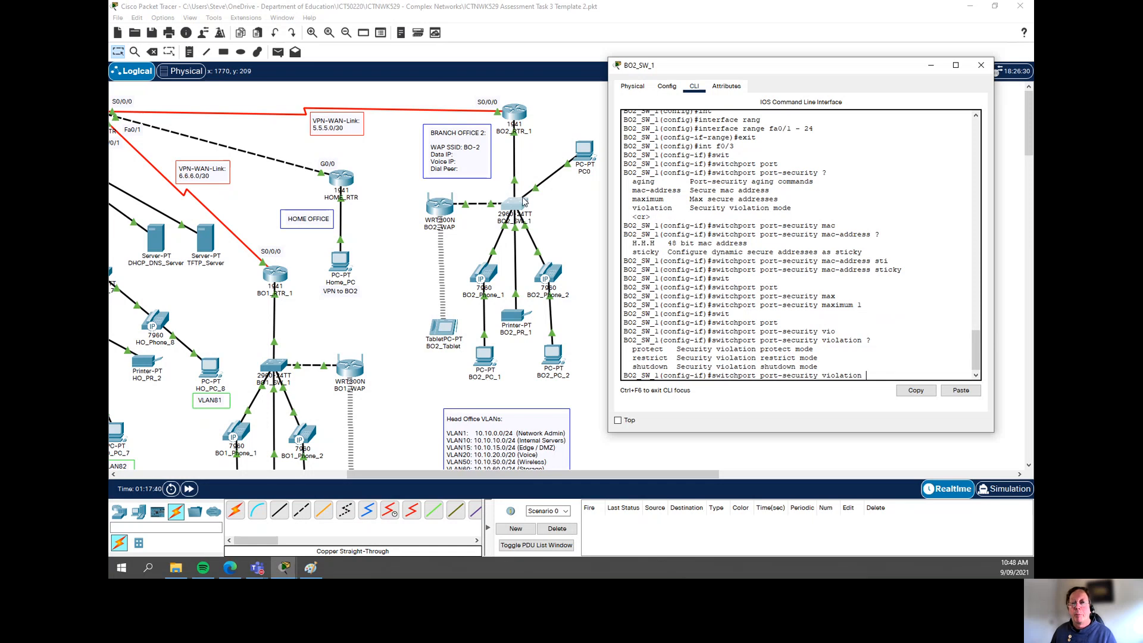
pyautogui.moveTo(579, 154)
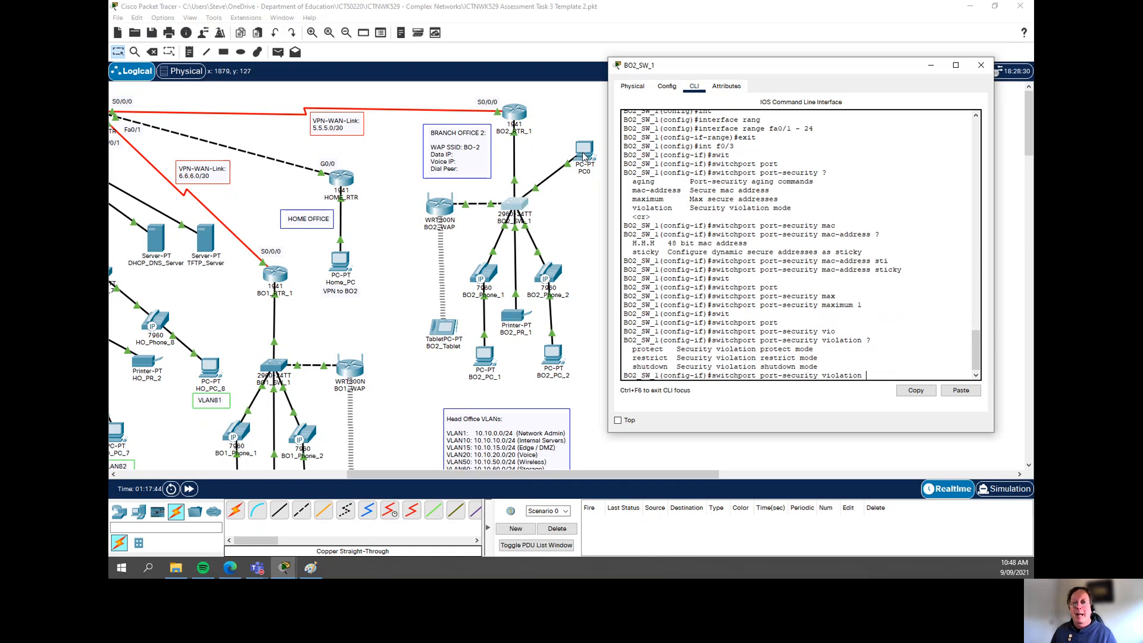
pyautogui.moveTo(522, 201)
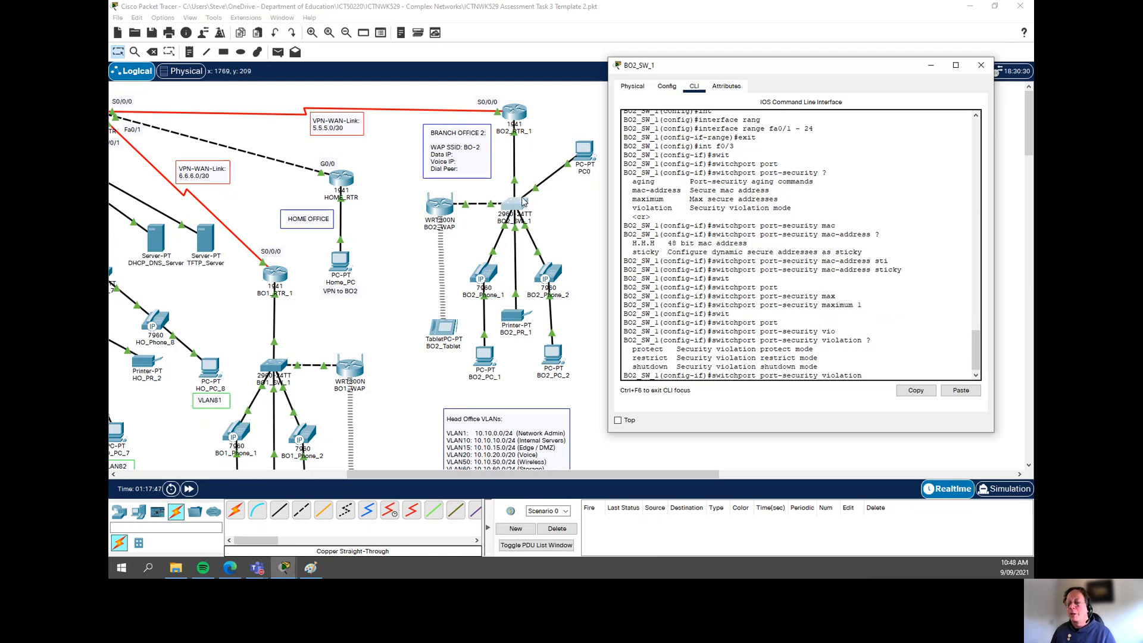
pyautogui.moveTo(518, 205)
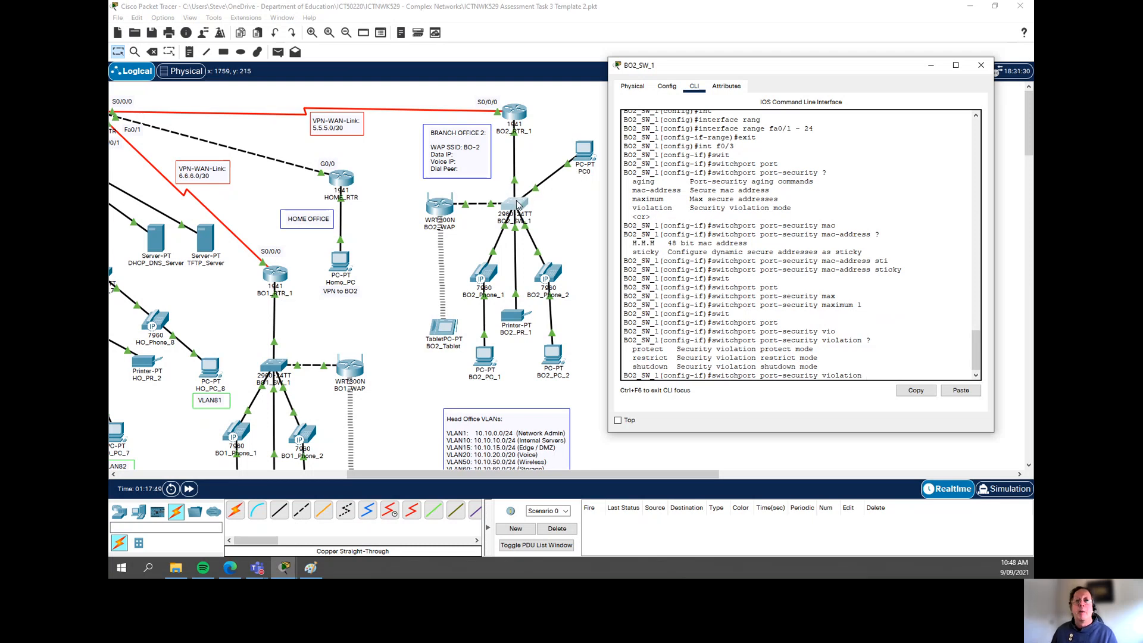
pyautogui.moveTo(537, 189)
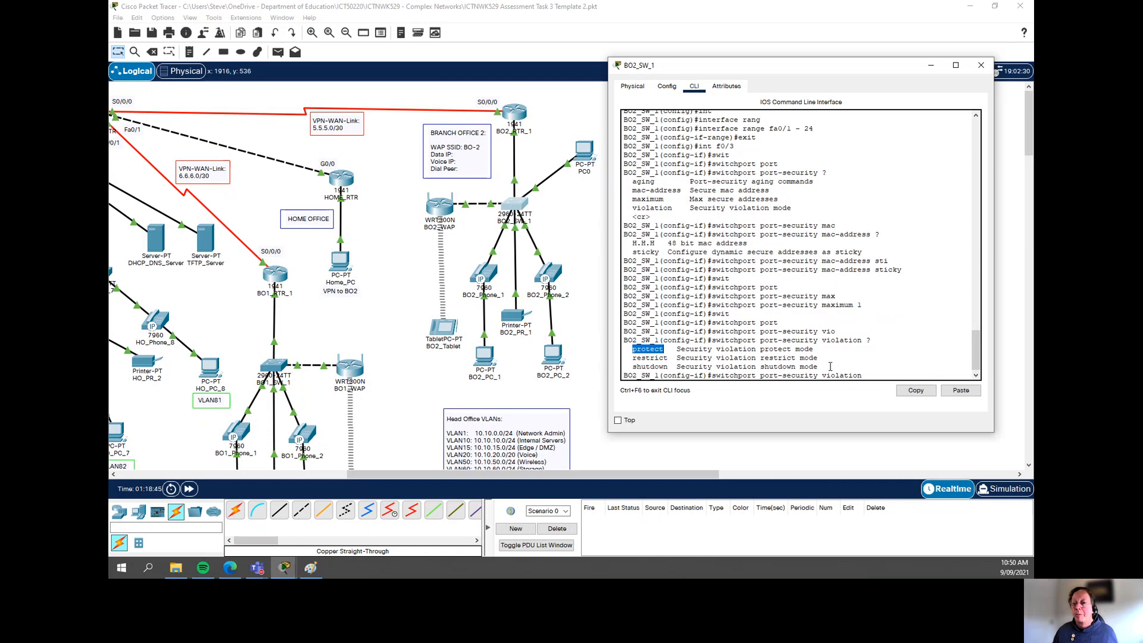
# Set restrict violation mode, make Fa0/3 an access port, enable port security, and exit.
pyautogui.write('rest')
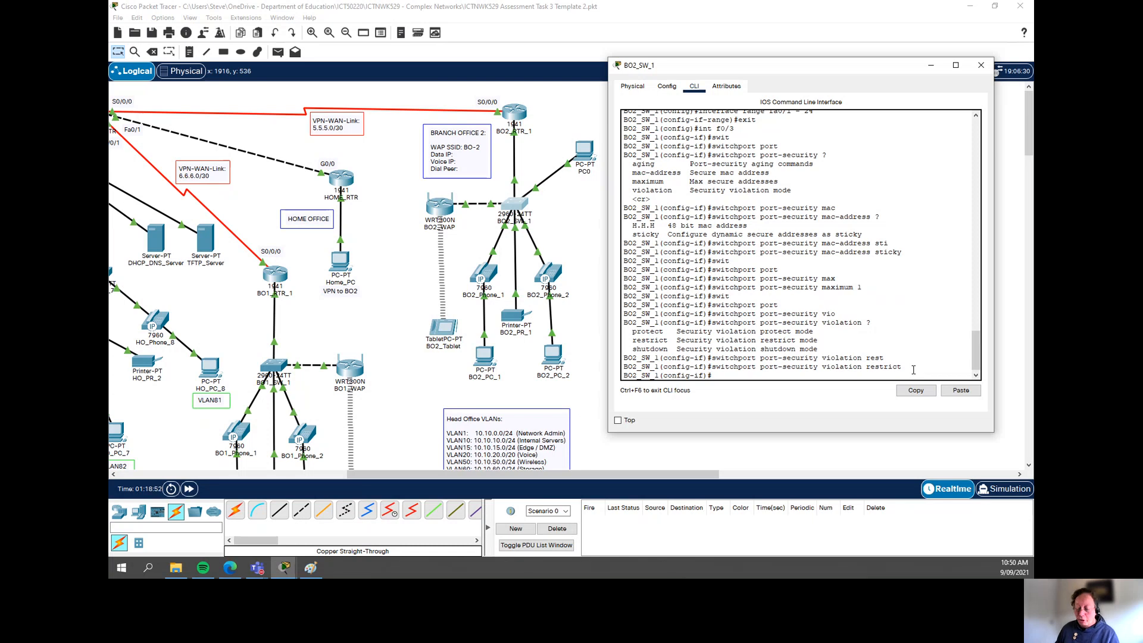
pyautogui.write('switchport port-security')
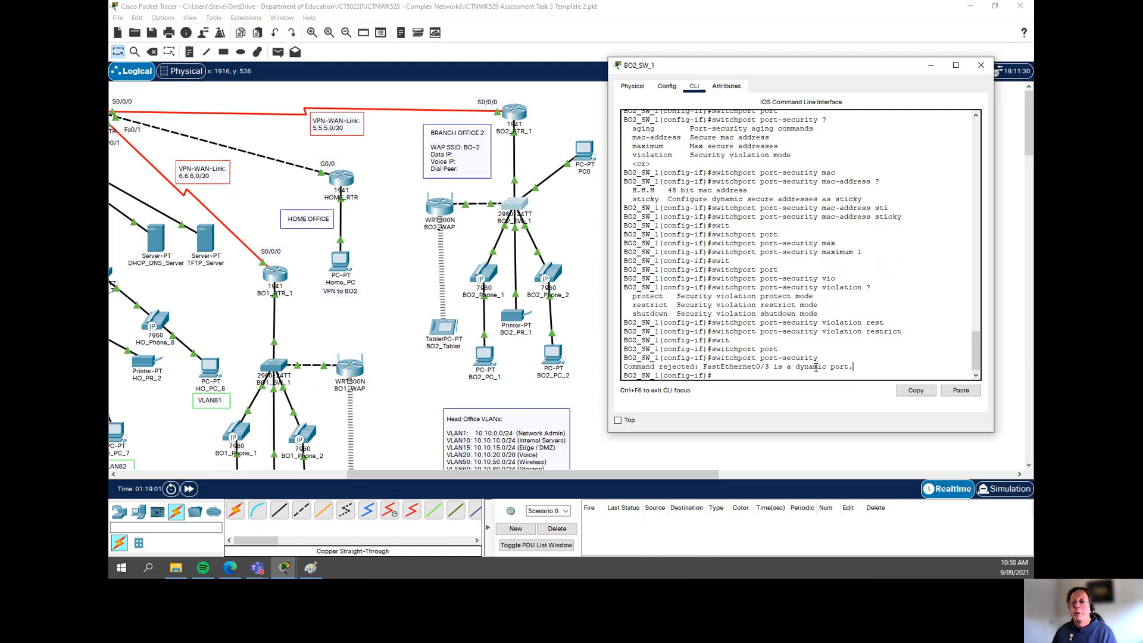
pyautogui.doubleClick(811, 367)
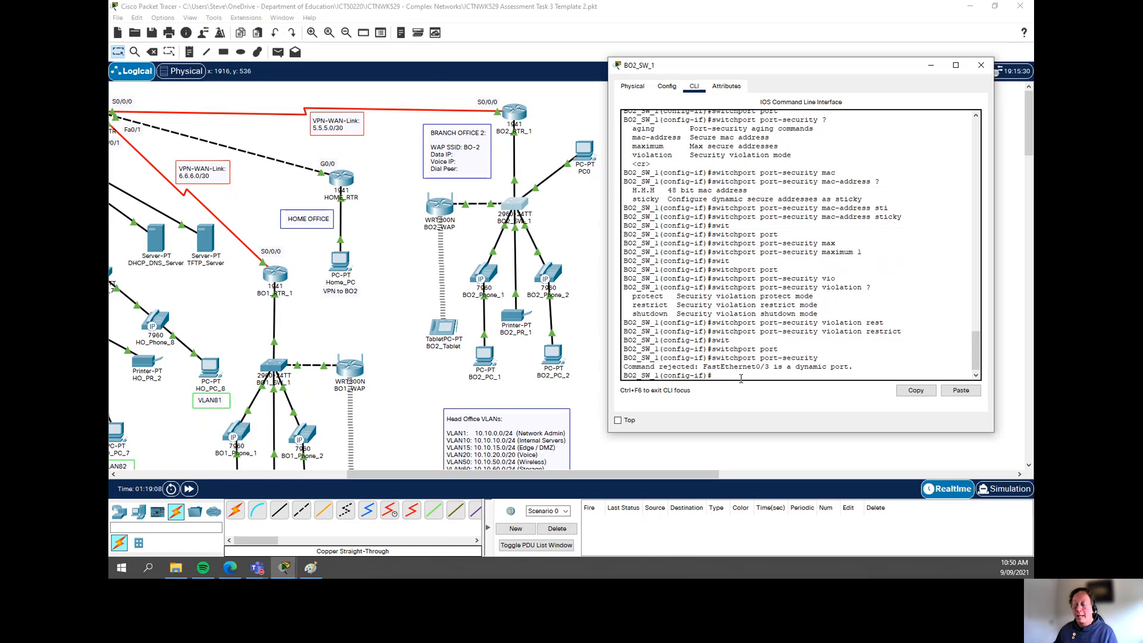
pyautogui.write('switchport')
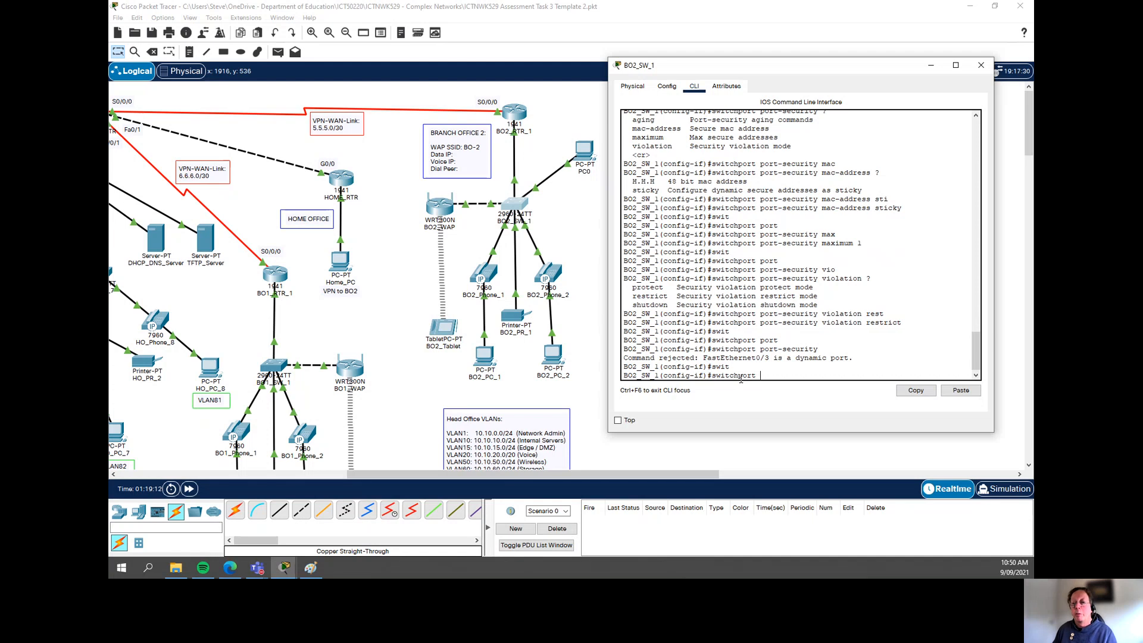
pyautogui.write('moide acc')
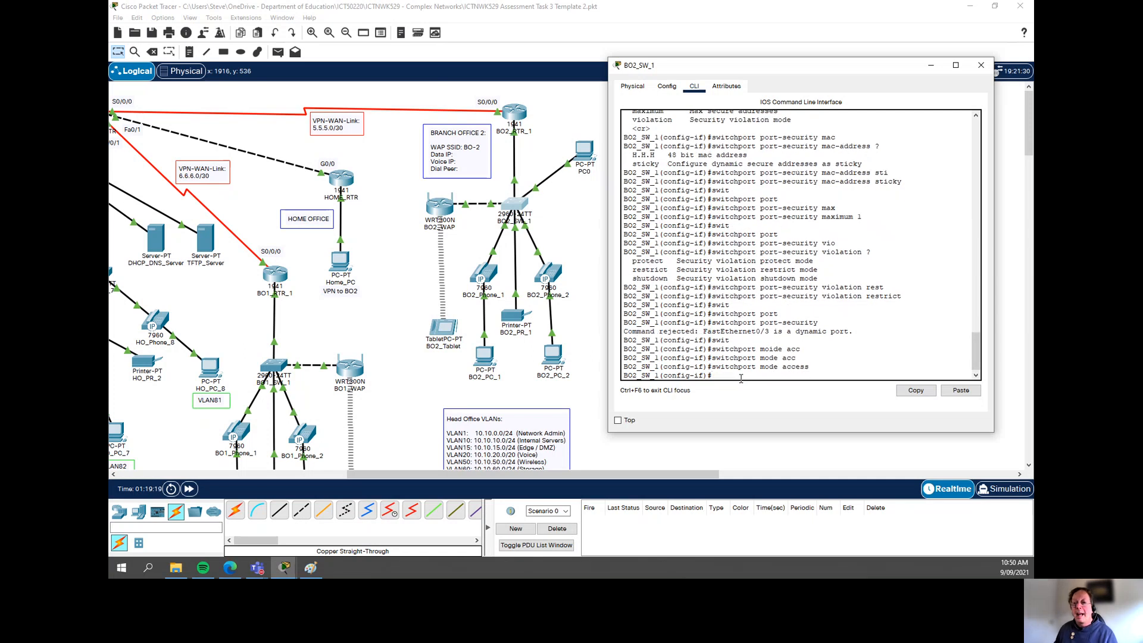
pyautogui.write('switchport port-security')
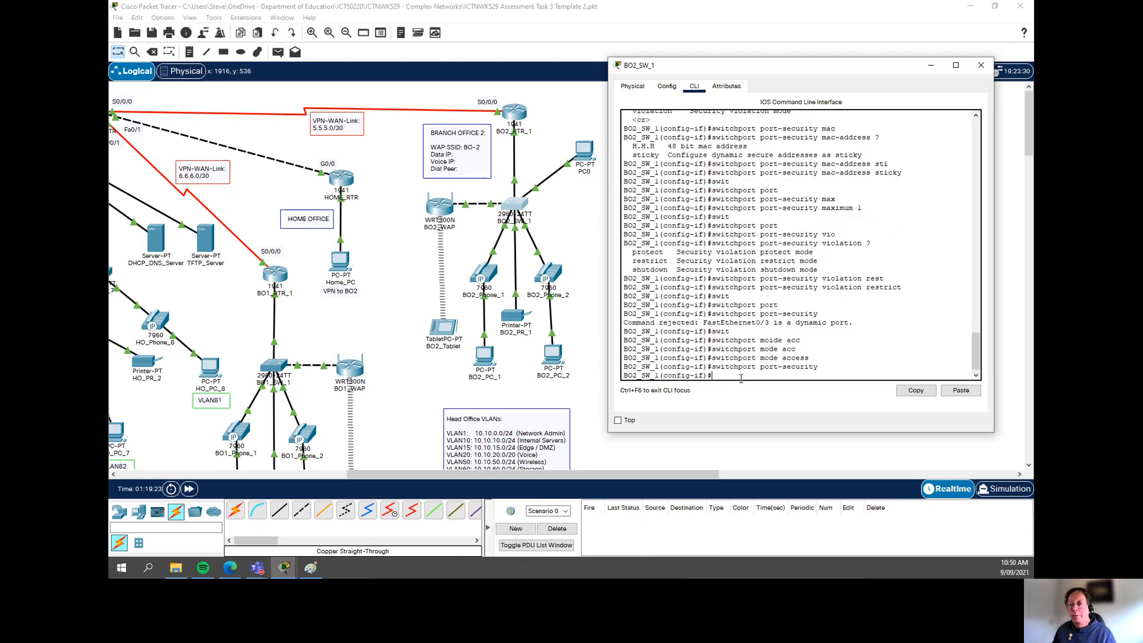
pyautogui.write('exit')
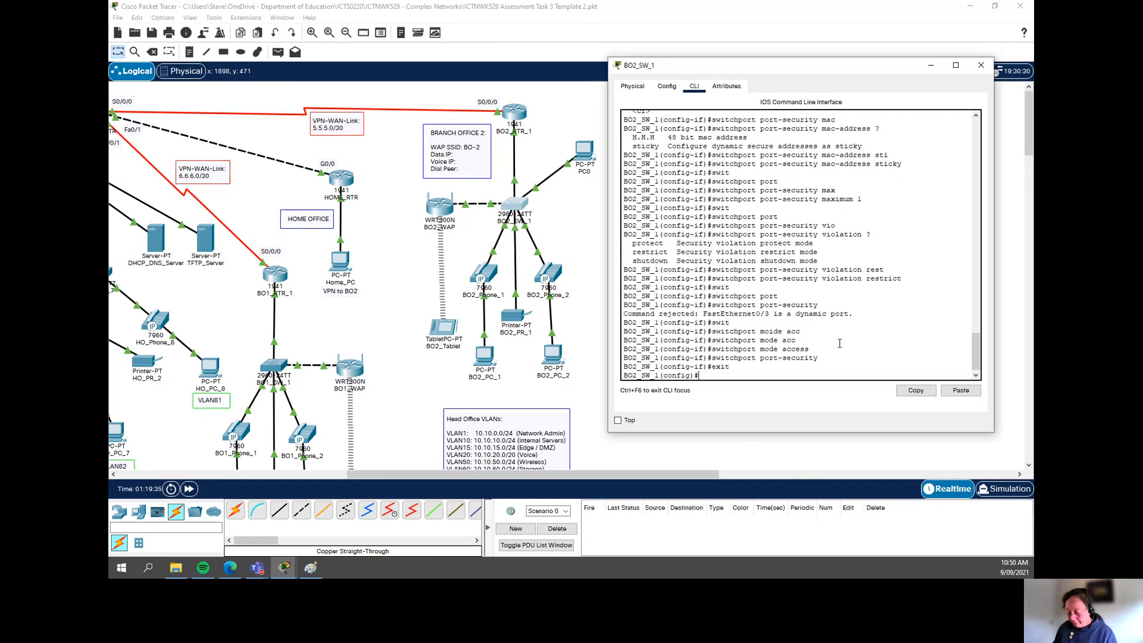
# Run do sh run and scroll to FastEthernet0/3's access, sticky and restrict settings.
pyautogui.write('do sh run')
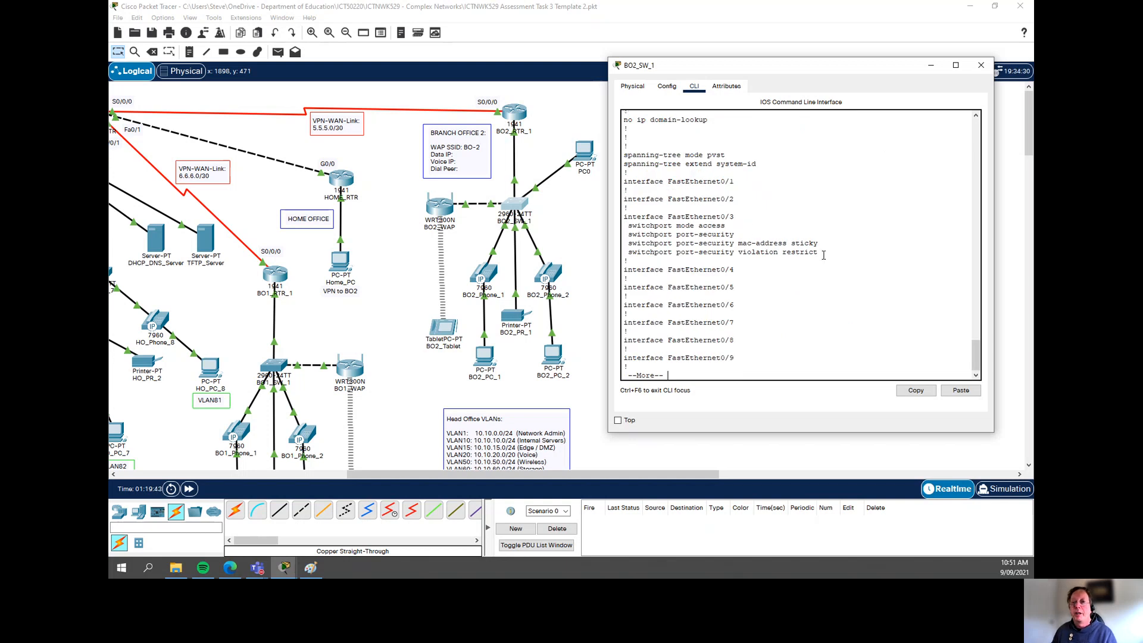
pyautogui.moveTo(625, 217); pyautogui.dragTo(833, 251)
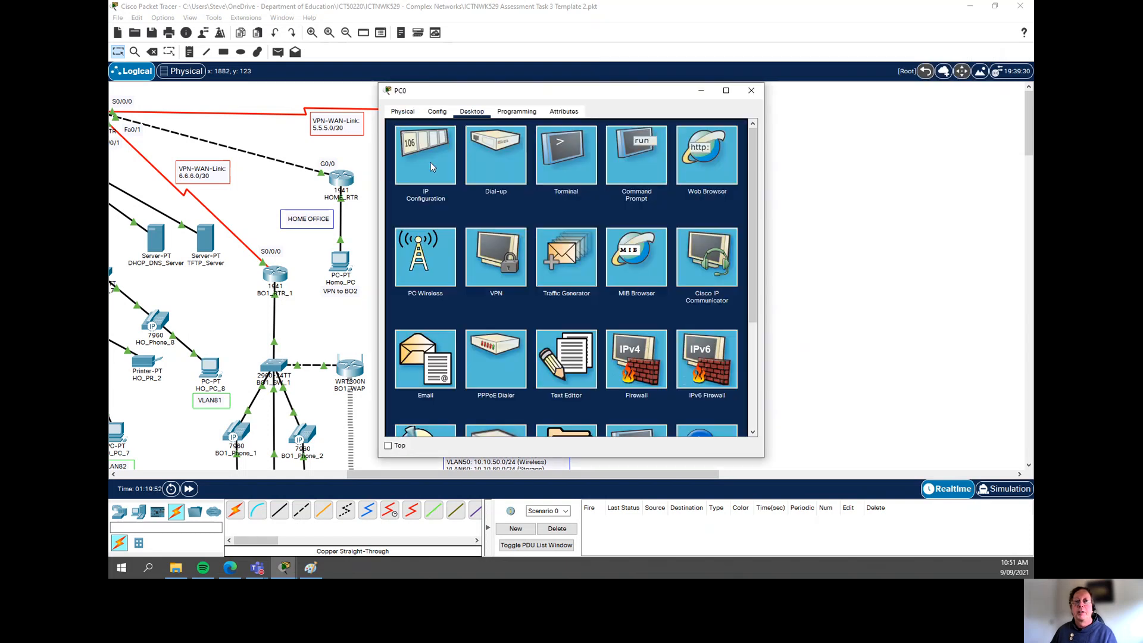
# Give PC0 the static IP address 10.0.0.1.
pyautogui.click(424, 154)
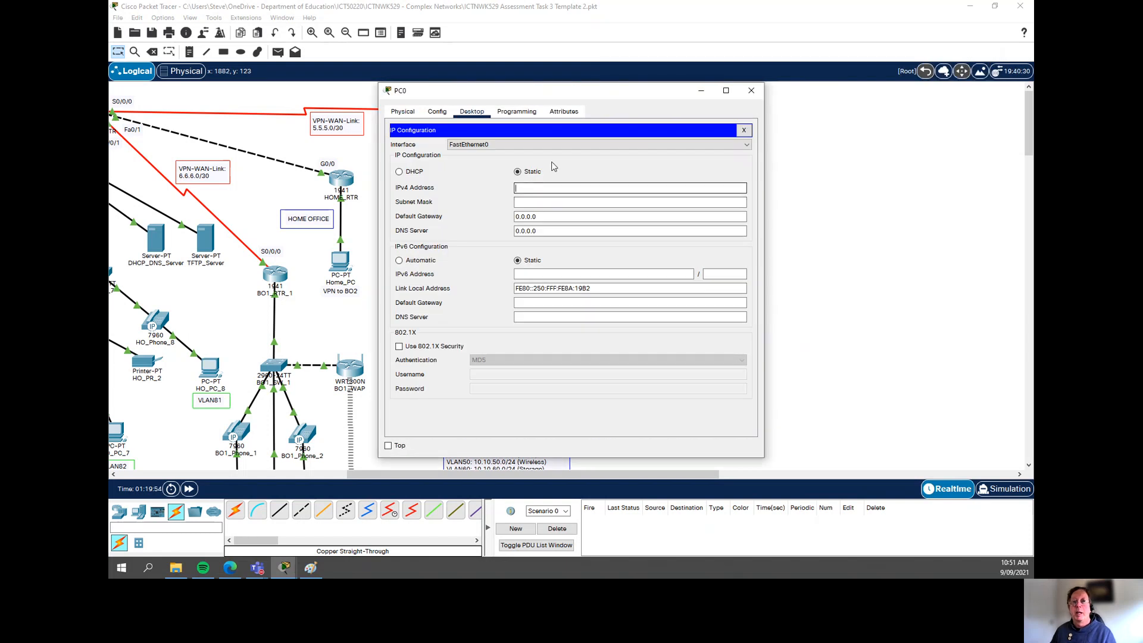
pyautogui.write('10.0.0.1')
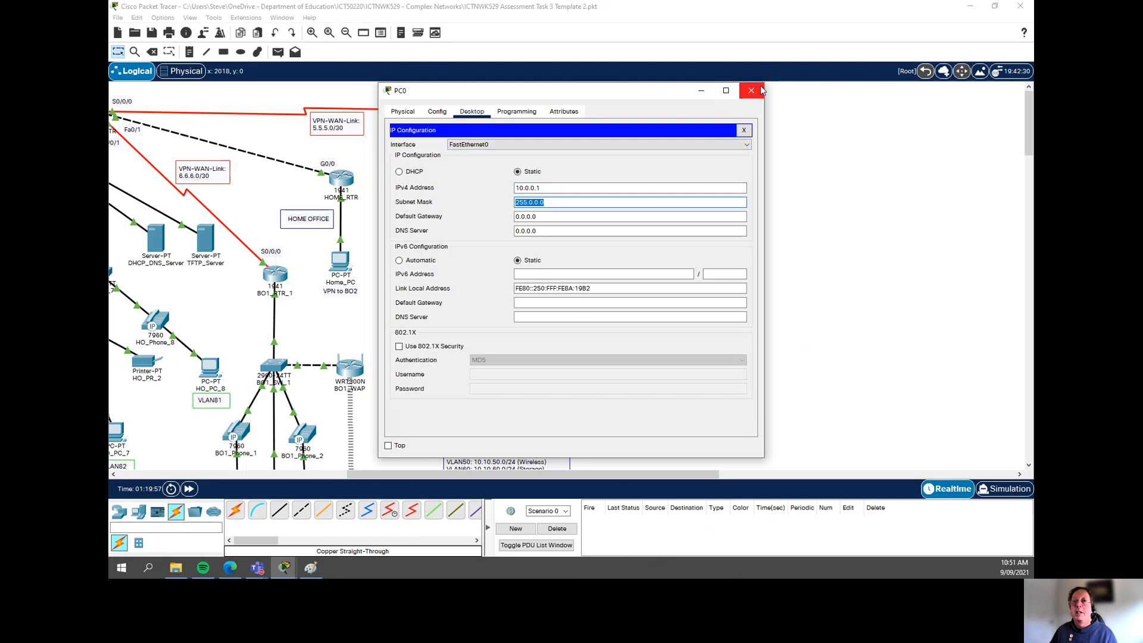
pyautogui.click(751, 91)
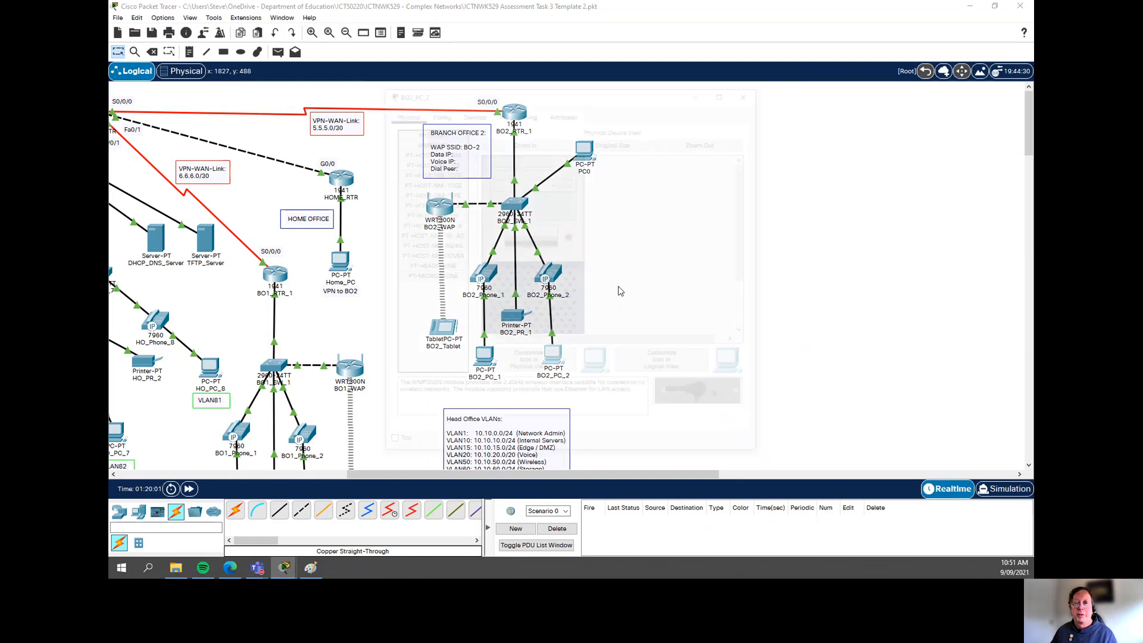
# Give BO2_PC_2 the static IP address 10.0.0.2.
pyautogui.click(472, 111)
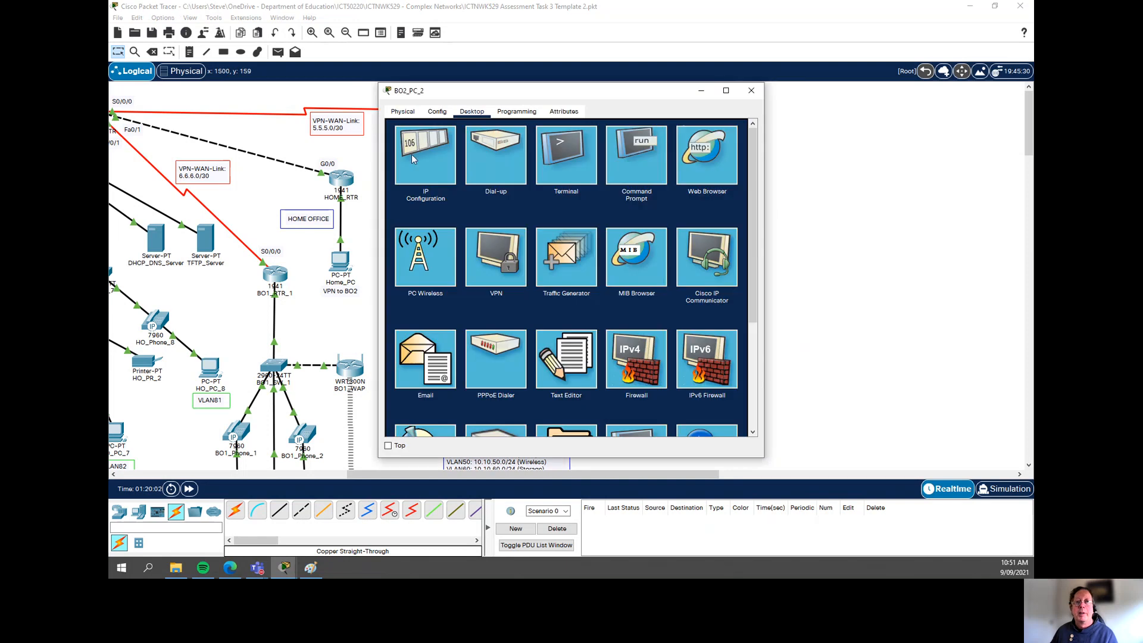
pyautogui.click(425, 154)
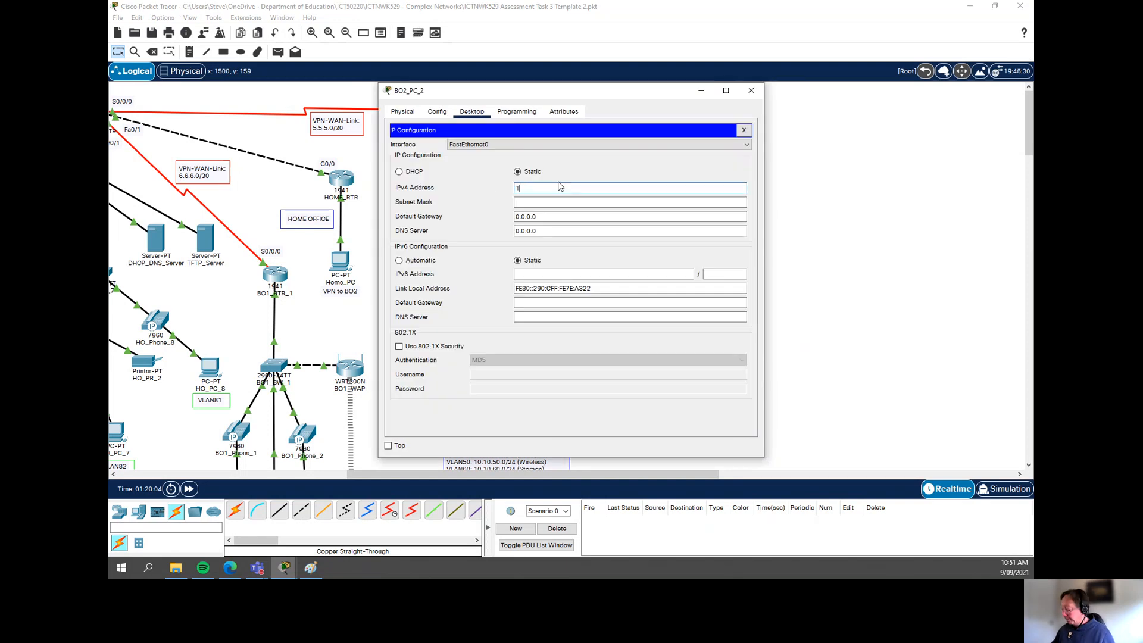
pyautogui.write('0.0.0.2')
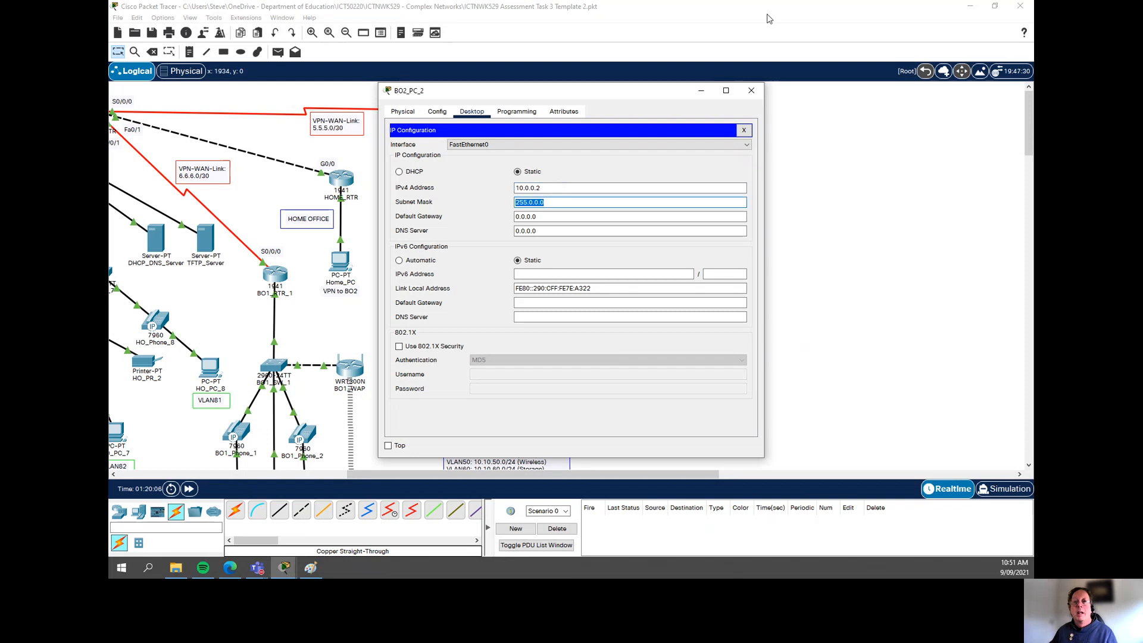
pyautogui.click(751, 90)
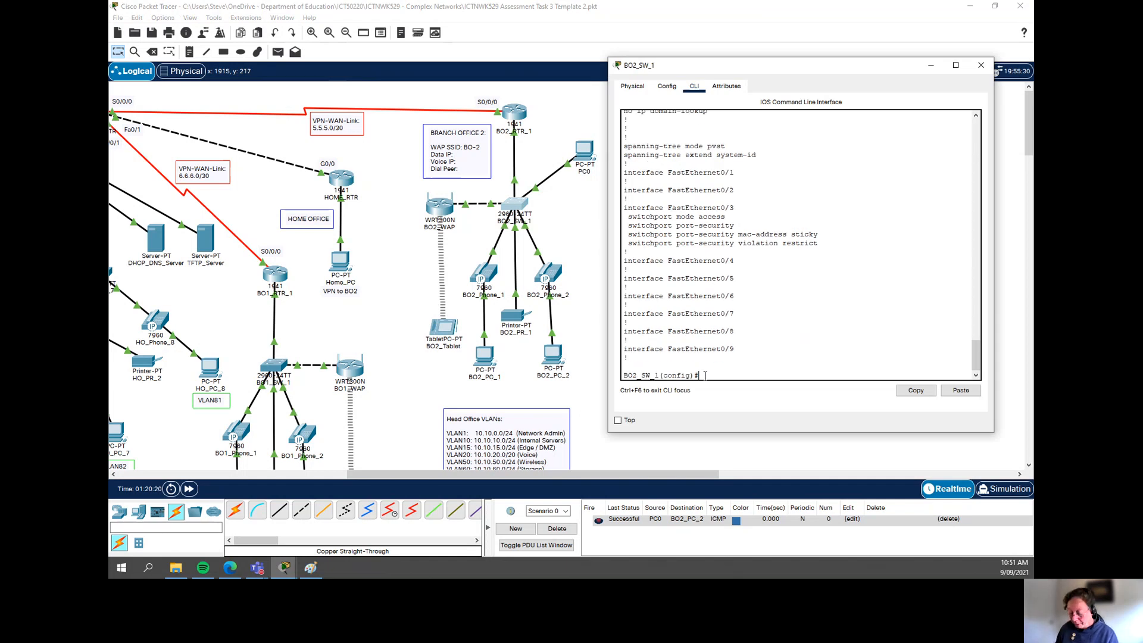
# Run do sh mac-address-table to show PC0's static MAC entry on Fa0/3.
pyautogui.write('do sh mac-add')
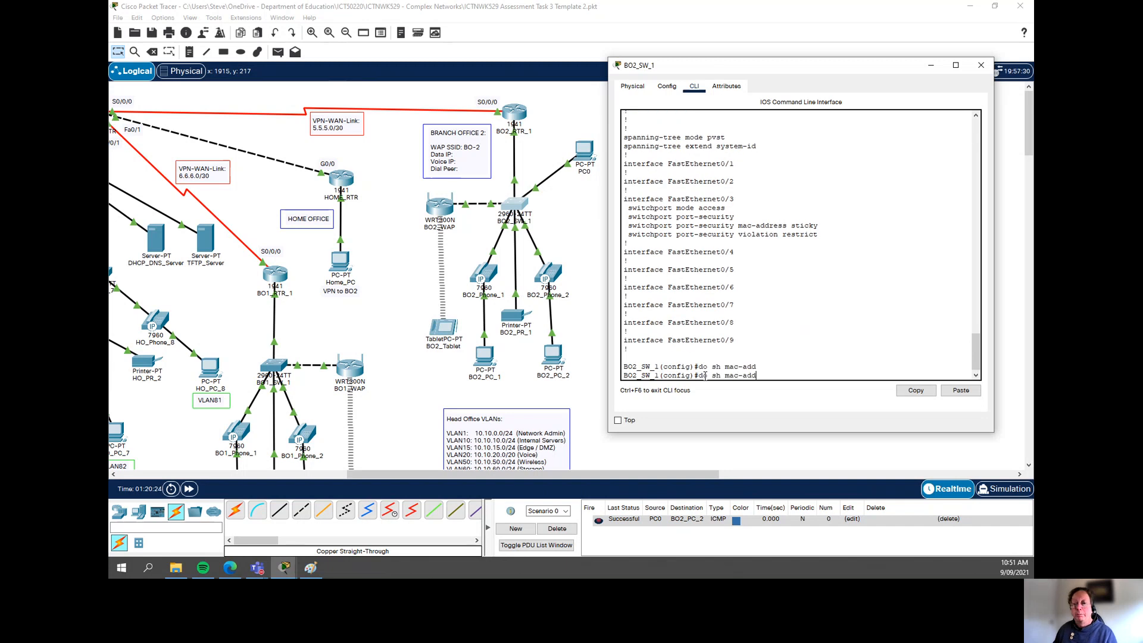
pyautogui.press('Return')
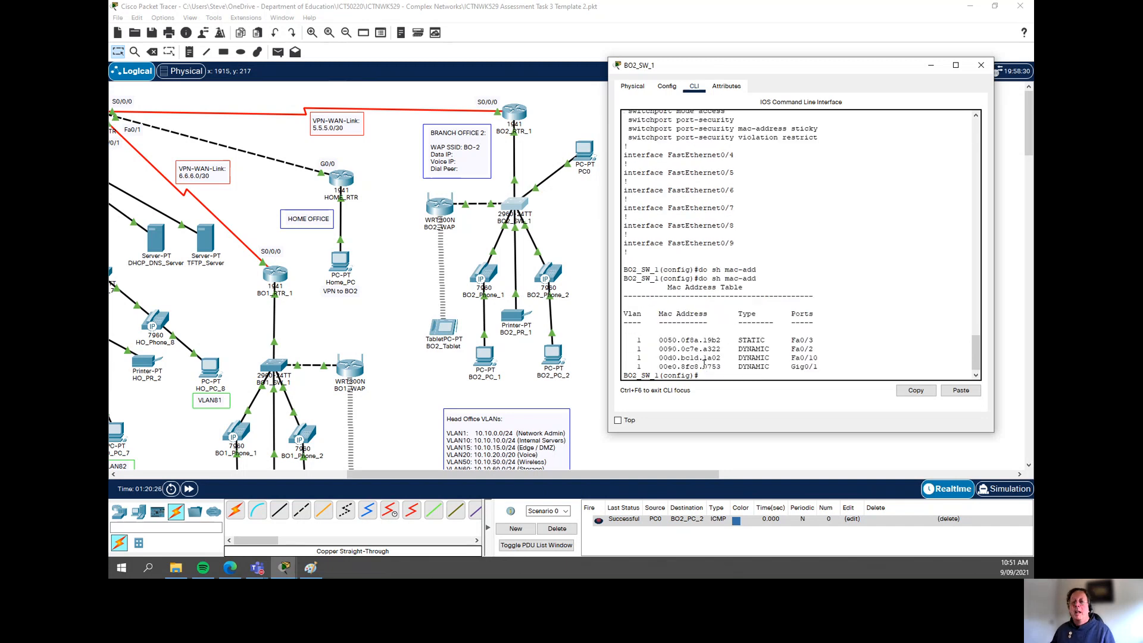
pyautogui.moveTo(540, 216)
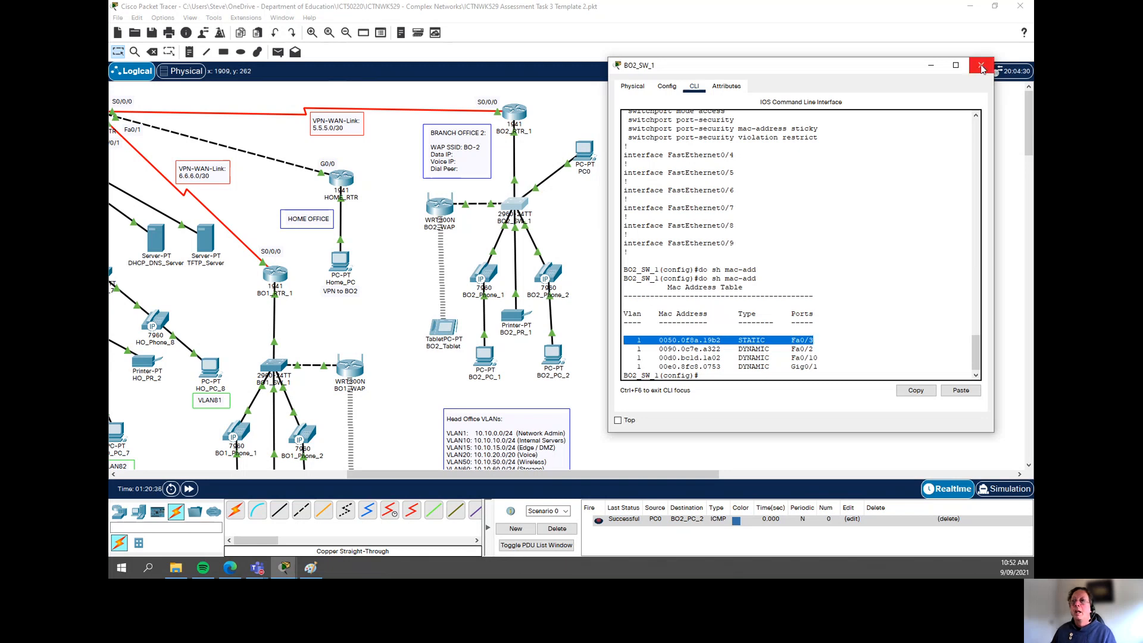
# Place a new PC1 beside PC0 and pick a straight-through cable for it.
pyautogui.click(981, 64)
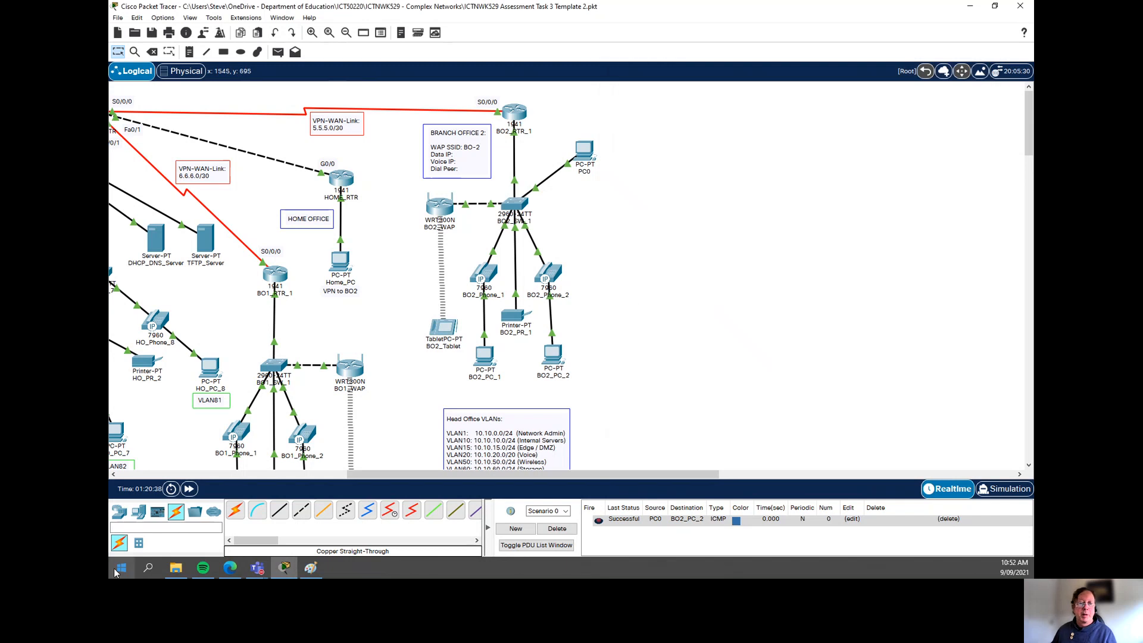
pyautogui.click(137, 511)
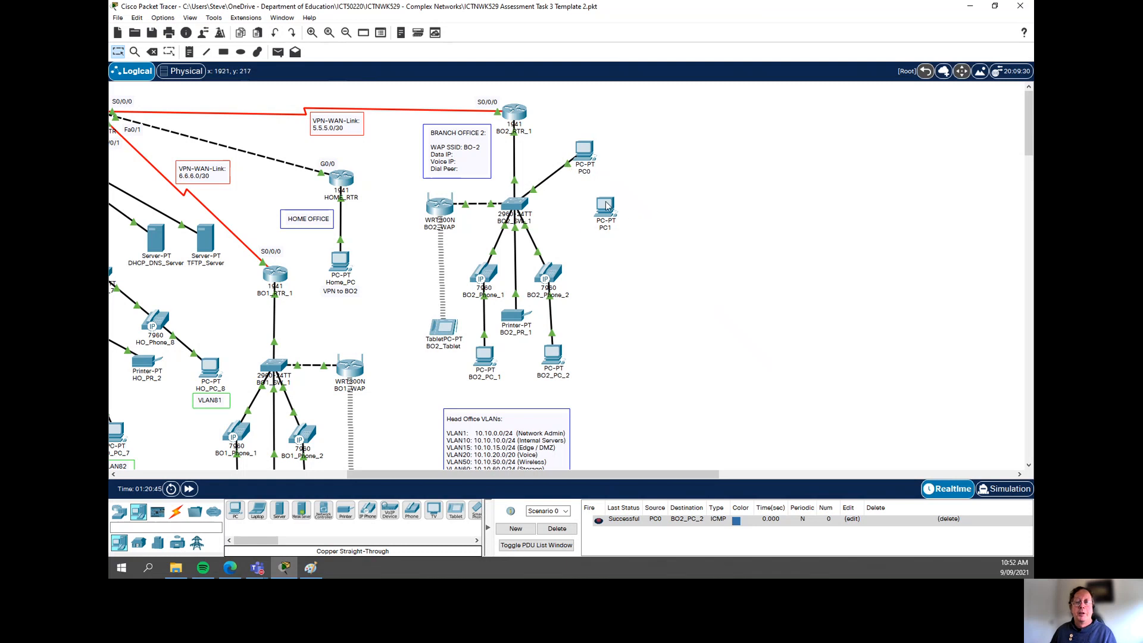
pyautogui.moveTo(541, 190)
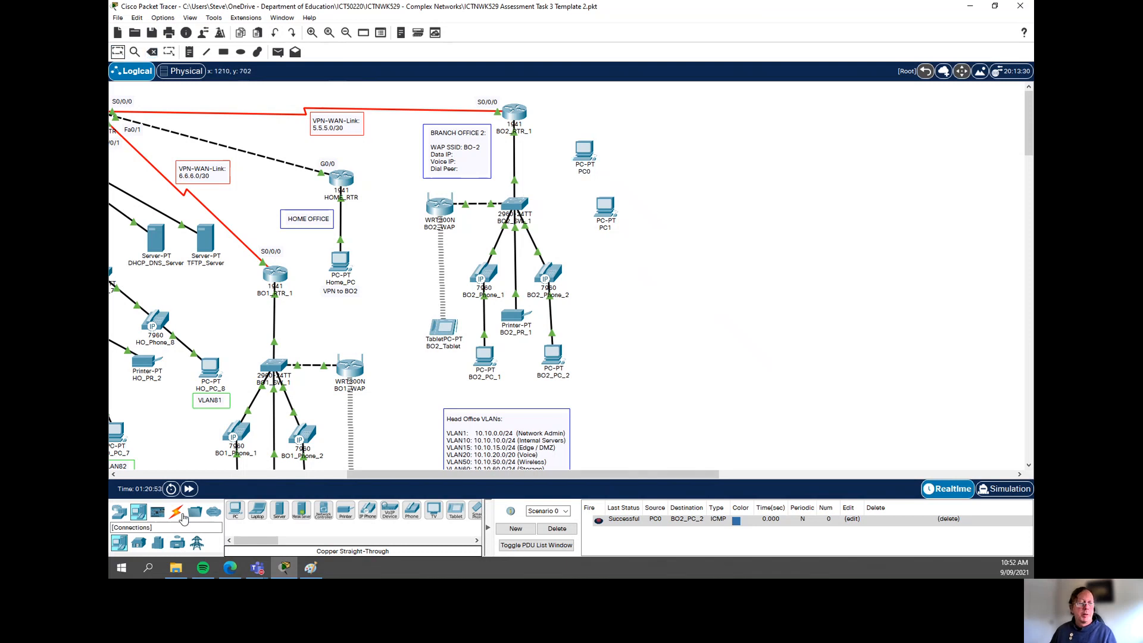
pyautogui.click(178, 511)
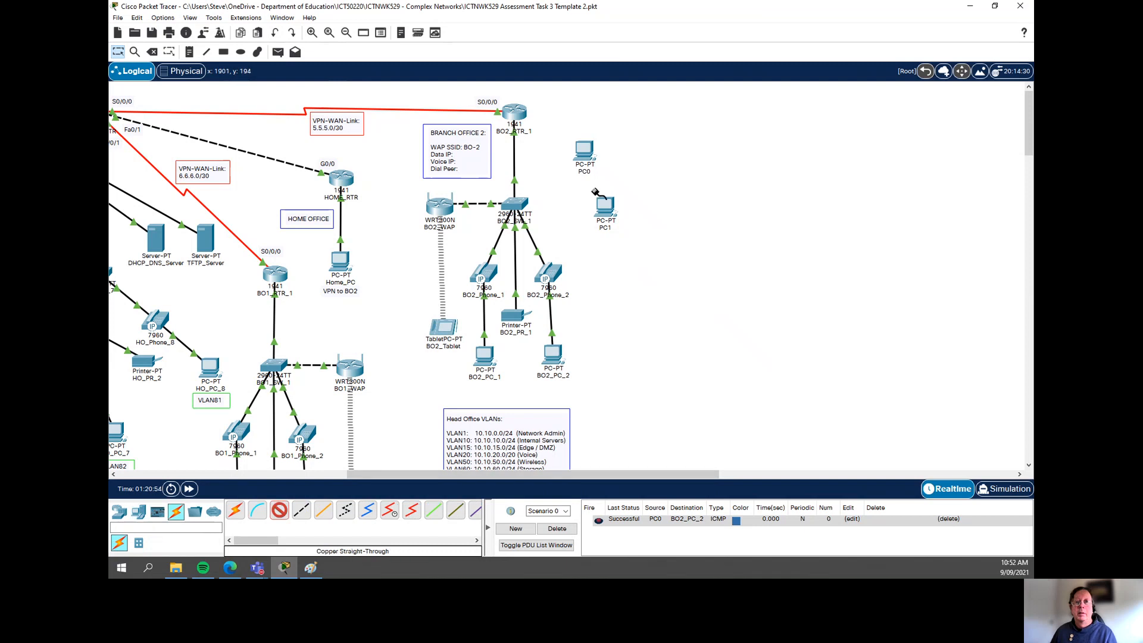
pyautogui.moveTo(514, 214)
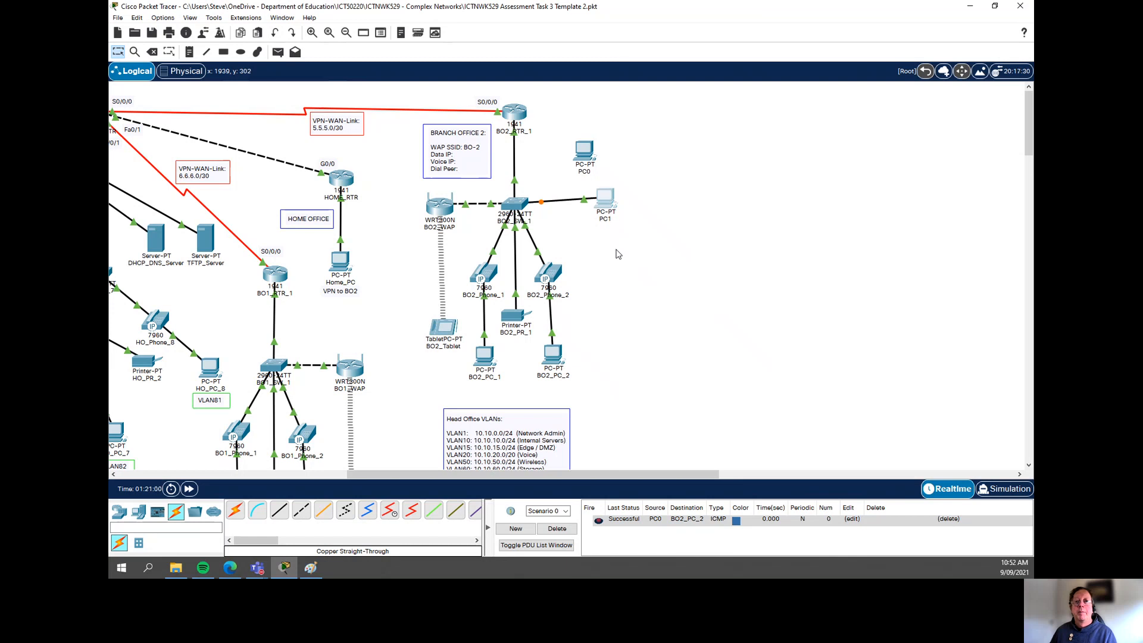
# Give the newly cabled PC1 the static IP address 10.0.0.3.
pyautogui.click(603, 198)
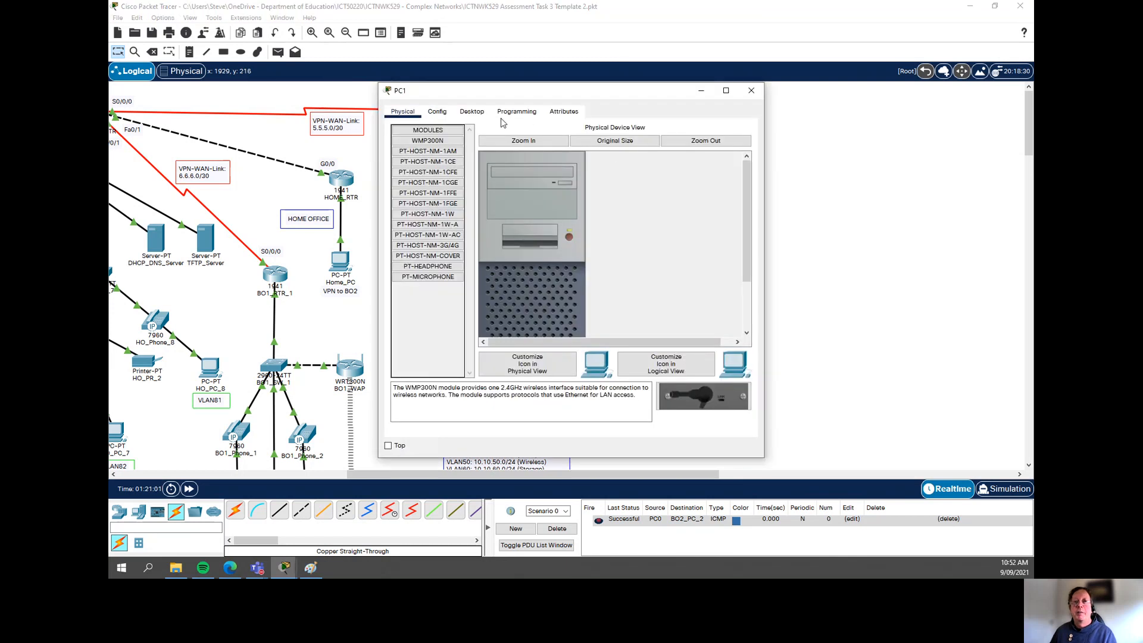
pyautogui.click(471, 111)
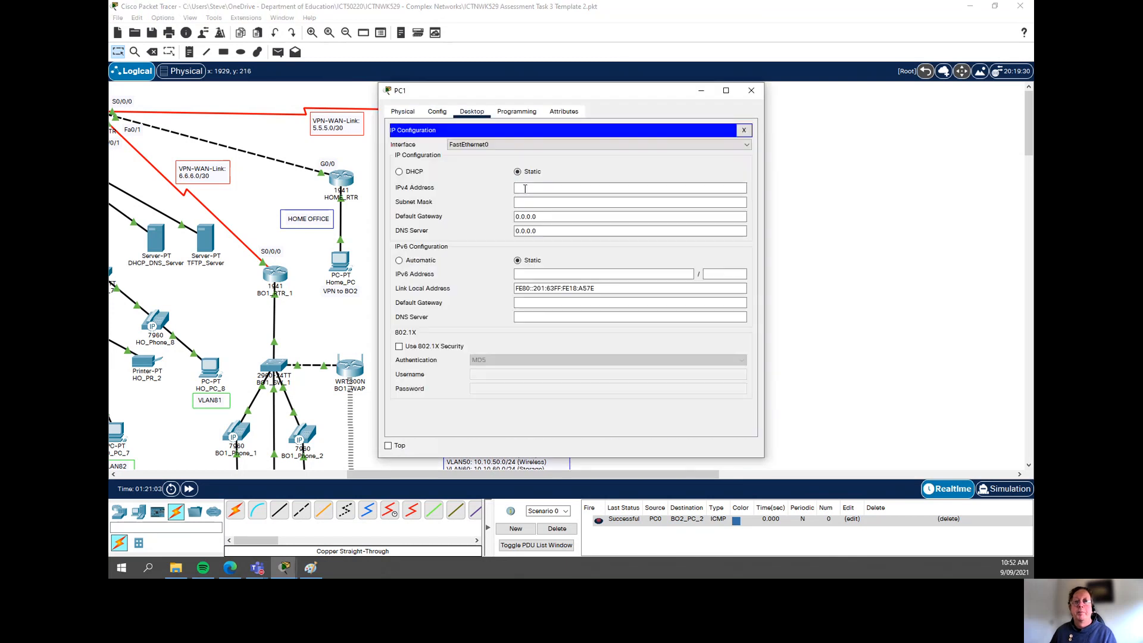
pyautogui.write('10.0.0.3')
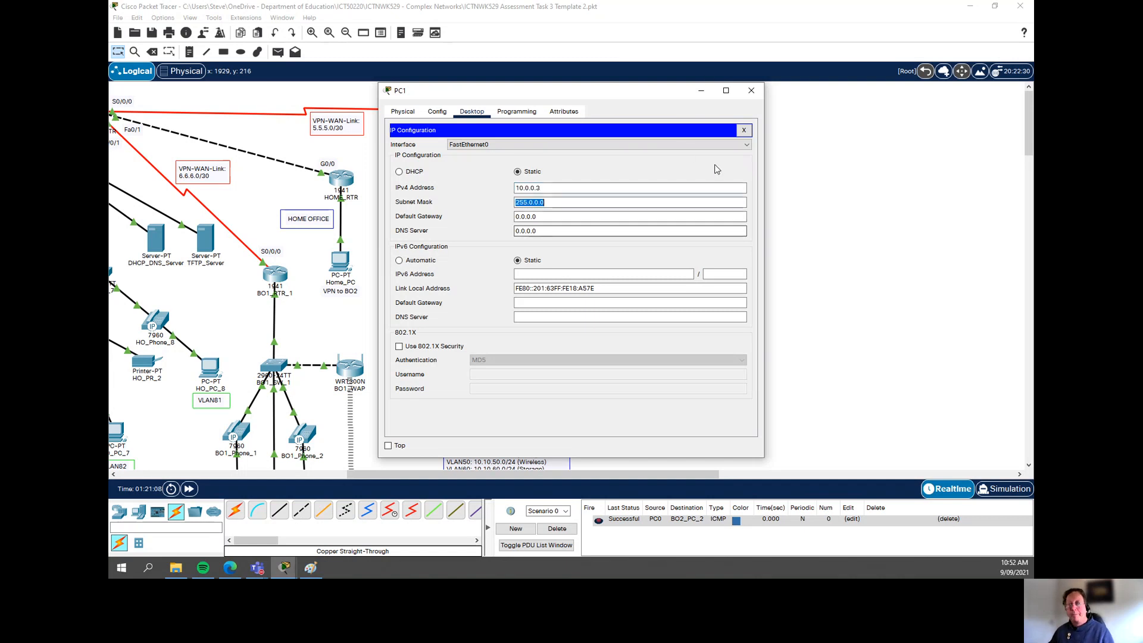
pyautogui.click(752, 91)
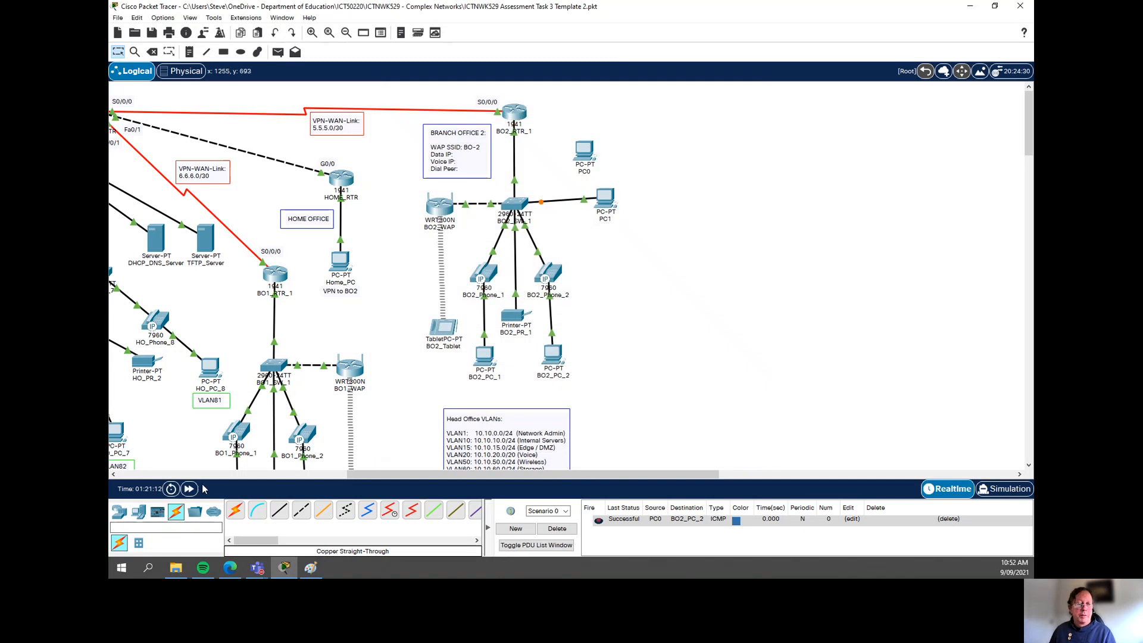
# Send a test ping from PC1 to BO2_PC_2, then inspect BO2_SW_1.
pyautogui.click(187, 490)
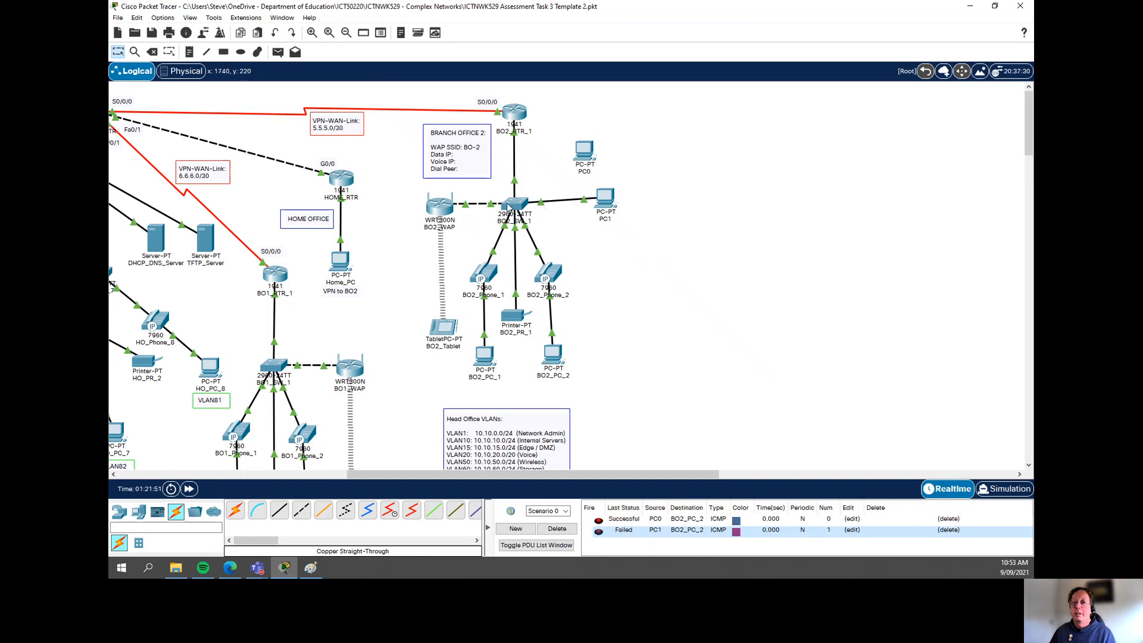
pyautogui.click(511, 202)
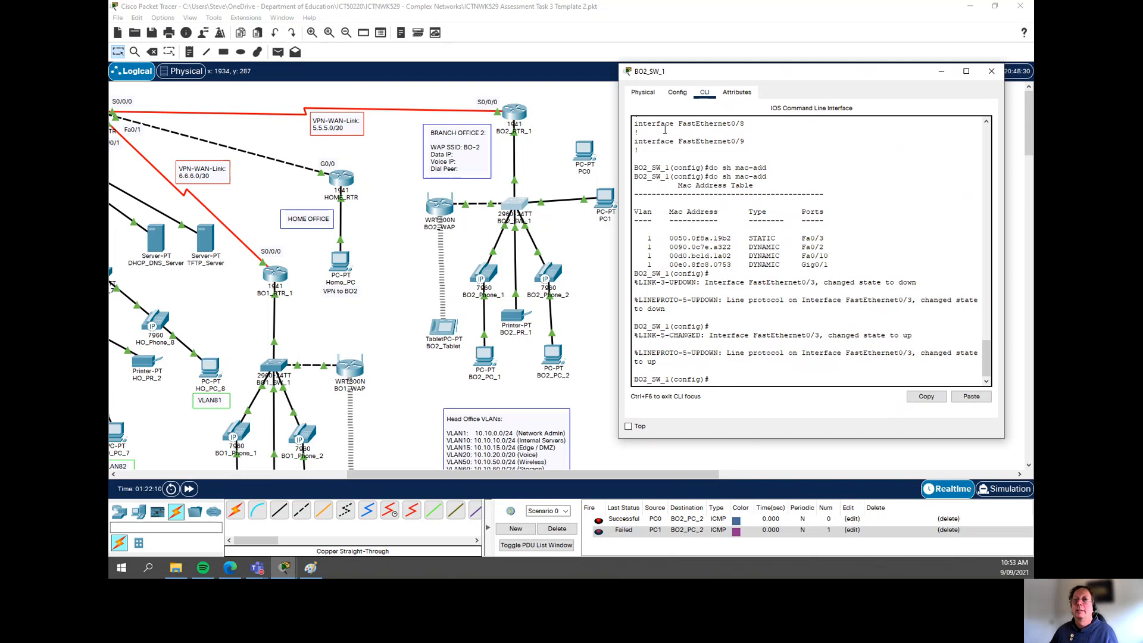
# Send a fresh ping from PC1, dismissing the No Functional Ports warning.
pyautogui.click(990, 71)
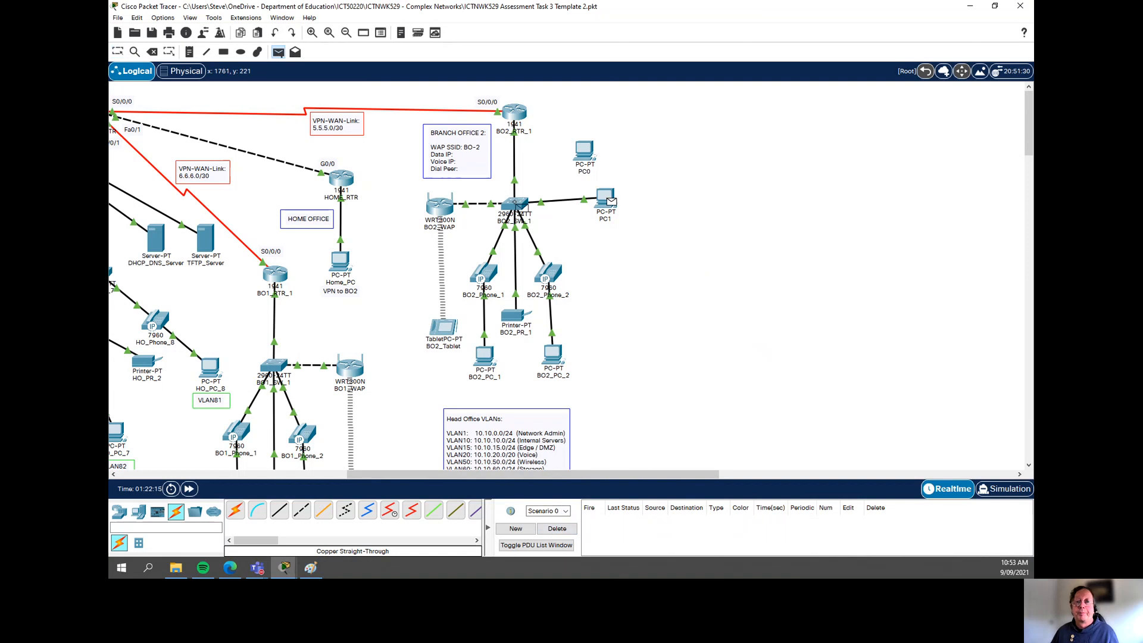
pyautogui.click(513, 209)
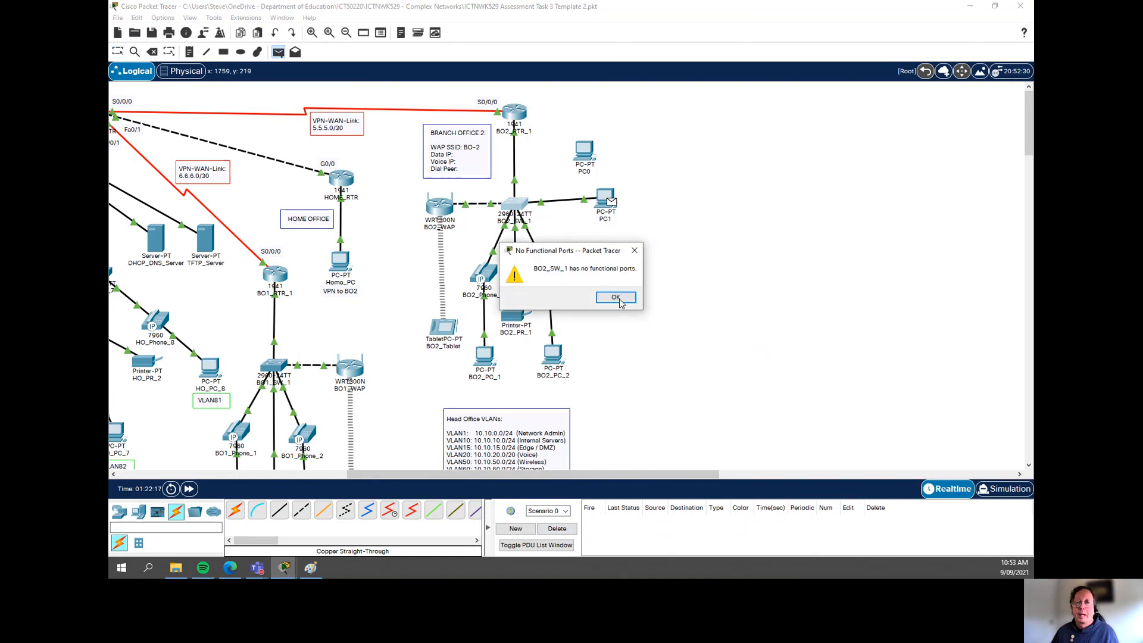
pyautogui.click(616, 297)
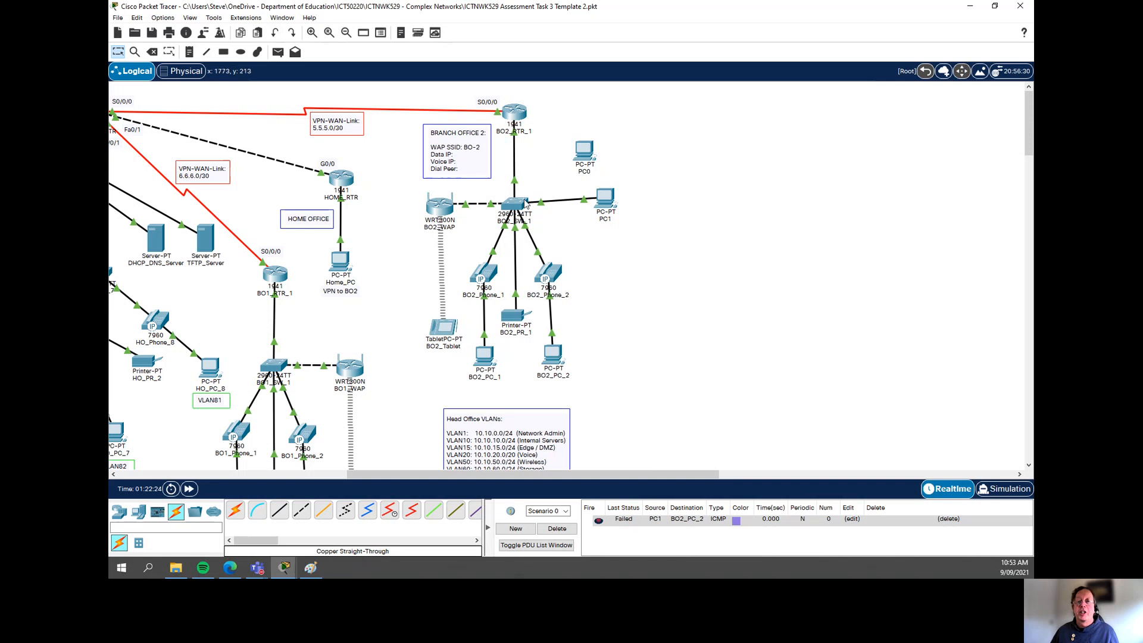
pyautogui.moveTo(543, 205)
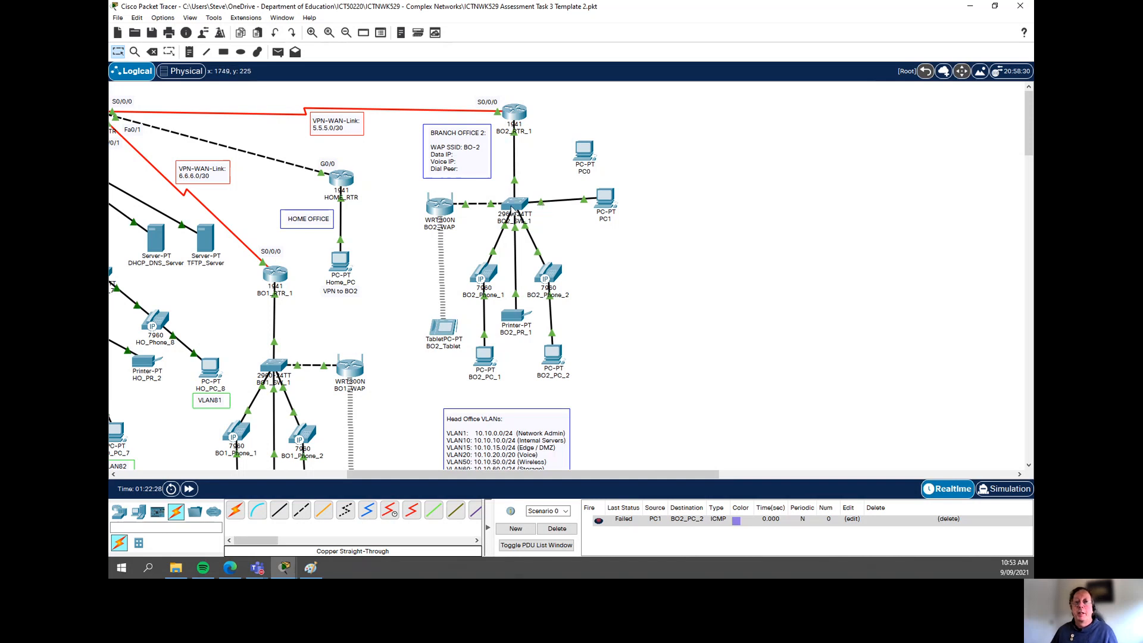
pyautogui.click(512, 209)
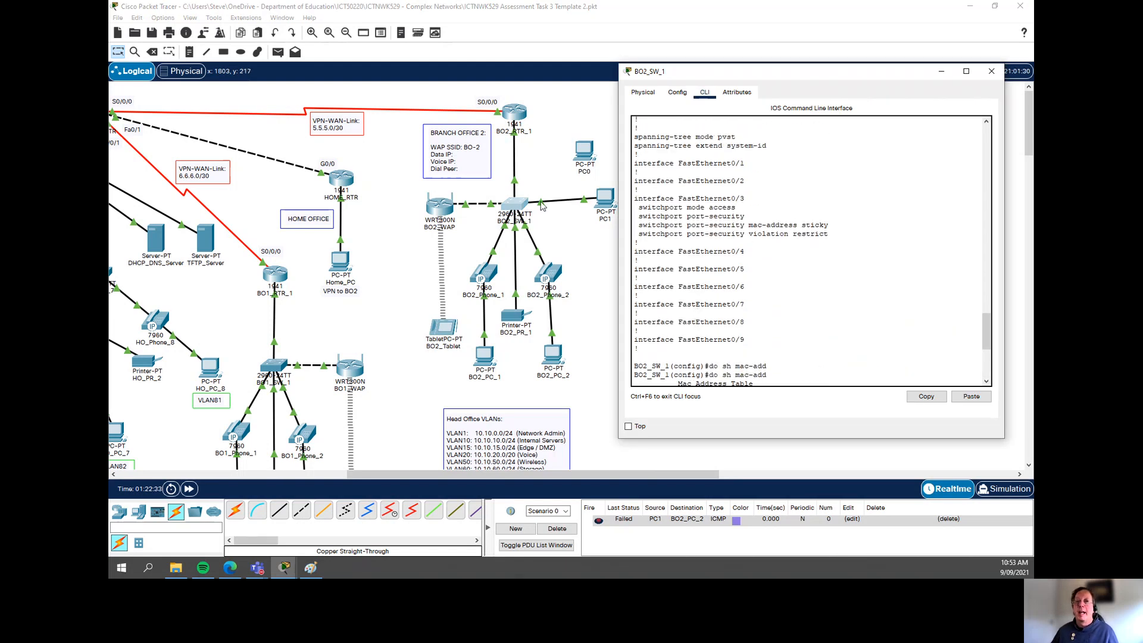
pyautogui.moveTo(805, 235)
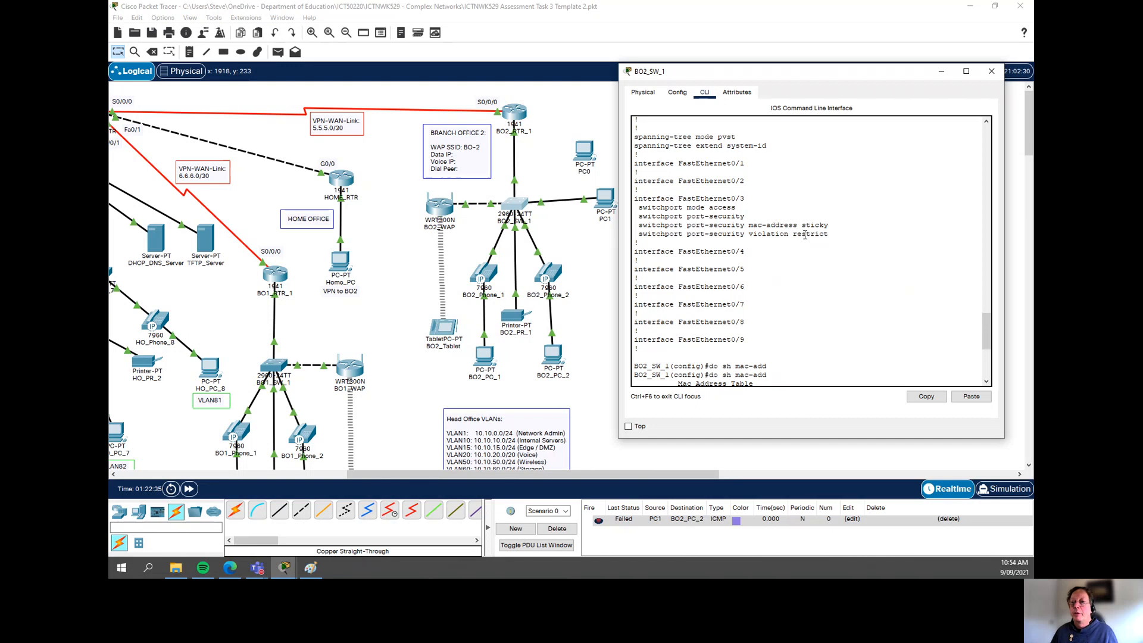
pyautogui.doubleClick(811, 234)
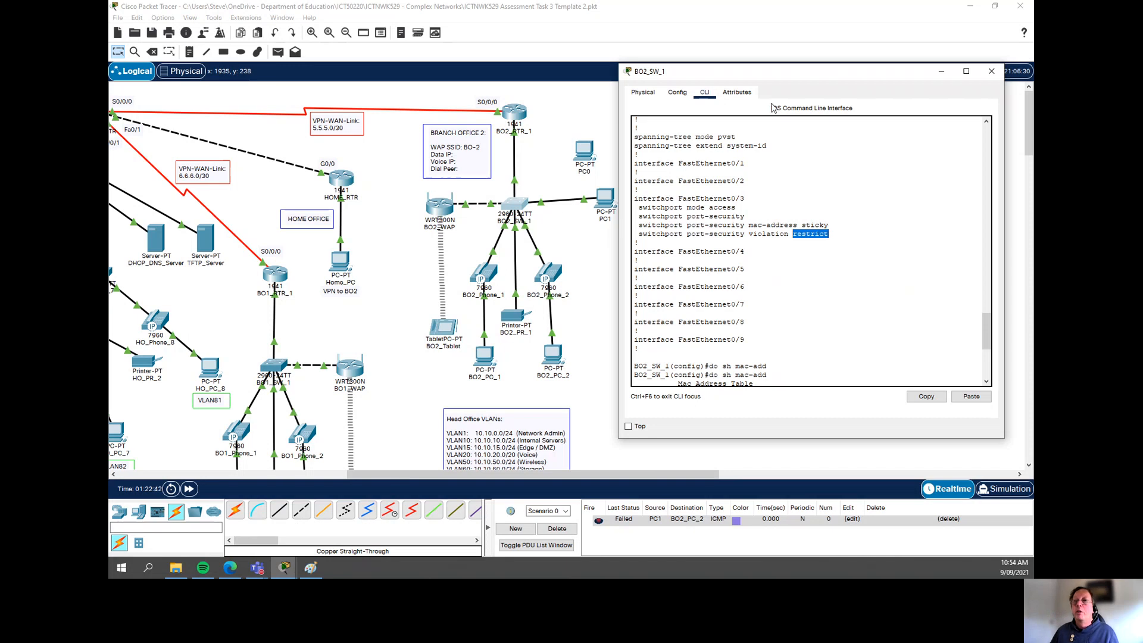
pyautogui.click(992, 71)
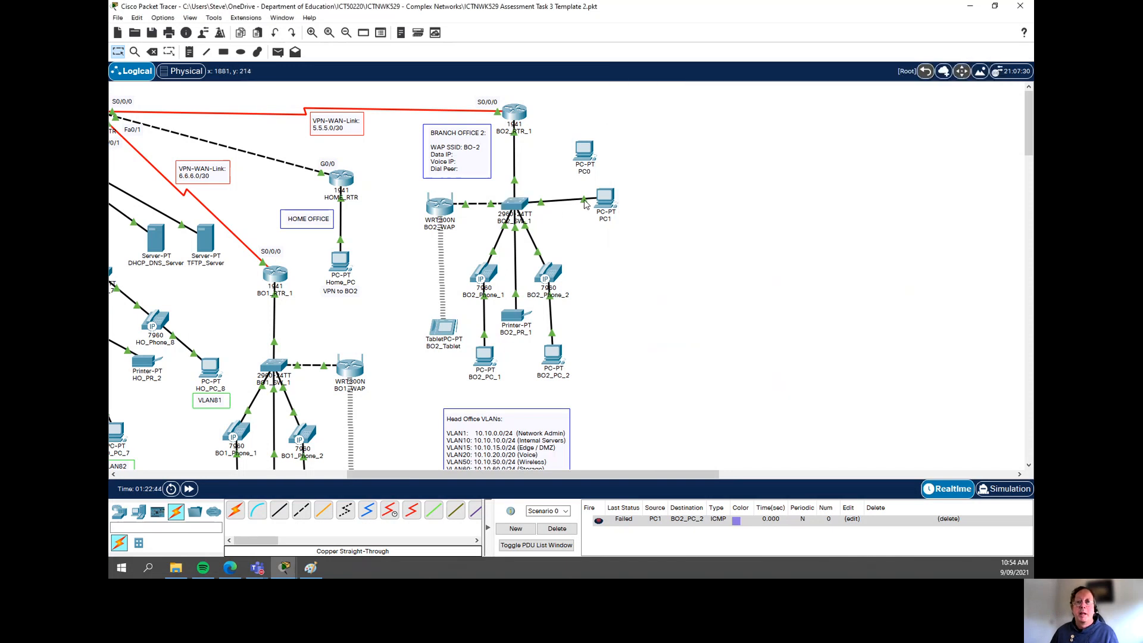
# Recable BO2_SW_1's port to PC0 in place of PC1 and start a new ping.
pyautogui.click(585, 148)
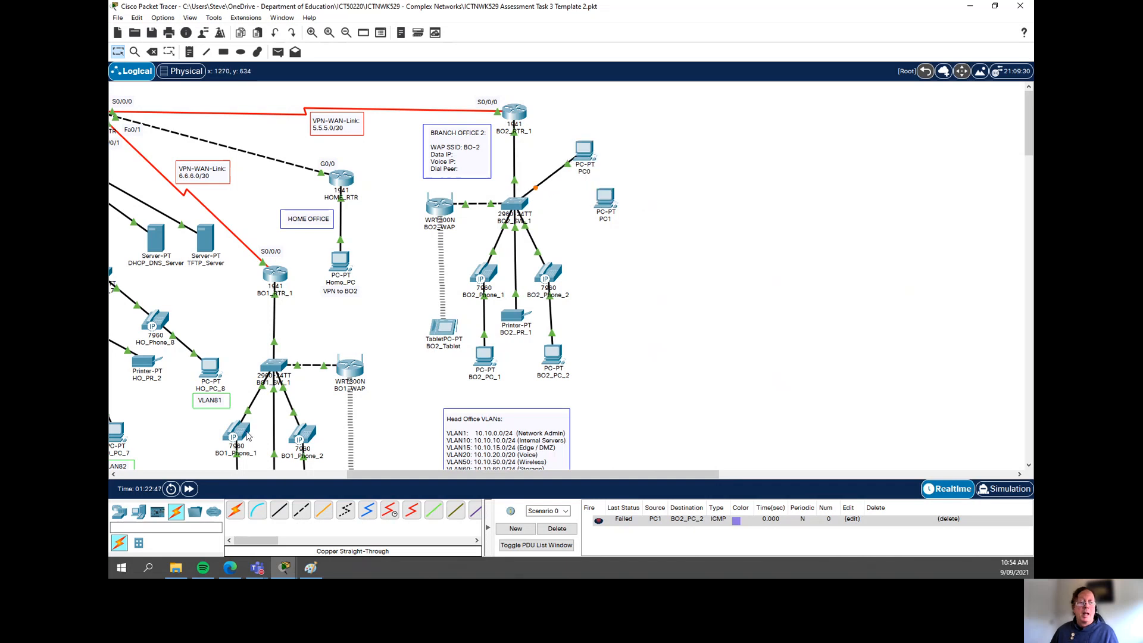
pyautogui.click(188, 488)
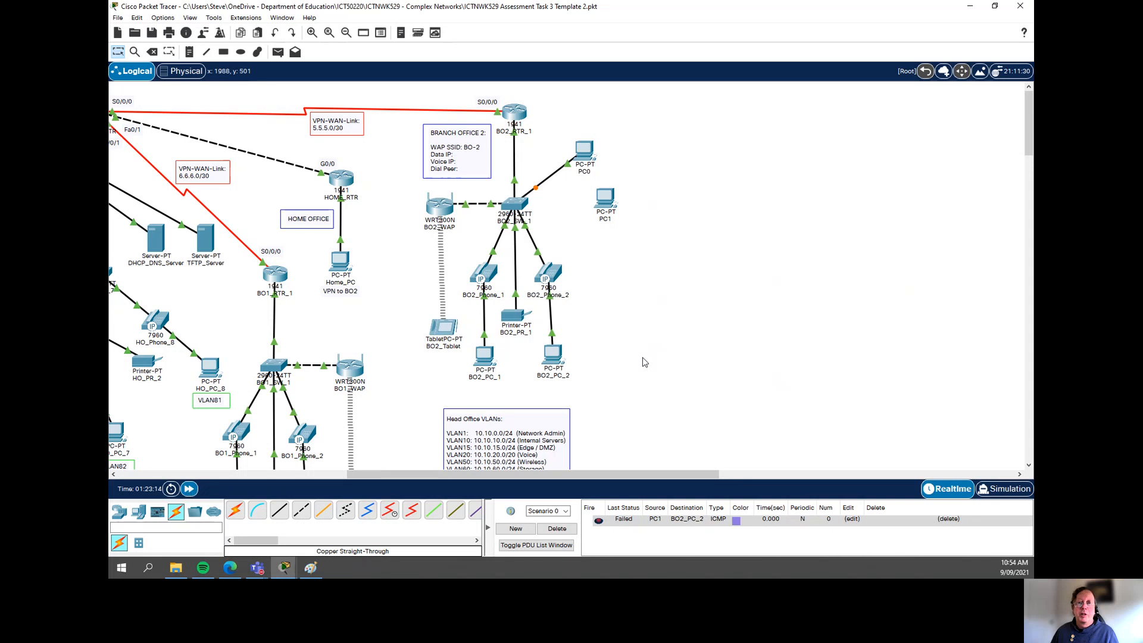
pyautogui.moveTo(503, 350)
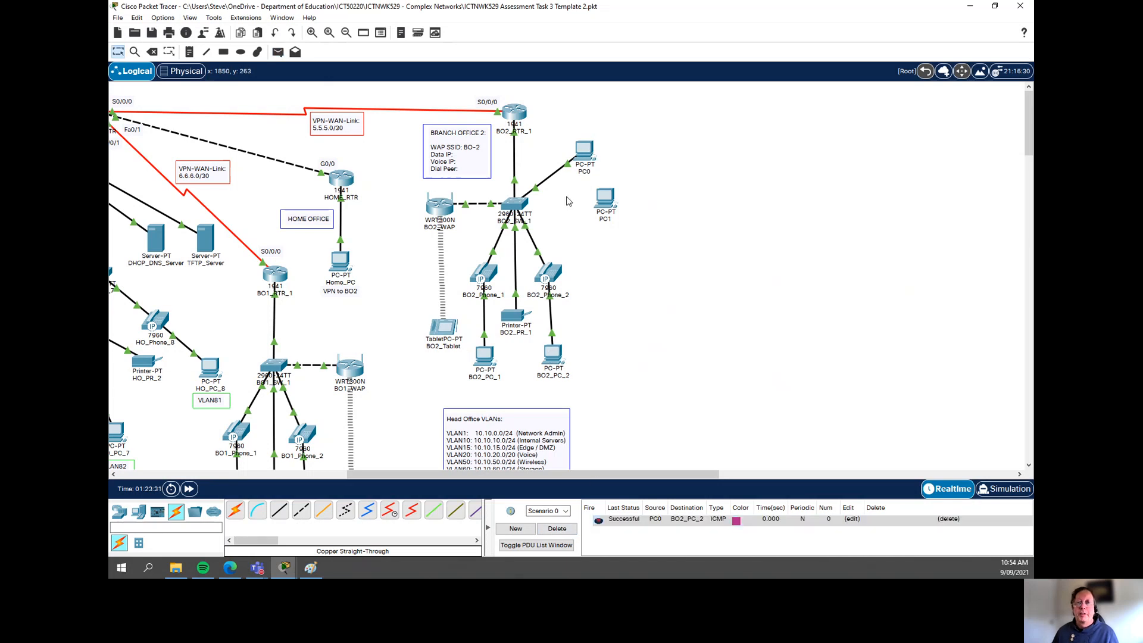
pyautogui.moveTo(605, 211)
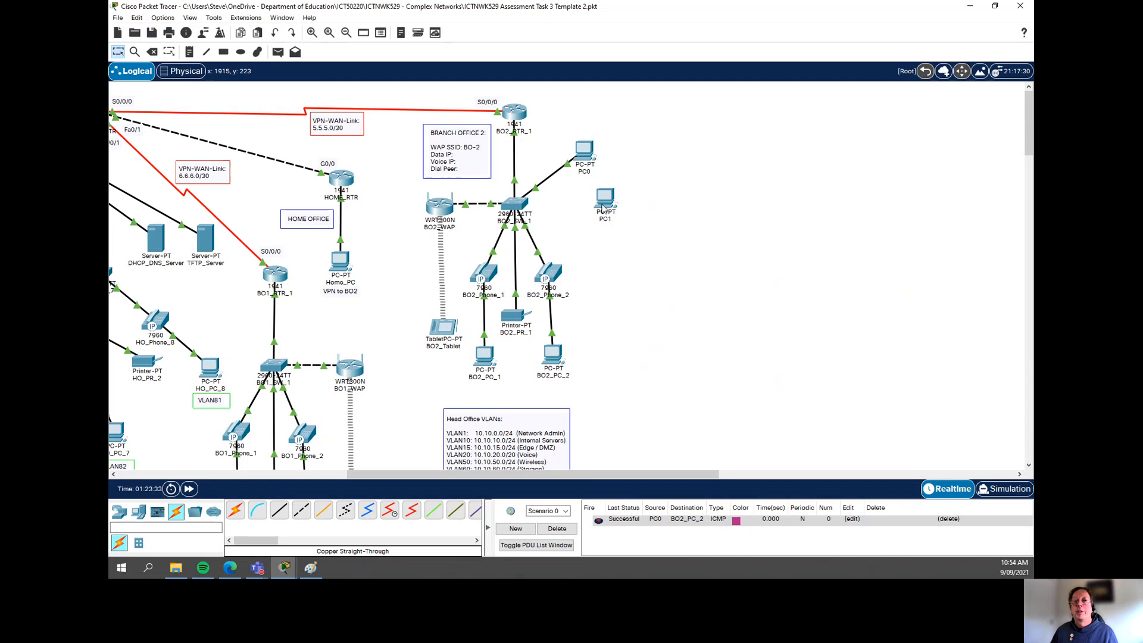
pyautogui.moveTo(595, 161)
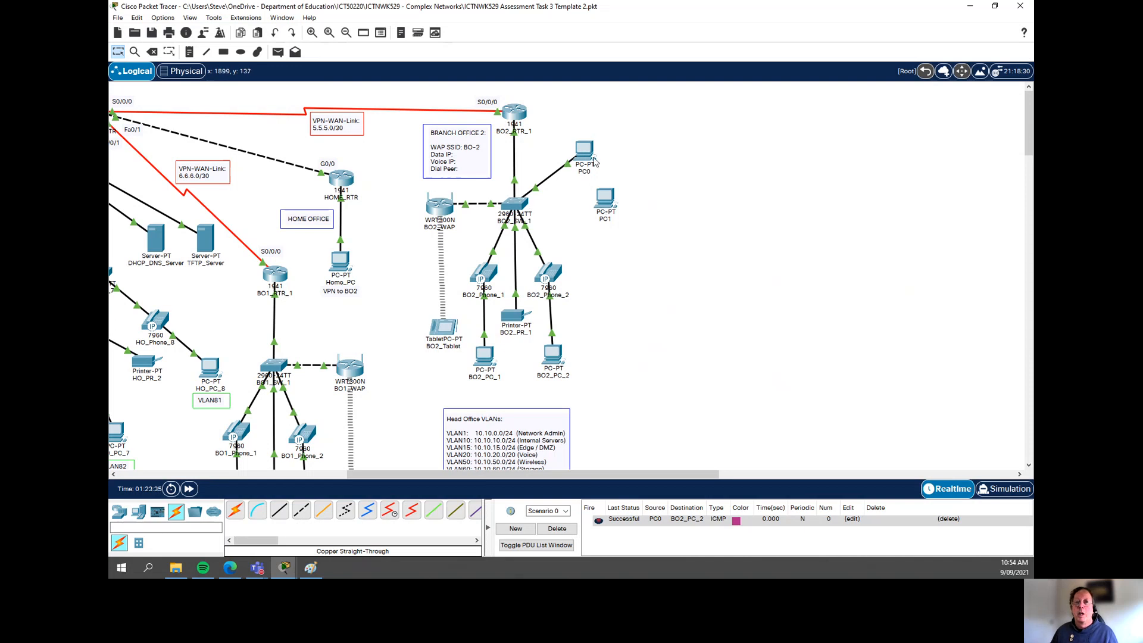
pyautogui.moveTo(547, 185)
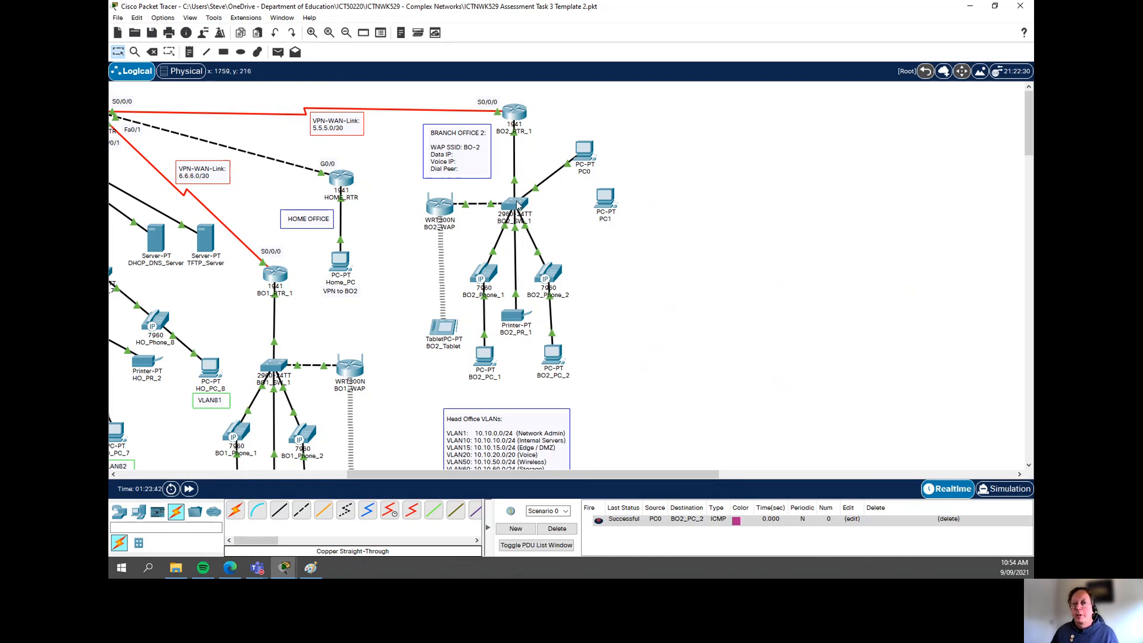
pyautogui.moveTo(516, 206)
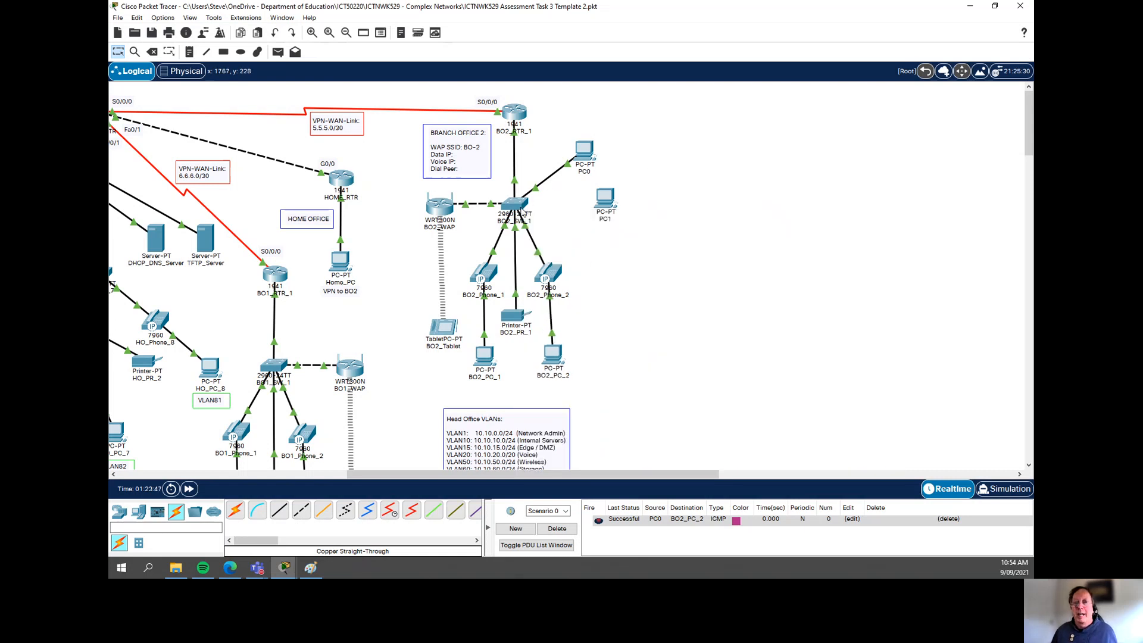
pyautogui.moveTo(609, 150)
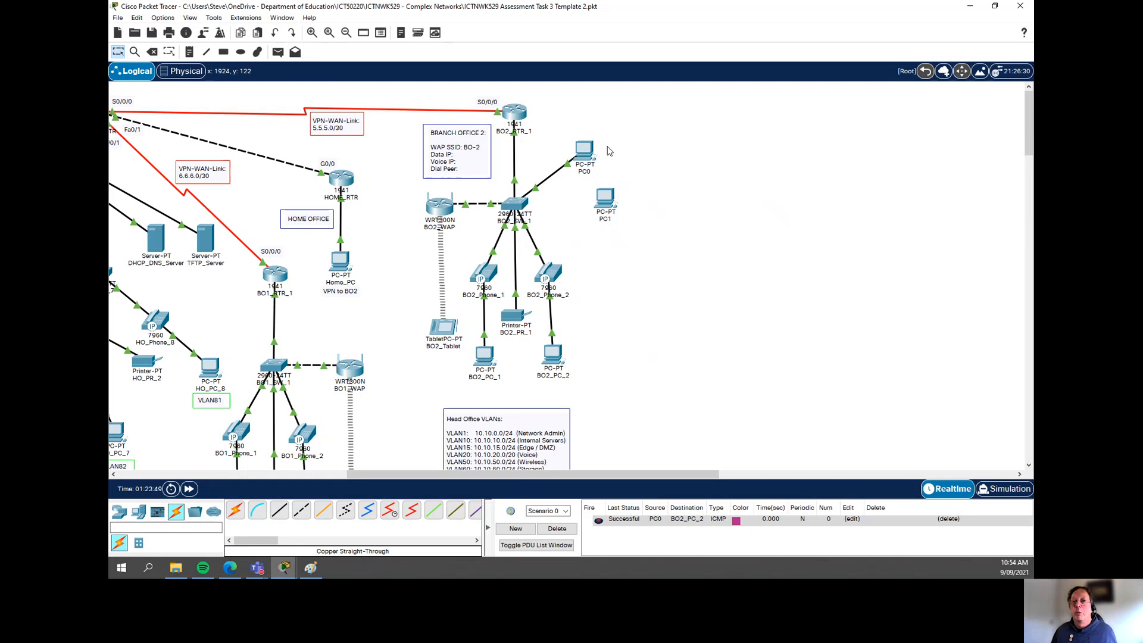
pyautogui.moveTo(584, 195)
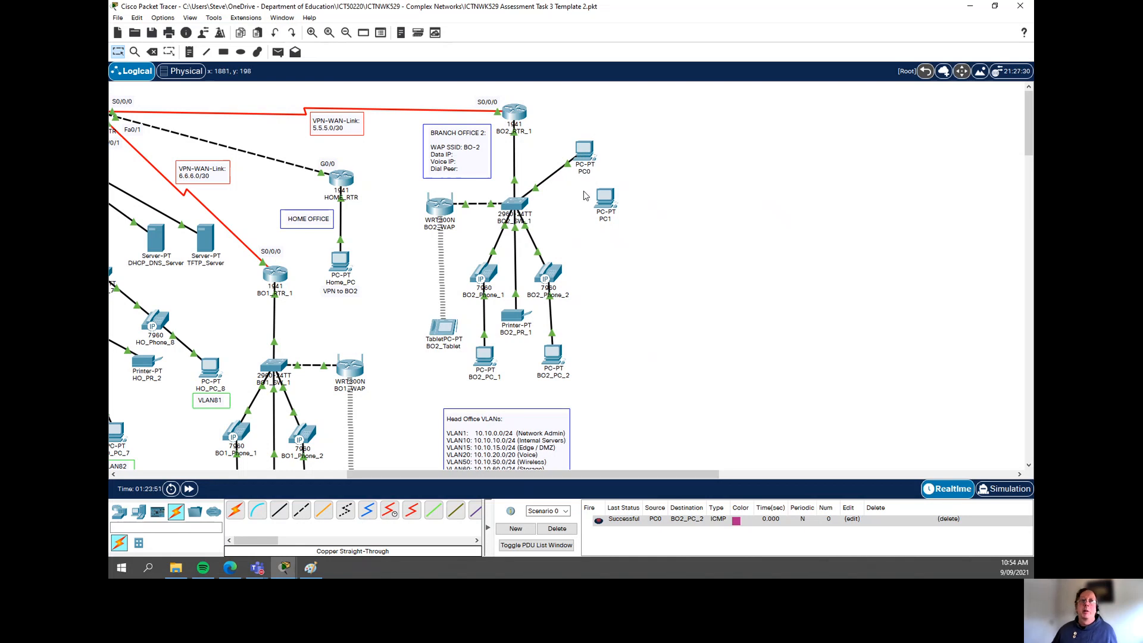
pyautogui.moveTo(516, 206)
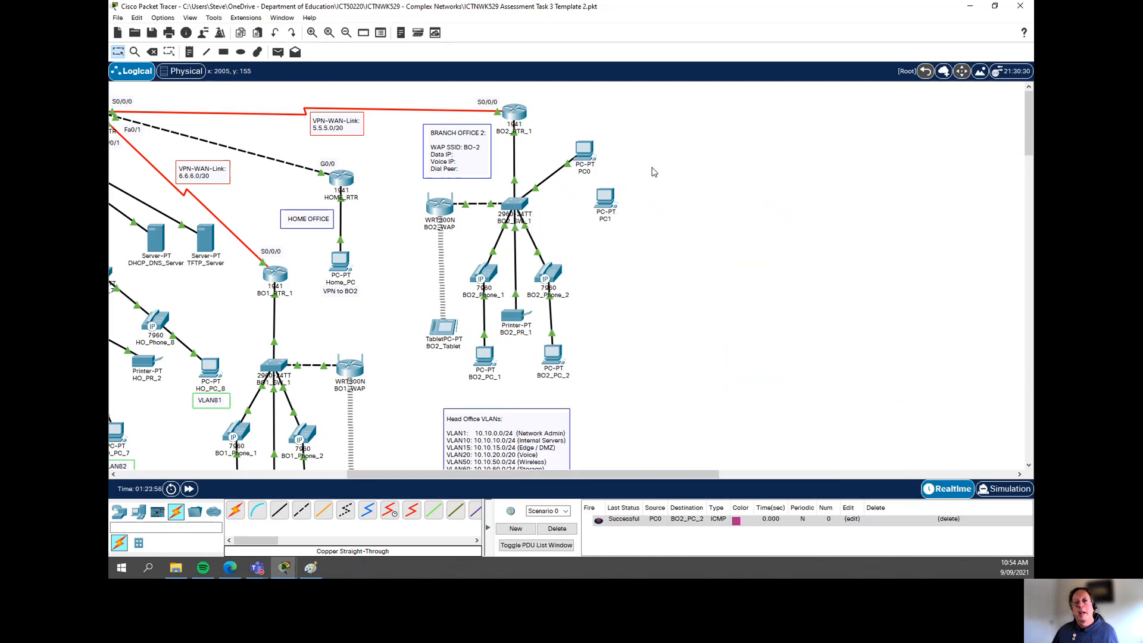
pyautogui.moveTo(519, 206)
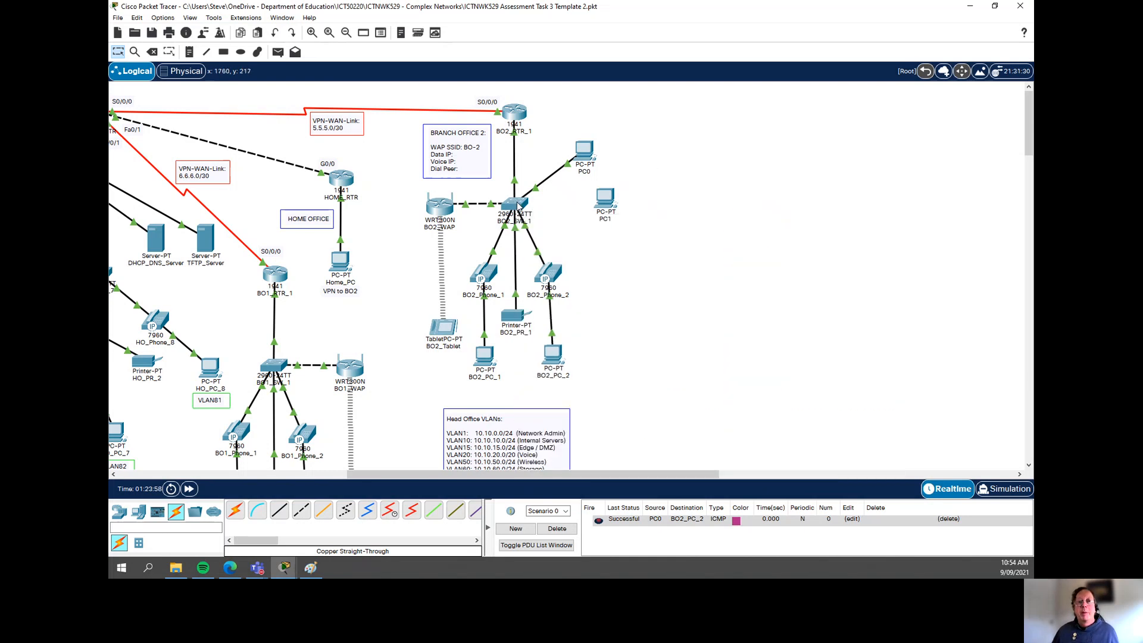
pyautogui.moveTo(677, 175)
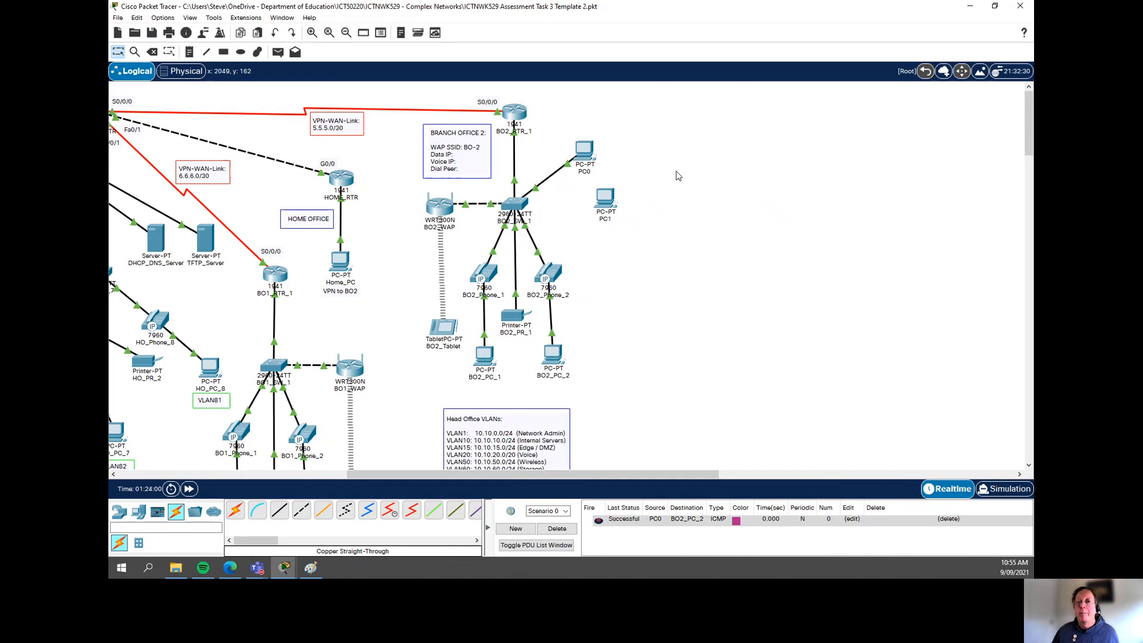
pyautogui.moveTo(643, 231)
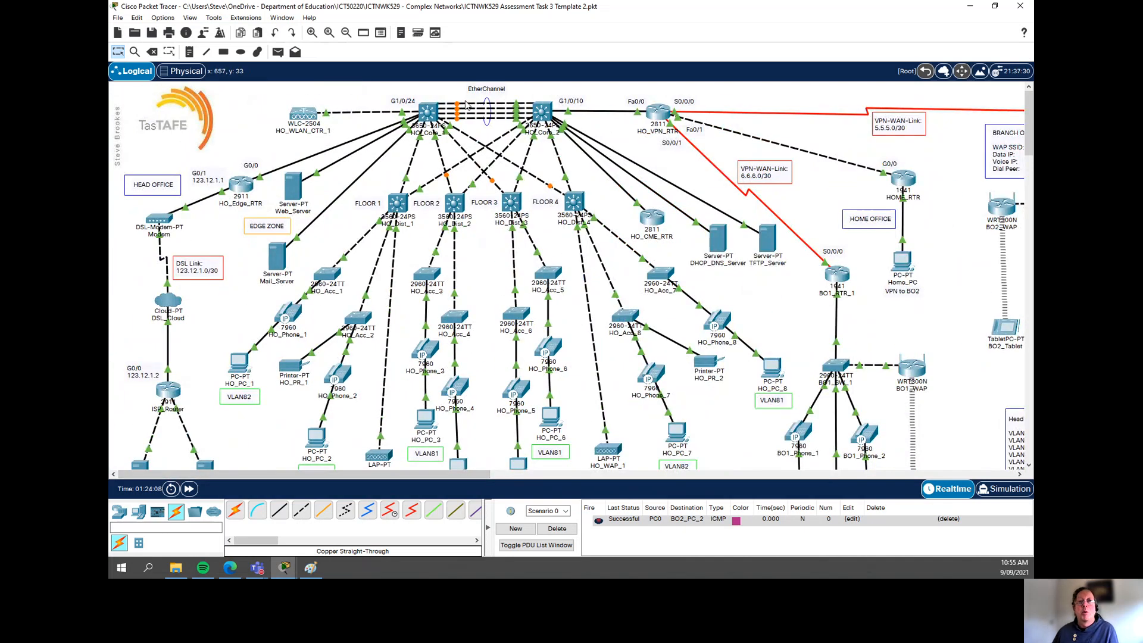
pyautogui.moveTo(407, 161)
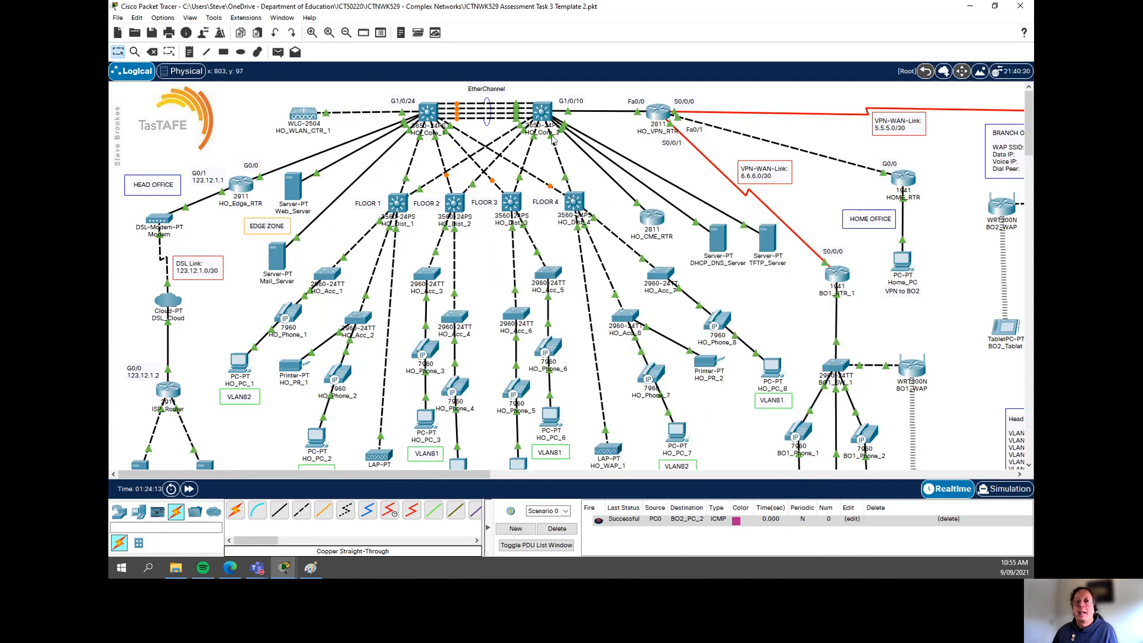
pyautogui.moveTo(577, 199)
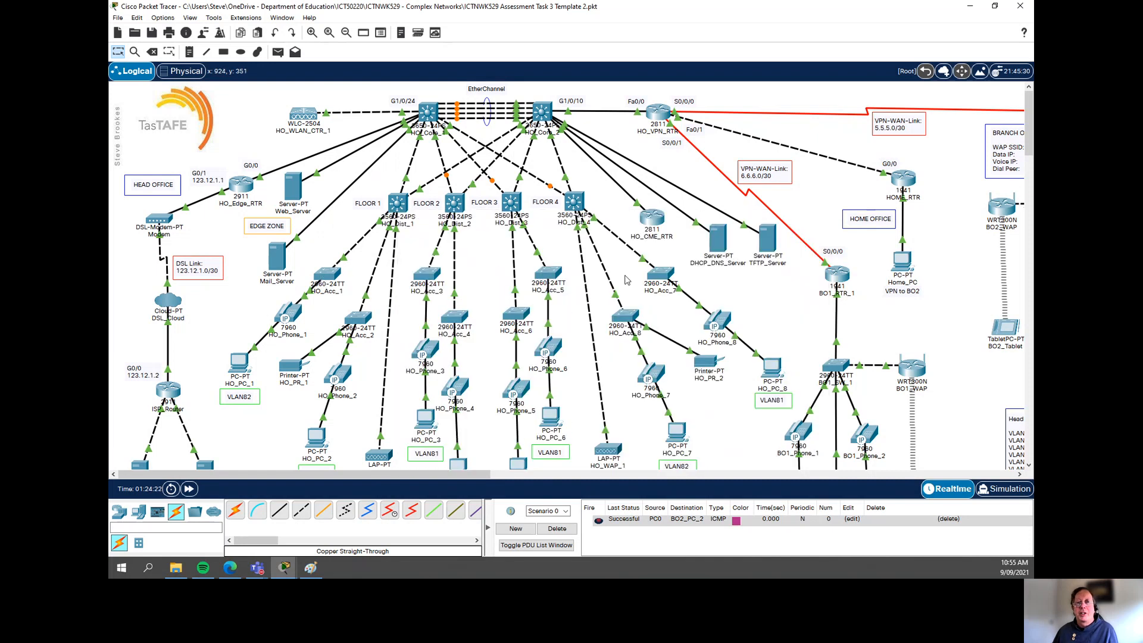
pyautogui.moveTo(603, 294)
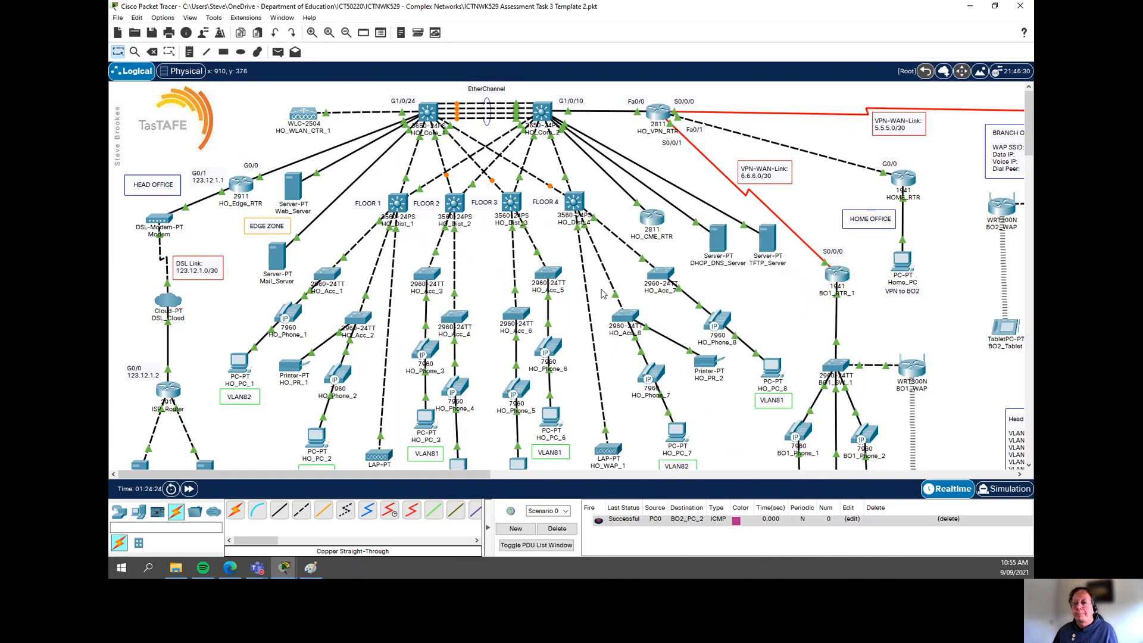